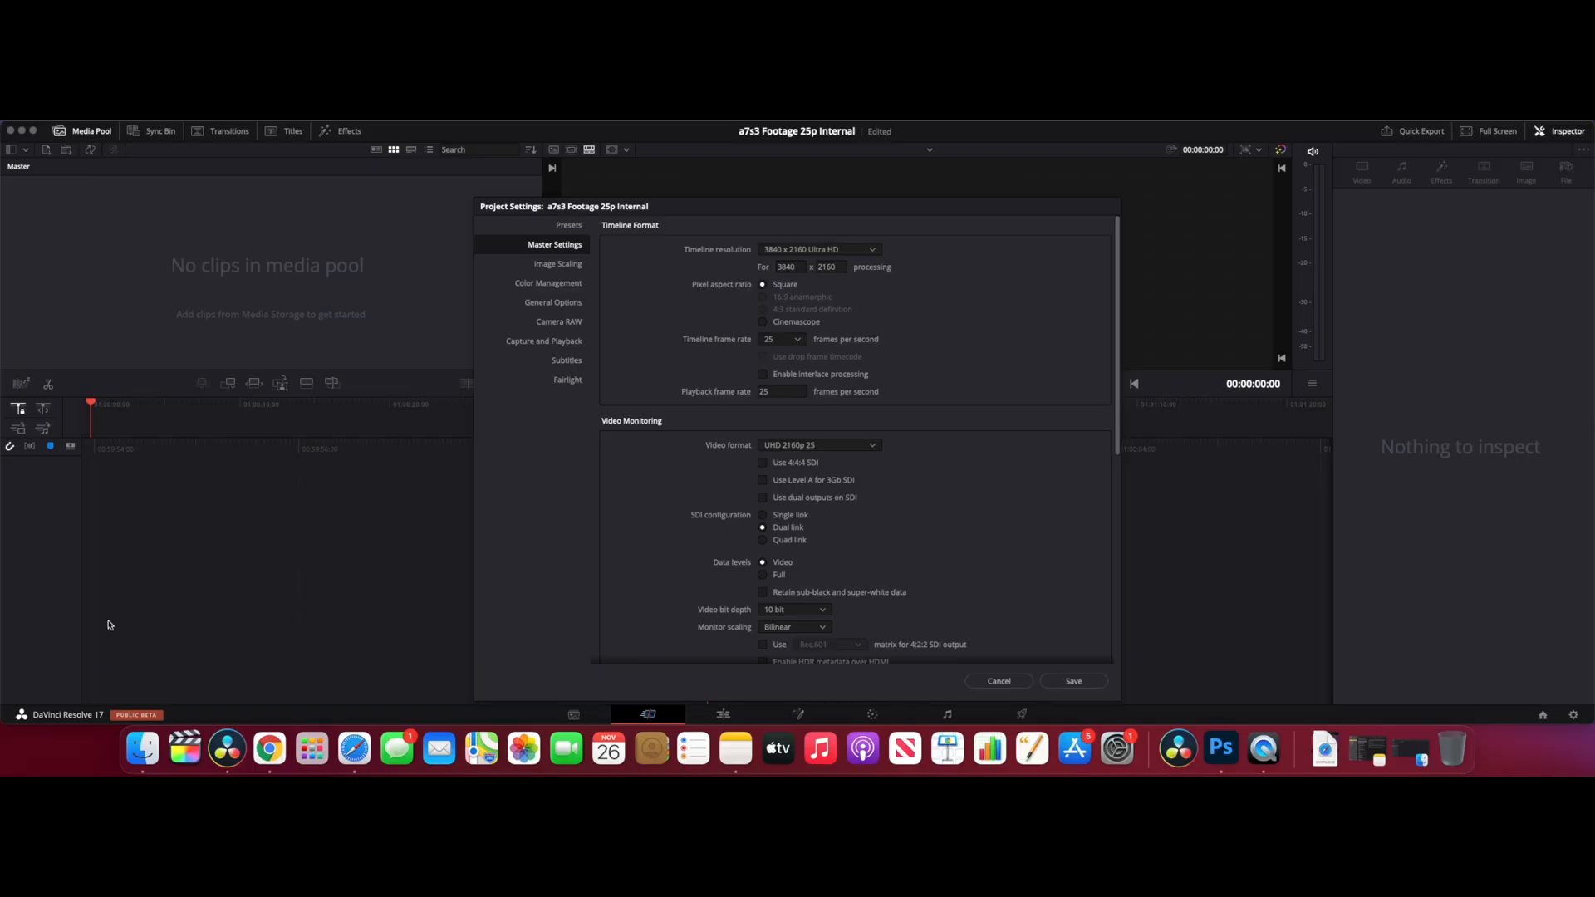
mouse_move(93, 728)
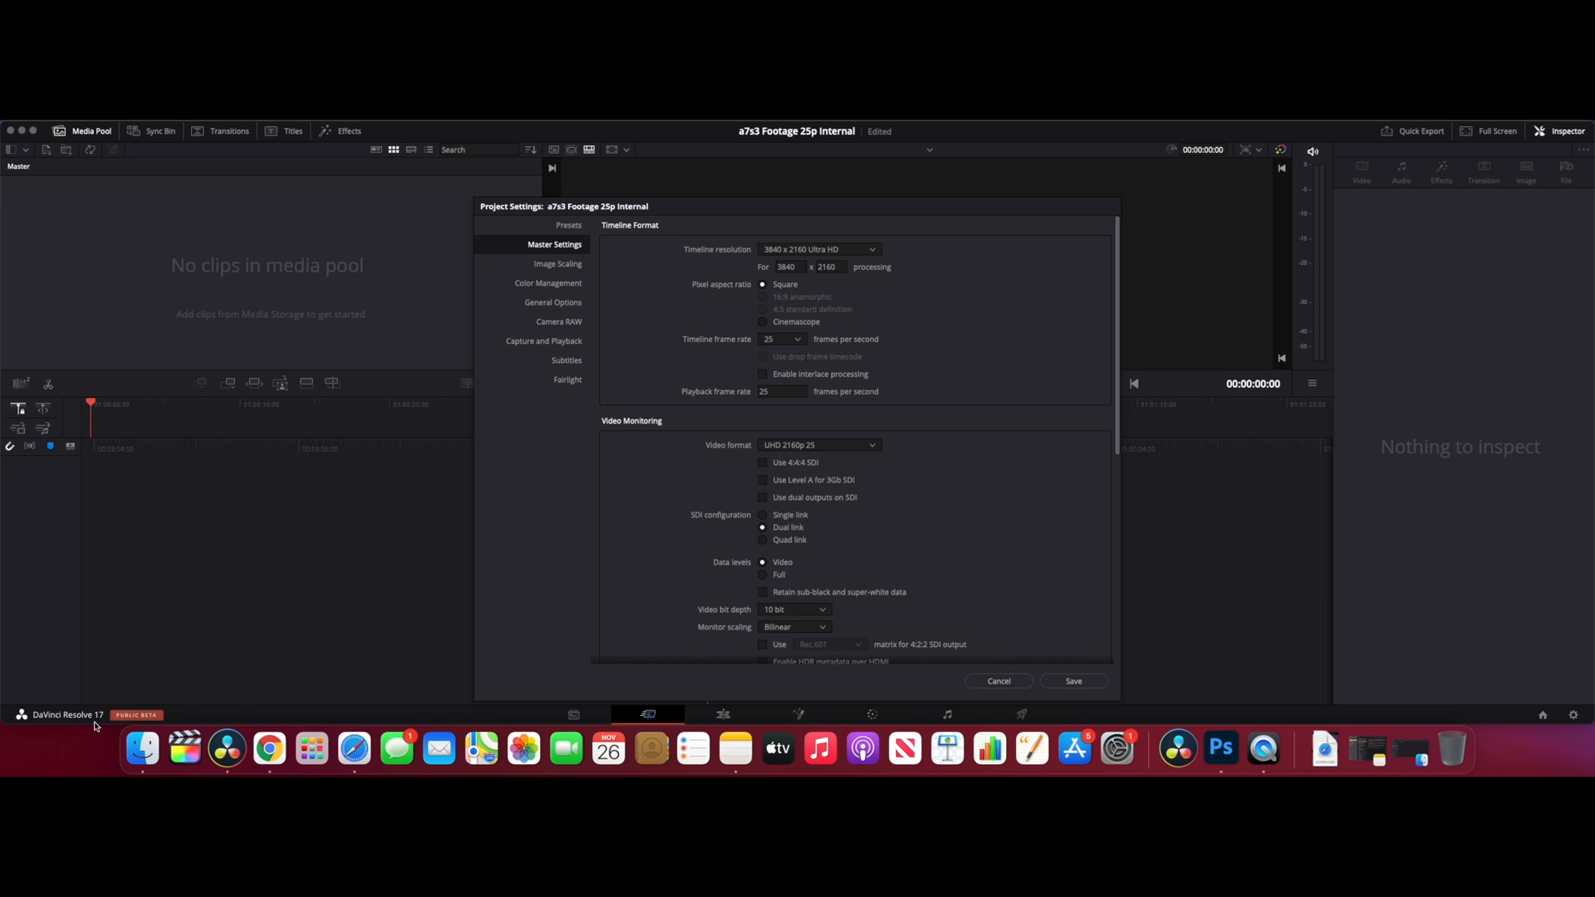
mouse_move(759, 557)
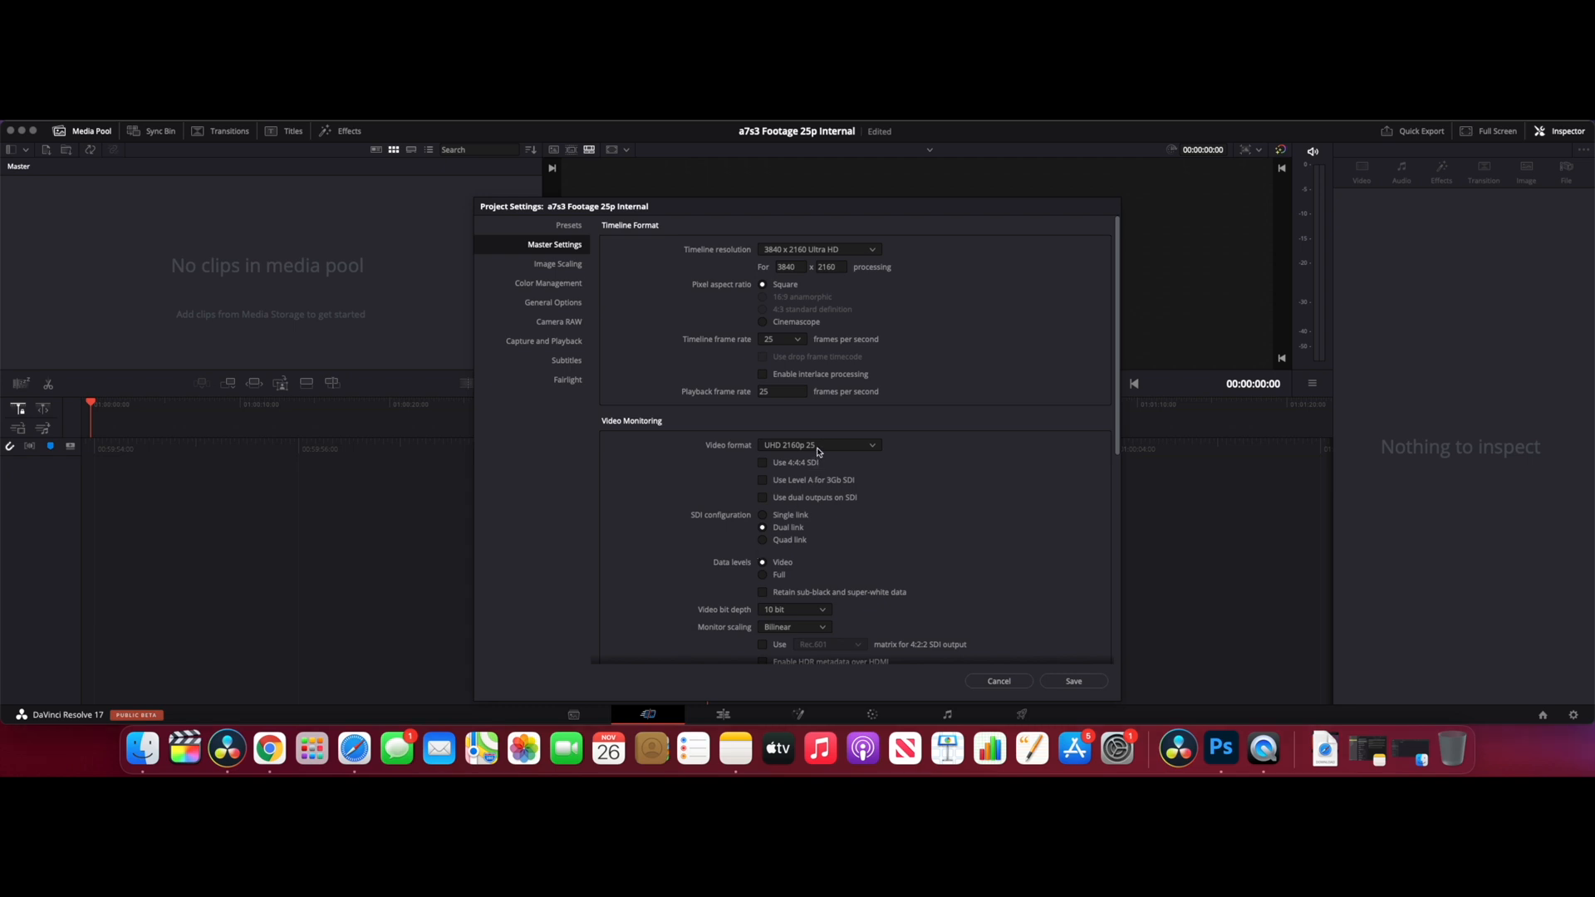
Set the project's video monitoring format to UHD 2160p 100
click(819, 444)
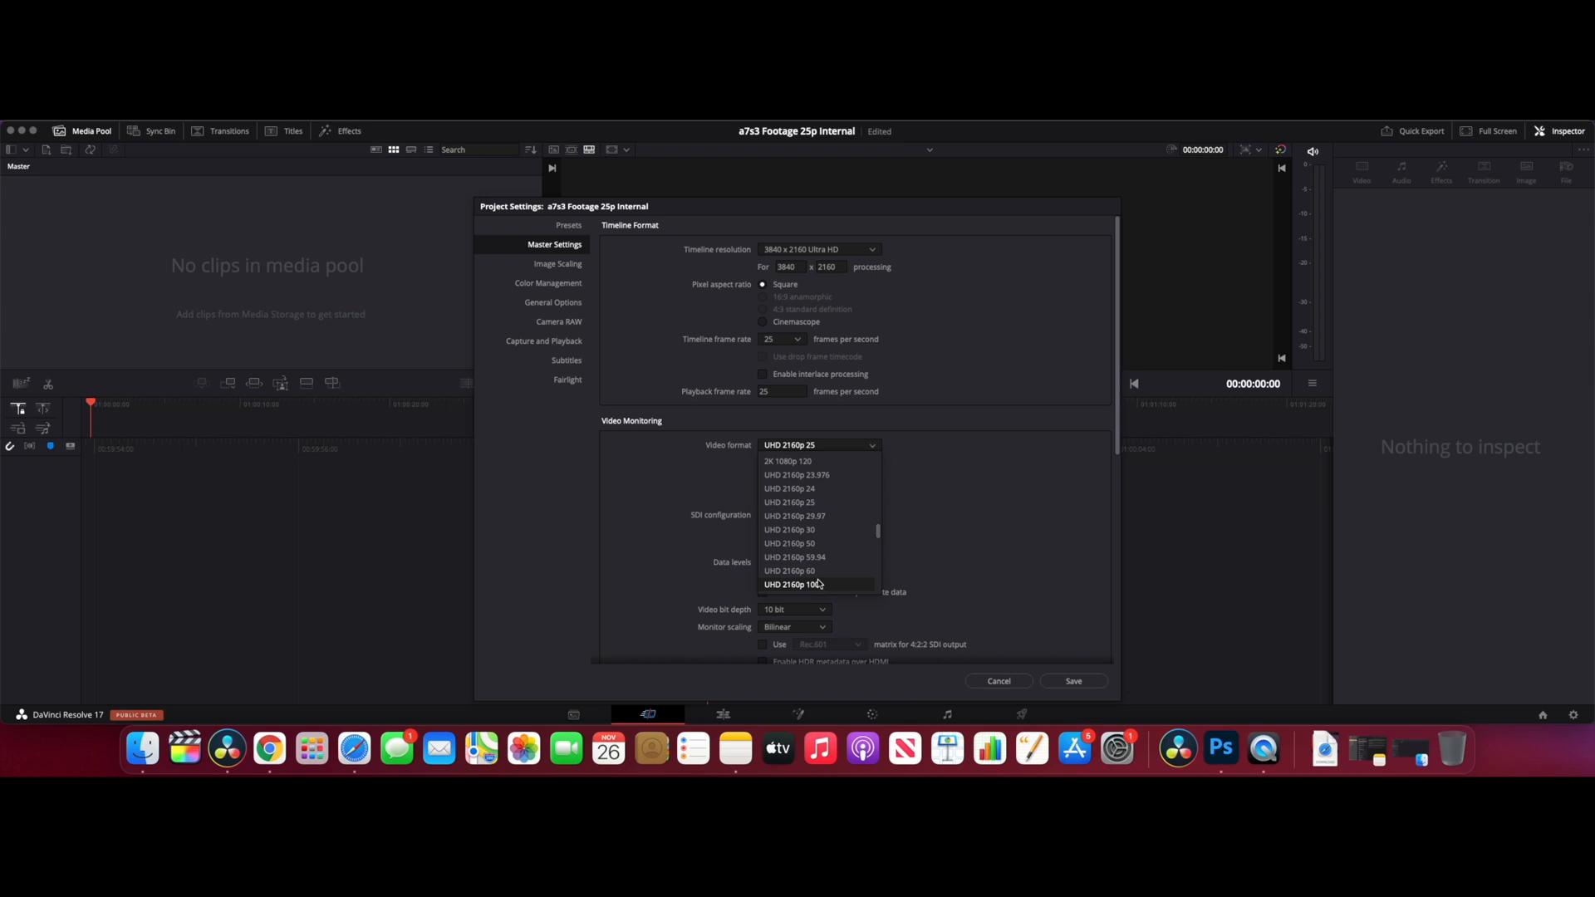
click(802, 584)
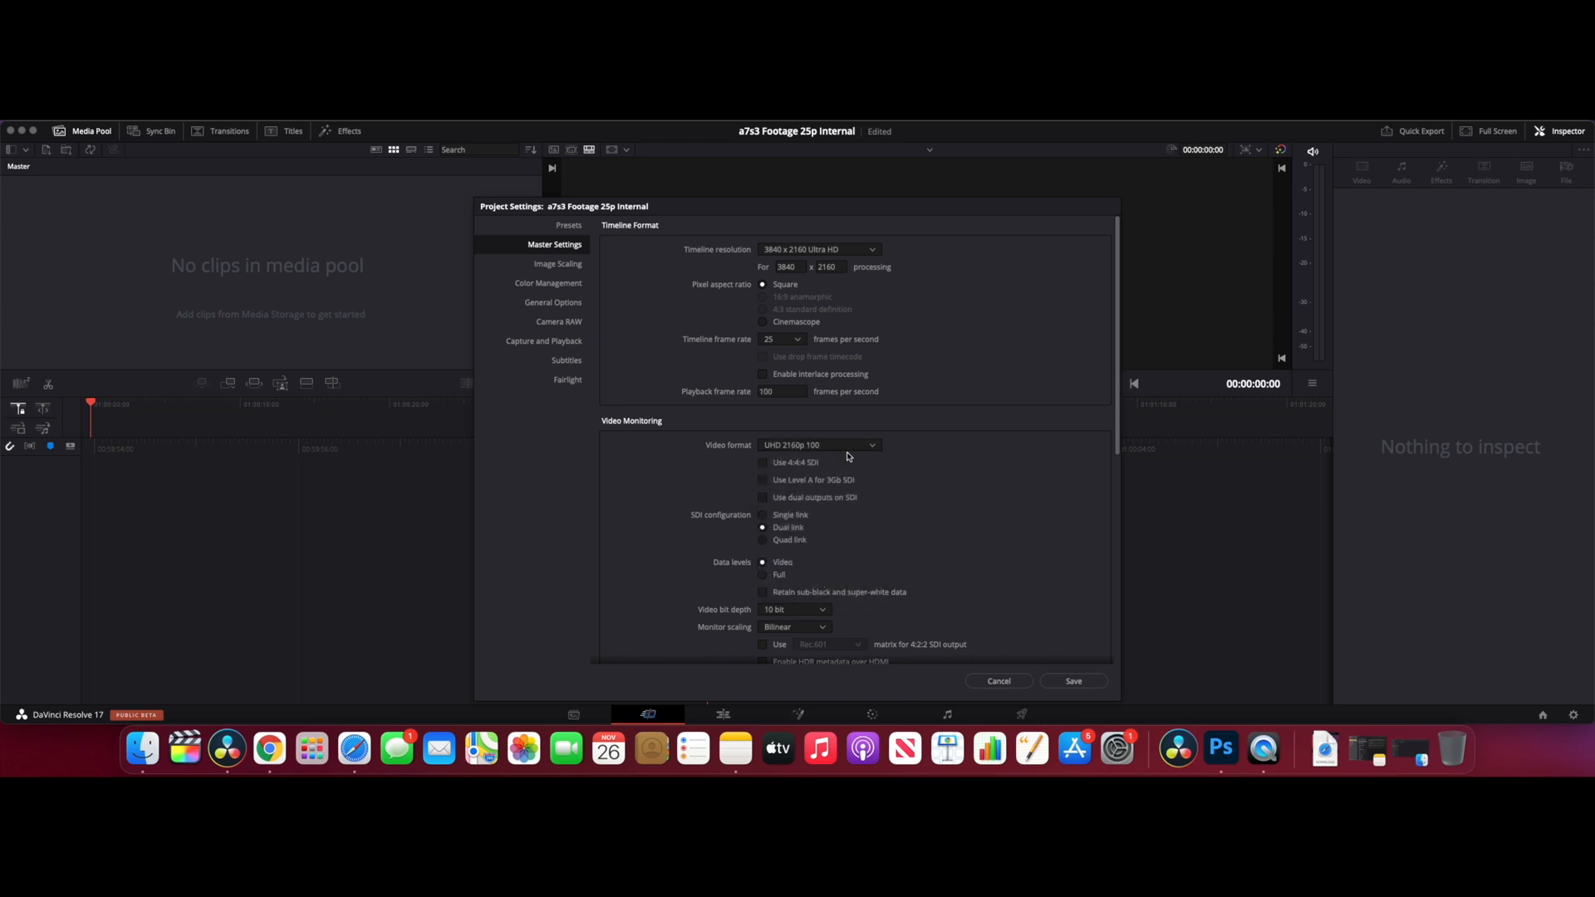
mouse_move(784, 454)
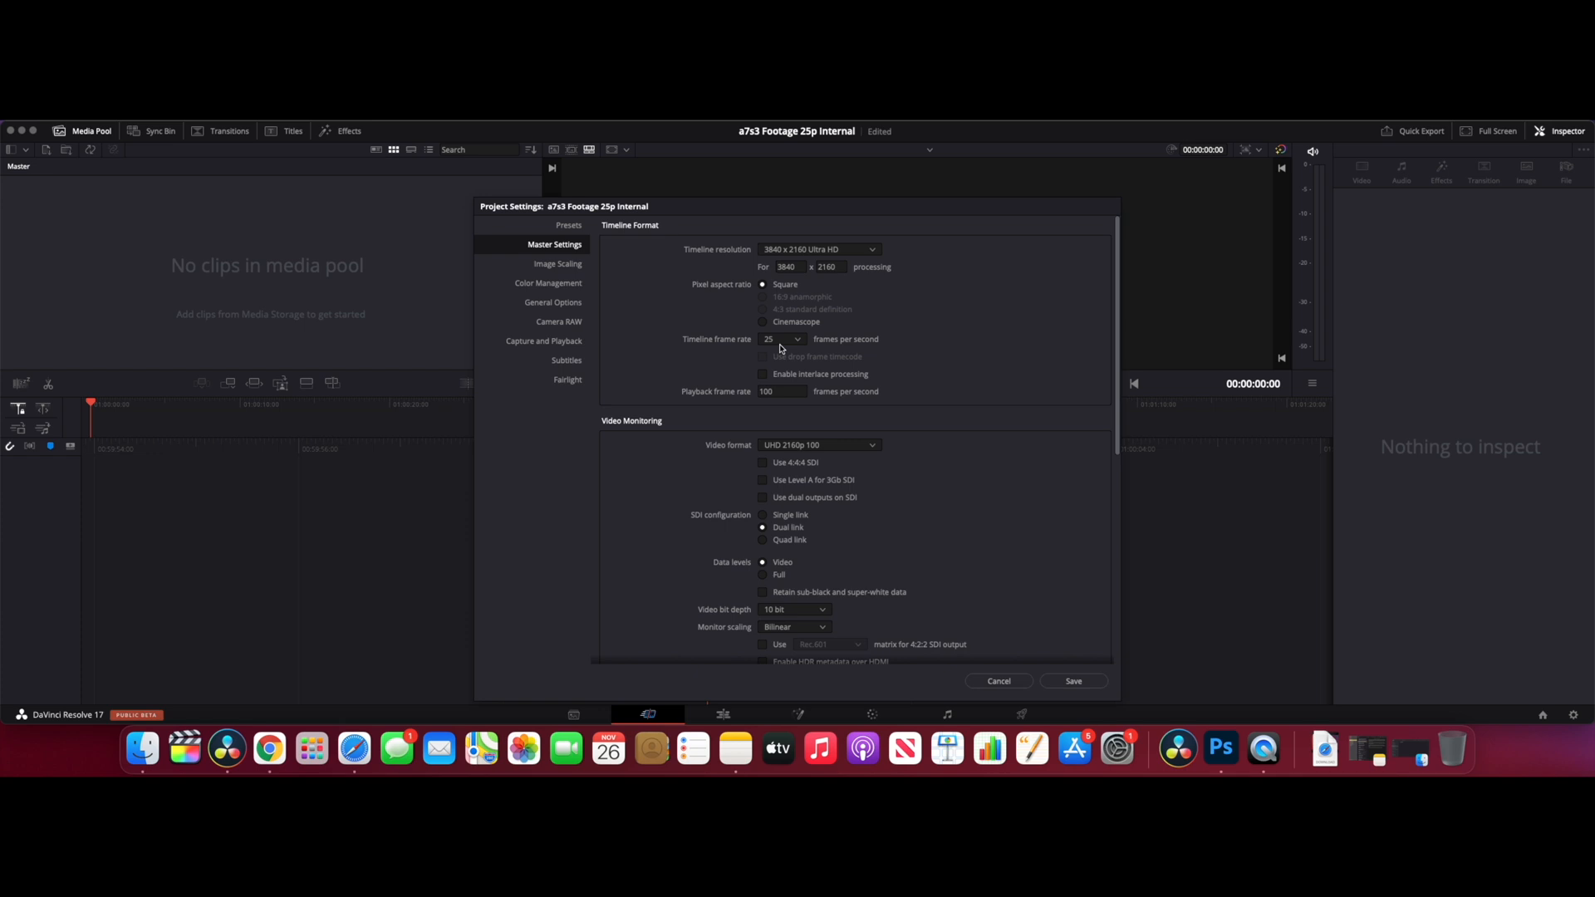
mouse_move(834, 522)
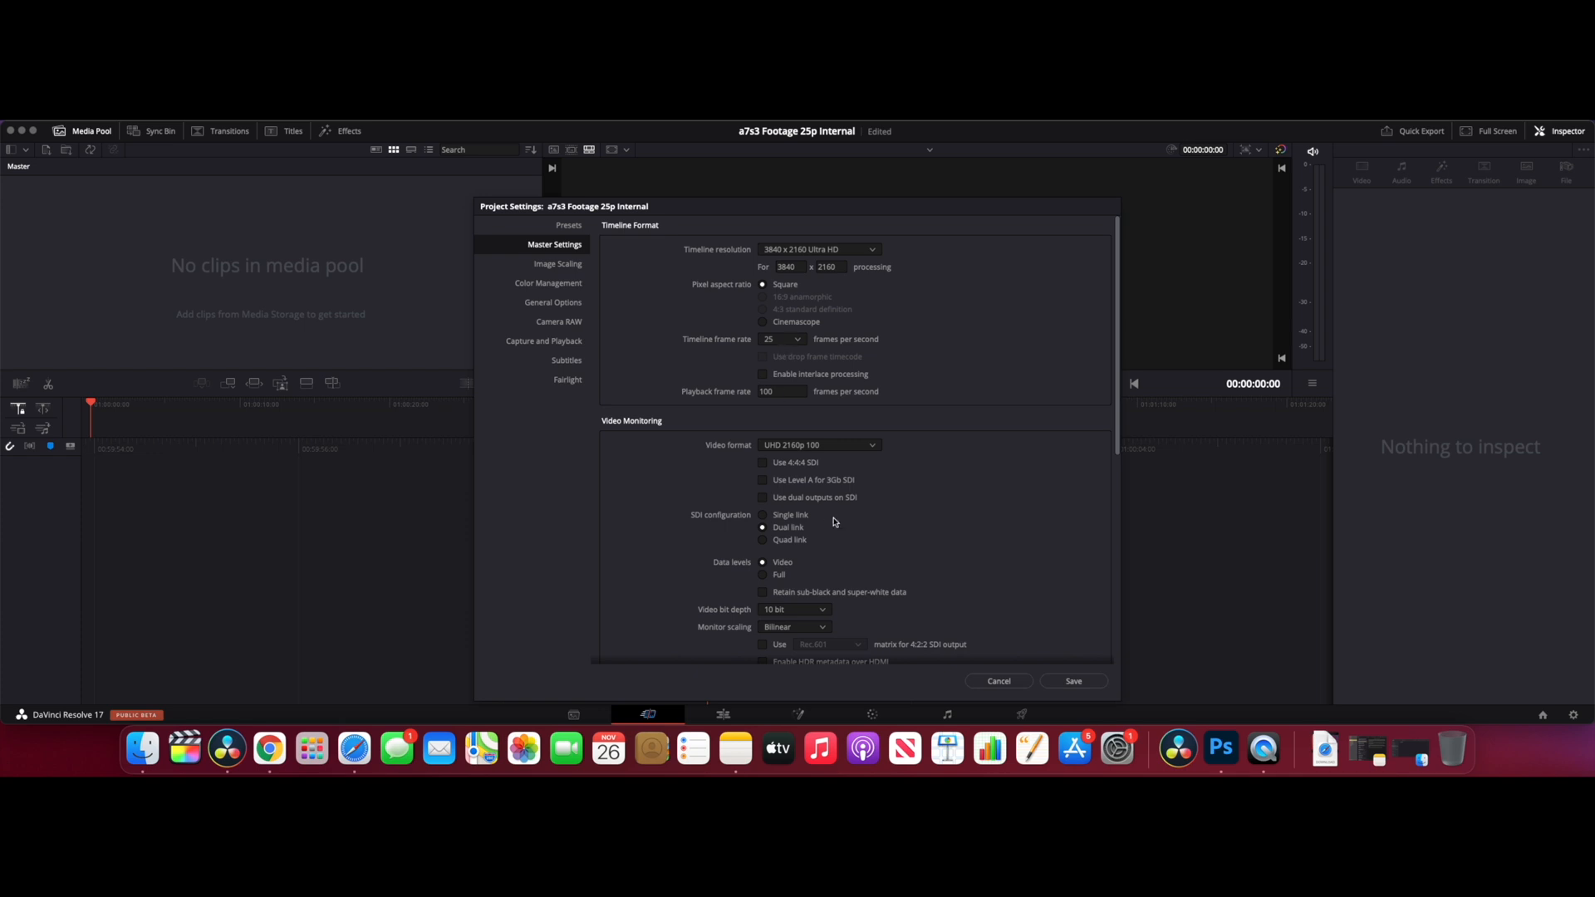
mouse_move(846, 518)
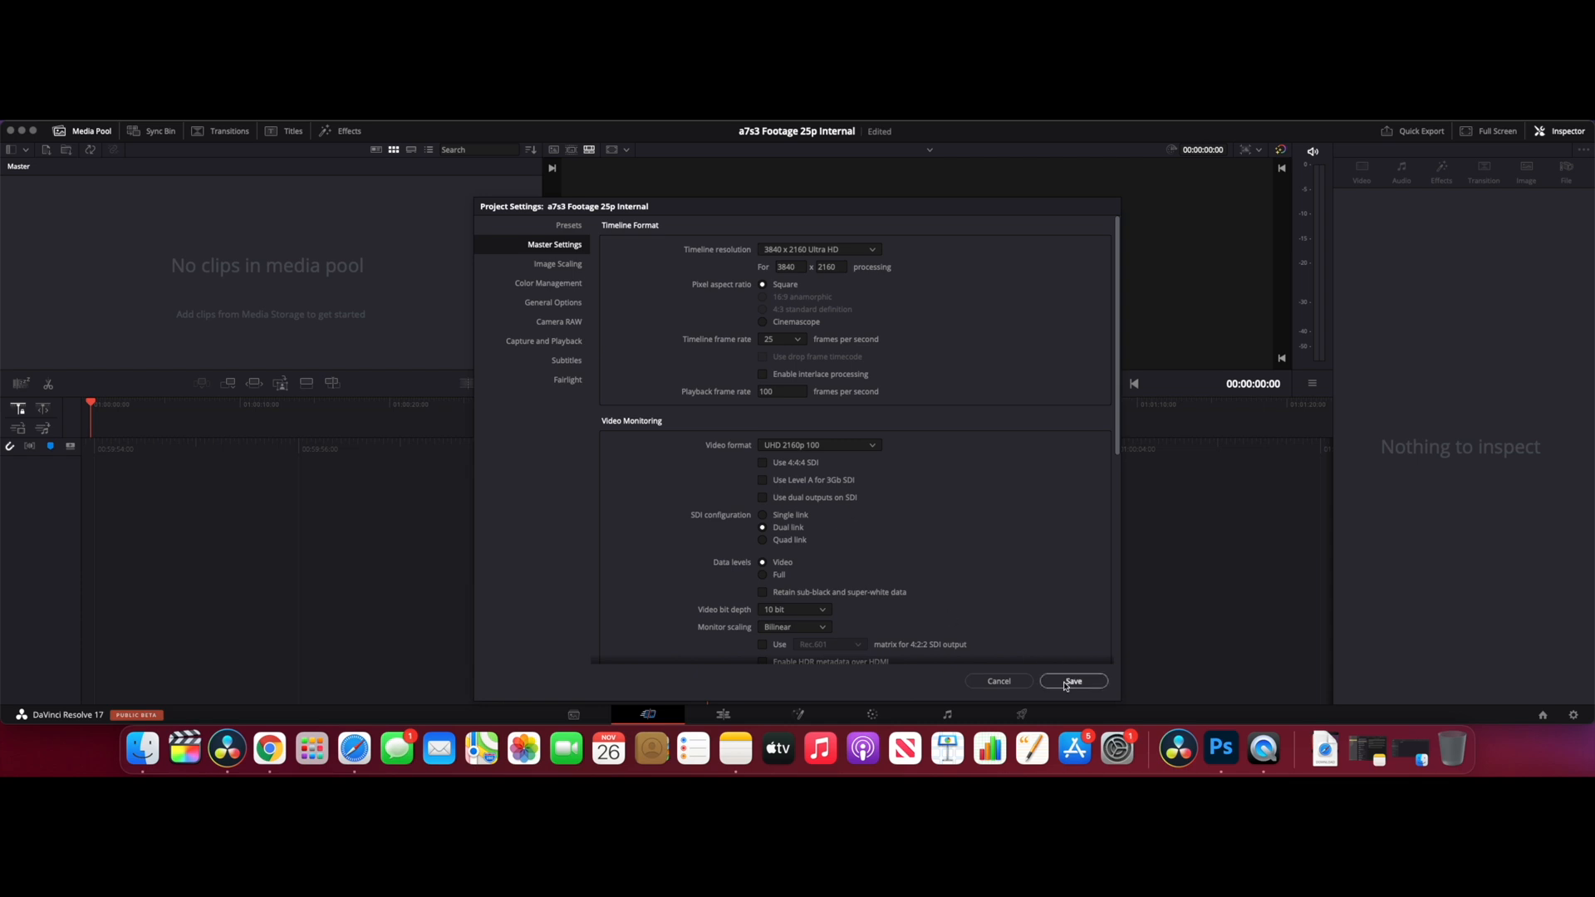
Save project settings, import C2159.MP4 into the media pool, and inspect its file details
click(1073, 681)
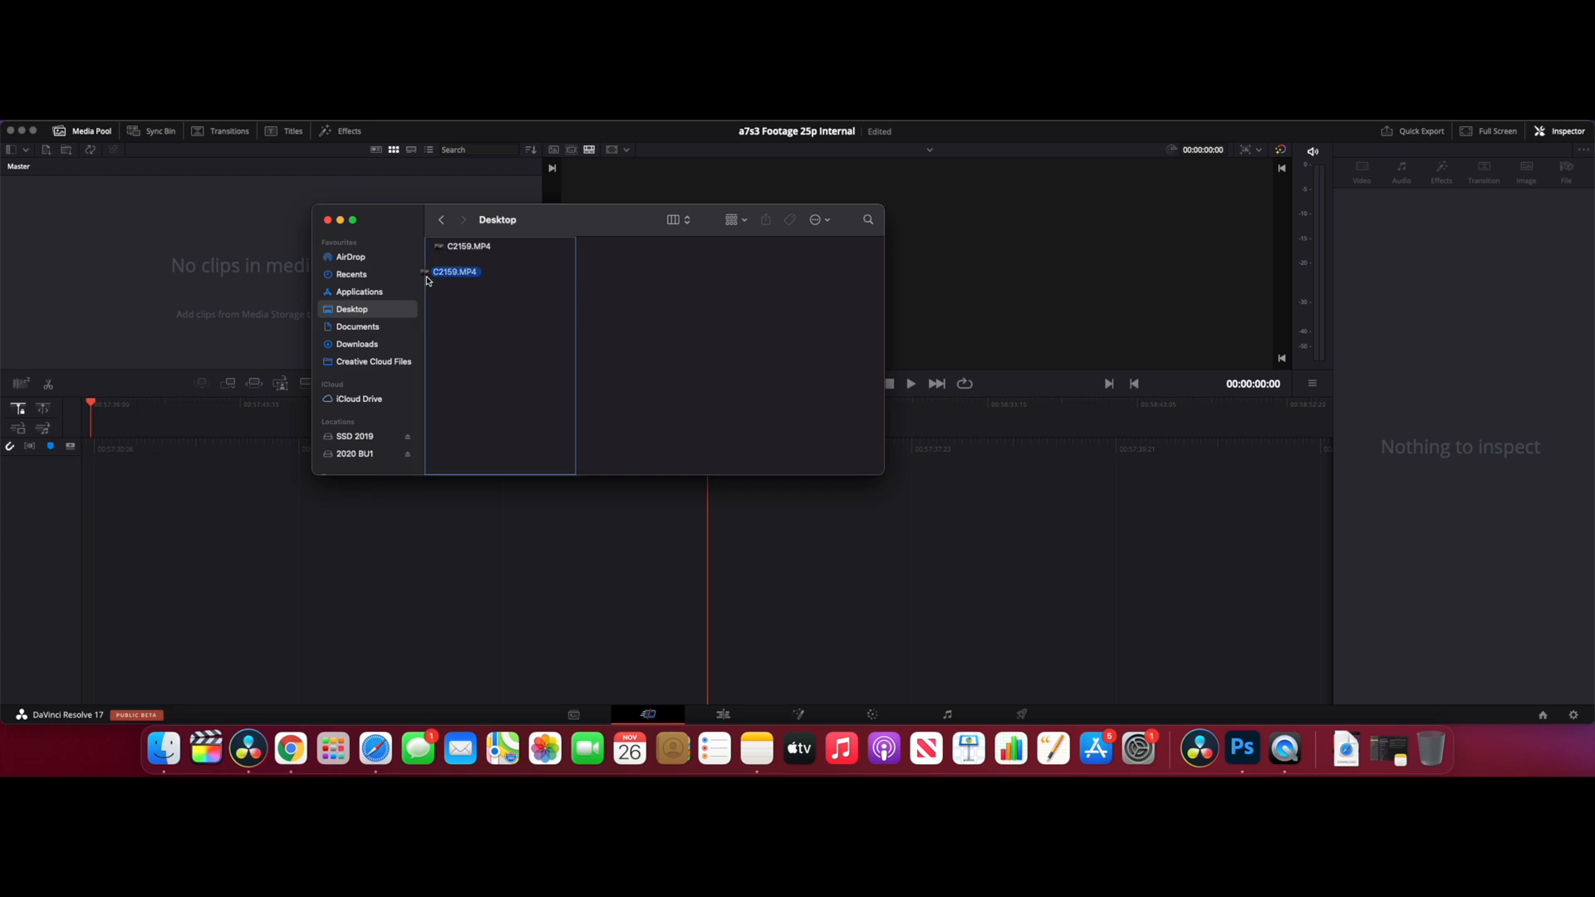
drag(456, 271, 188, 259)
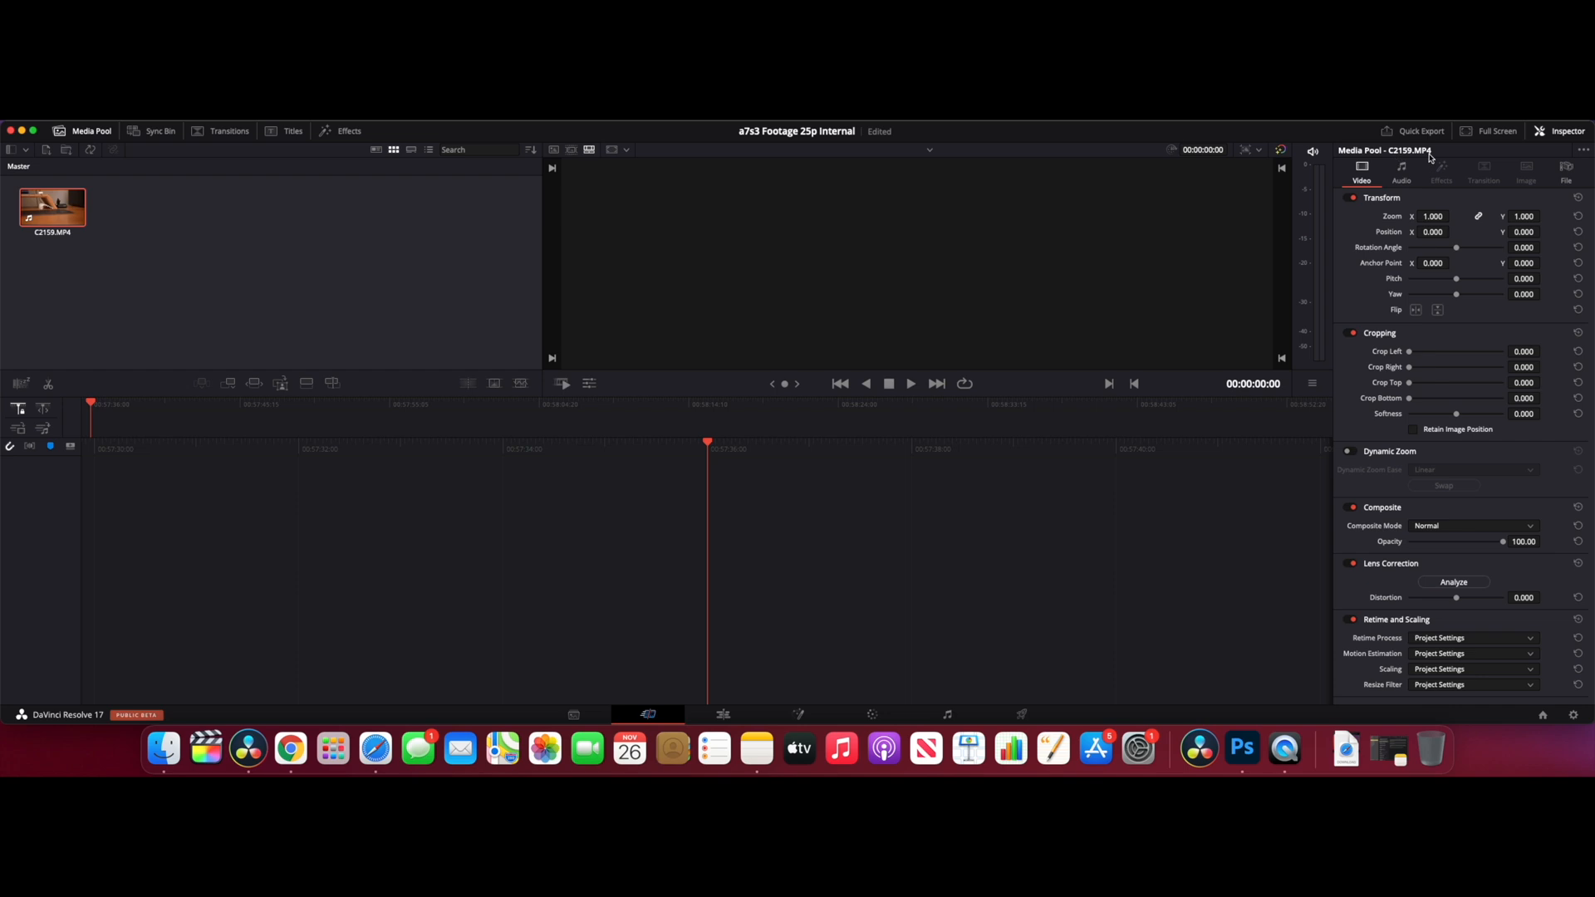
click(1567, 173)
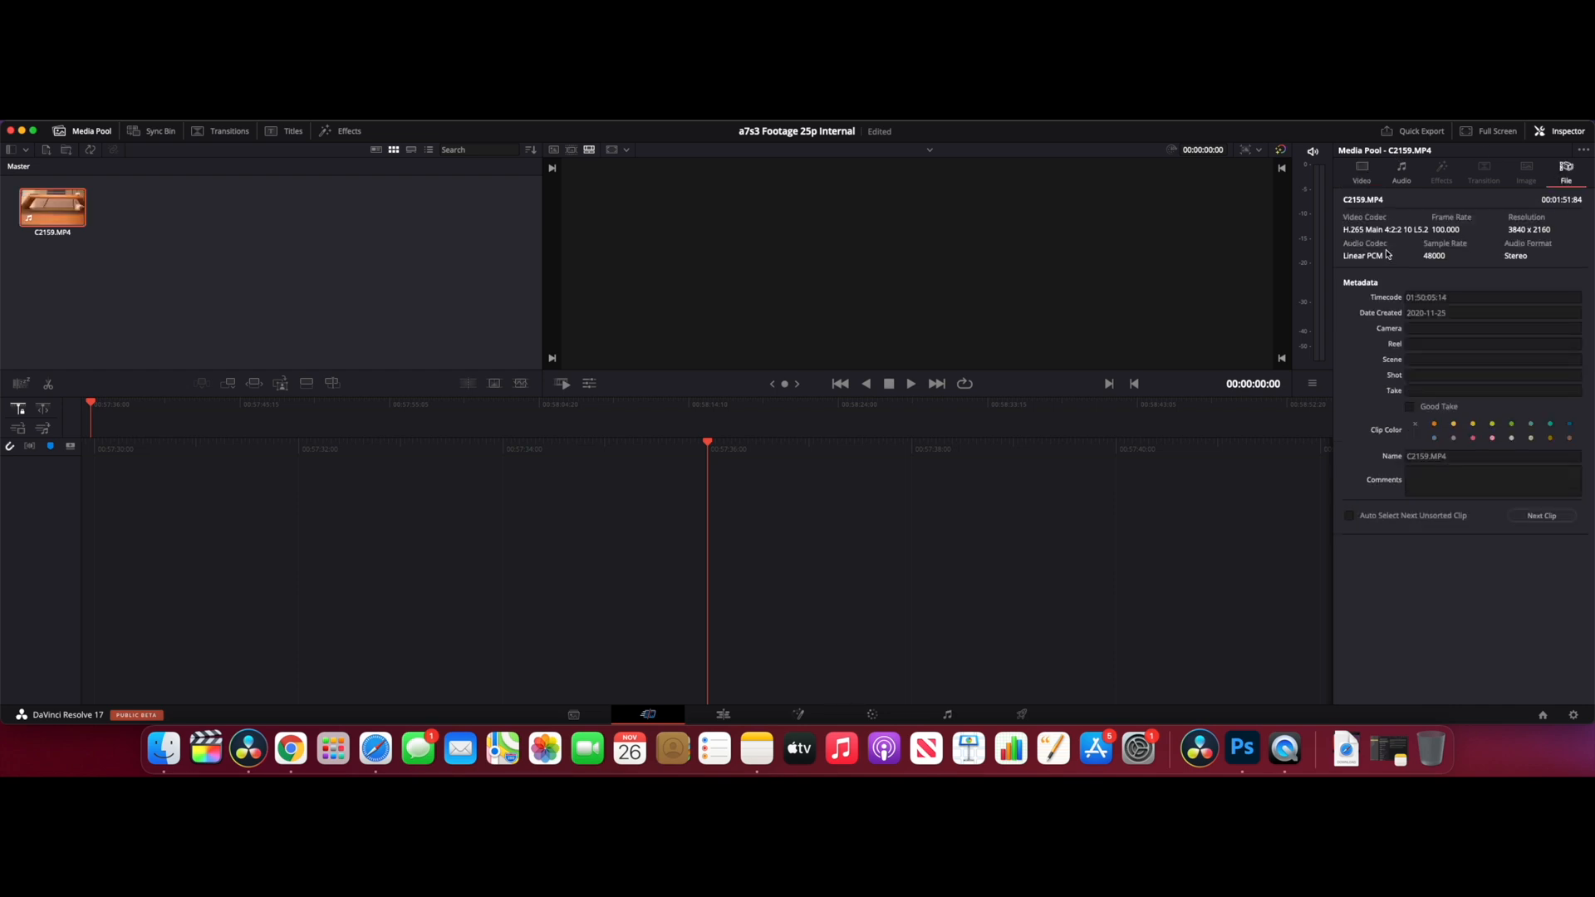
mouse_move(1393, 240)
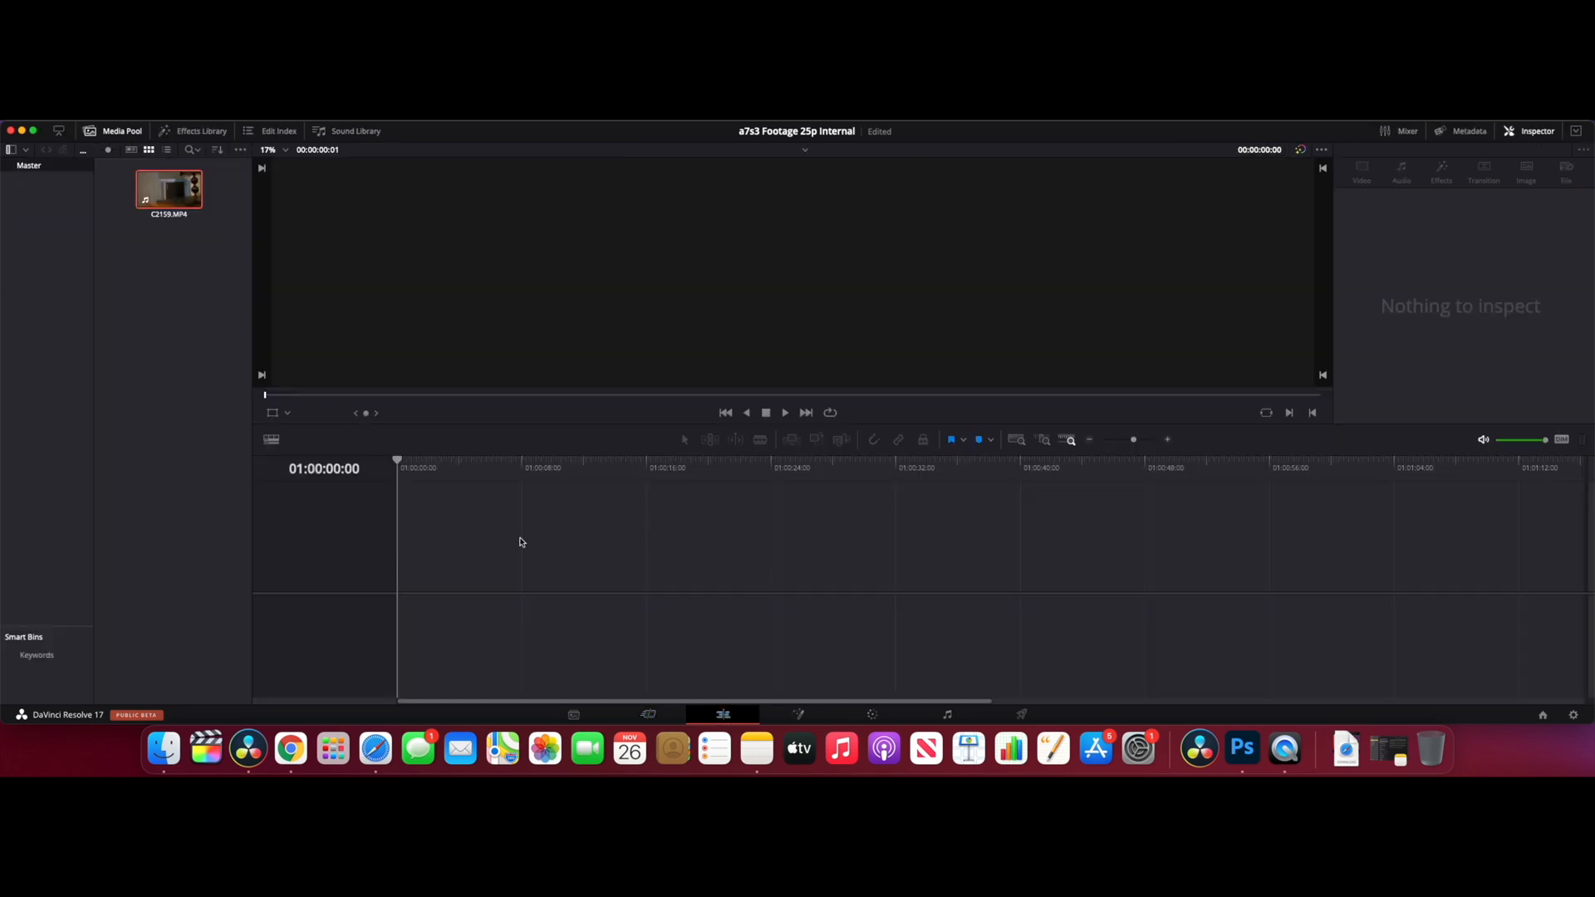
Put C2159.MP4 onto a new Timeline 1 on Video 1 and Audio 1
click(168, 192)
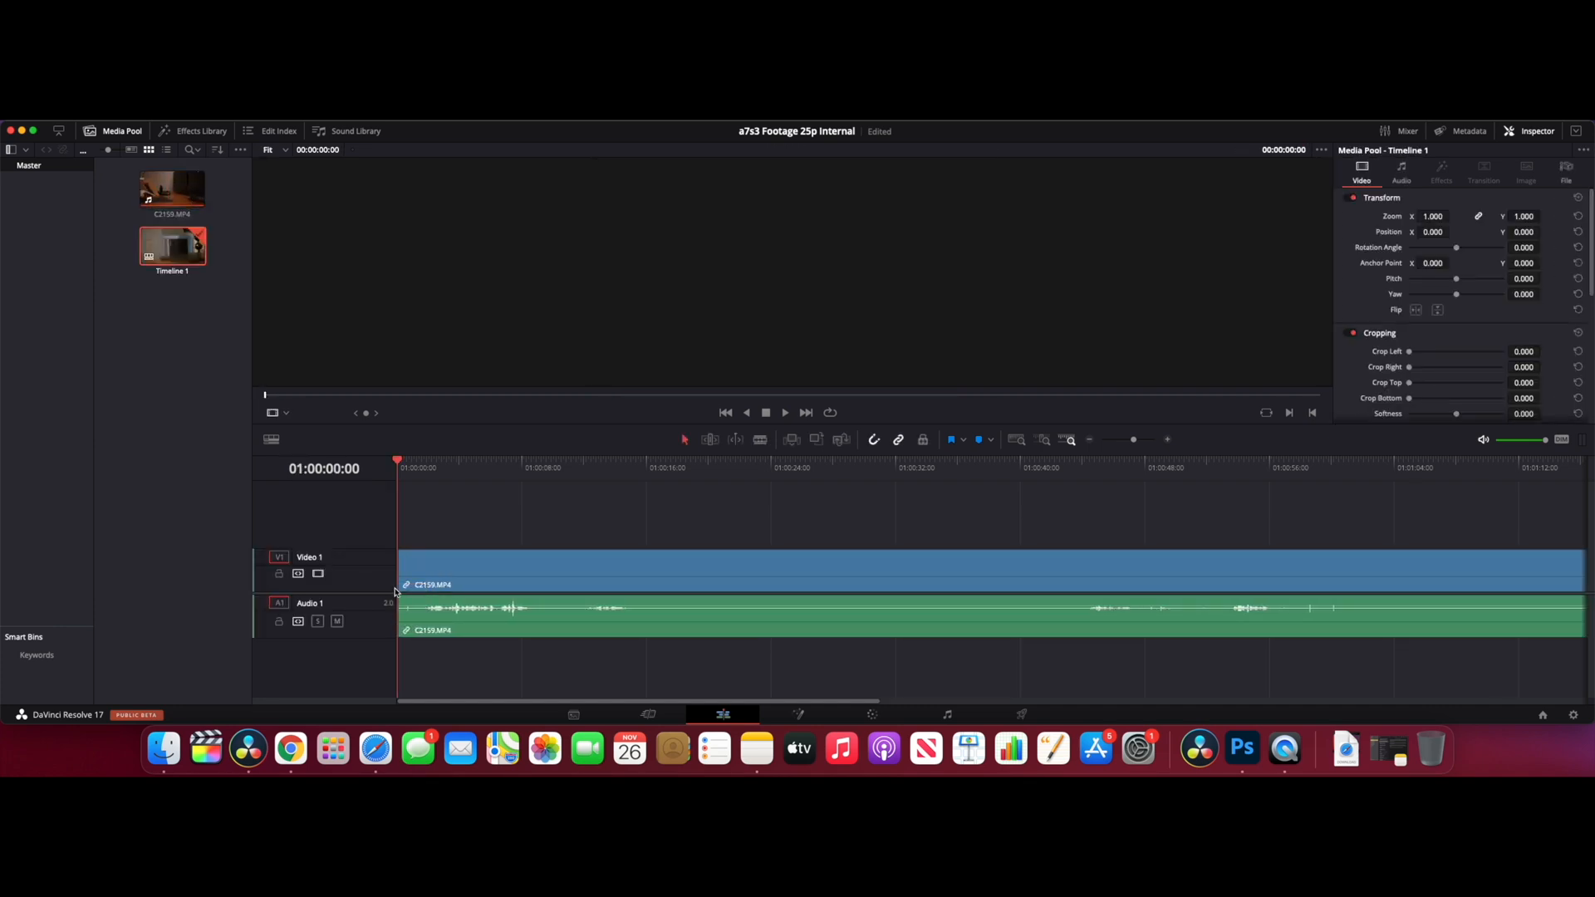
mouse_move(369, 488)
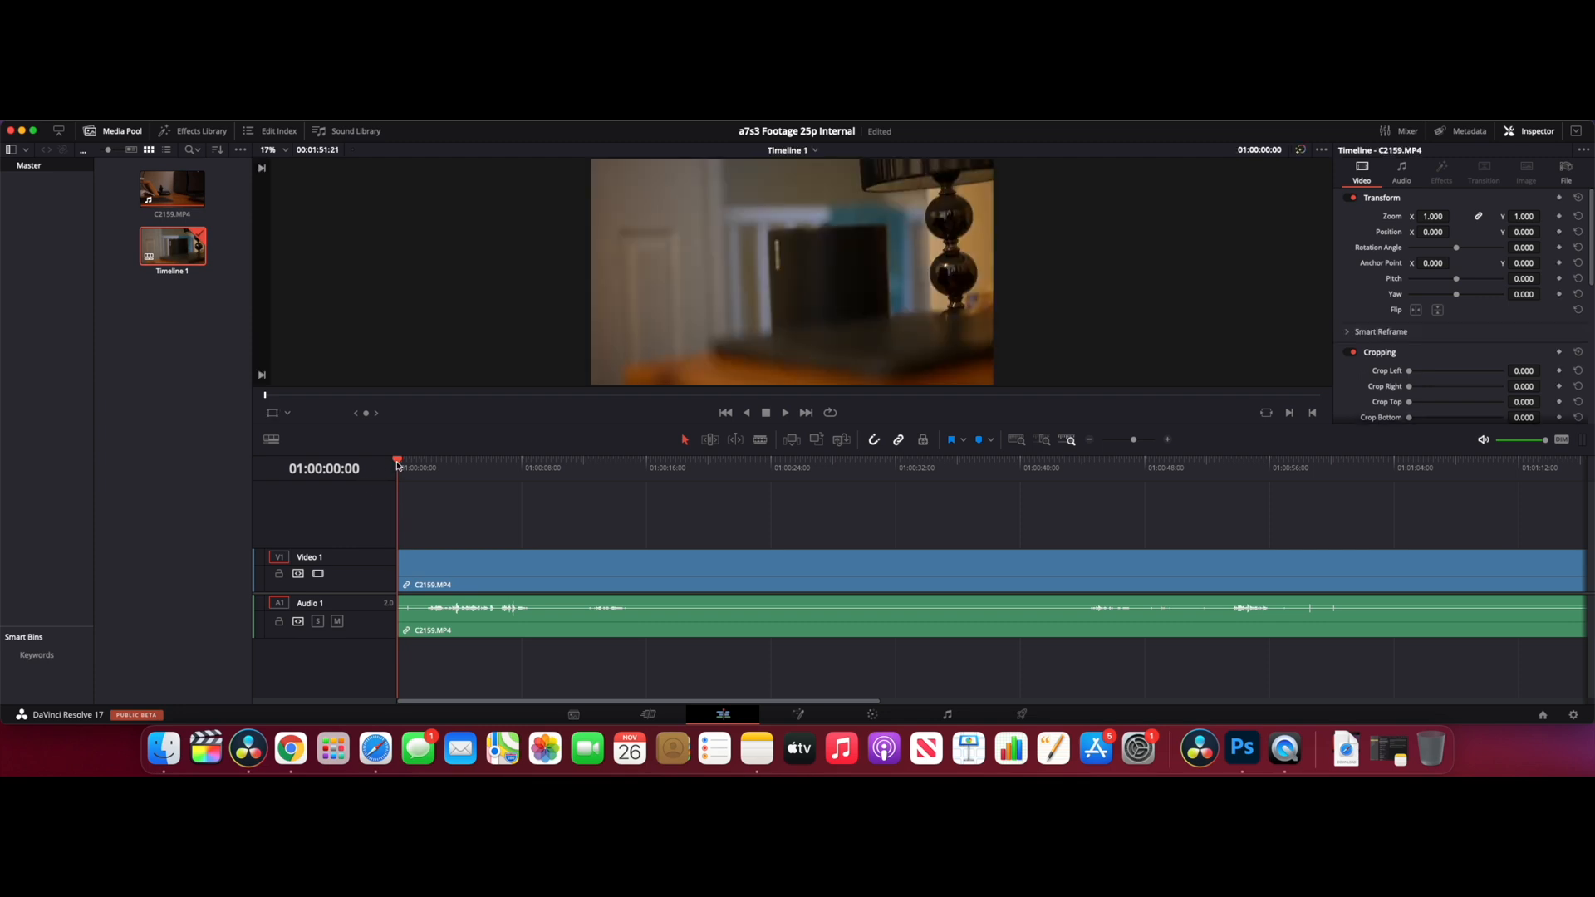
click(785, 413)
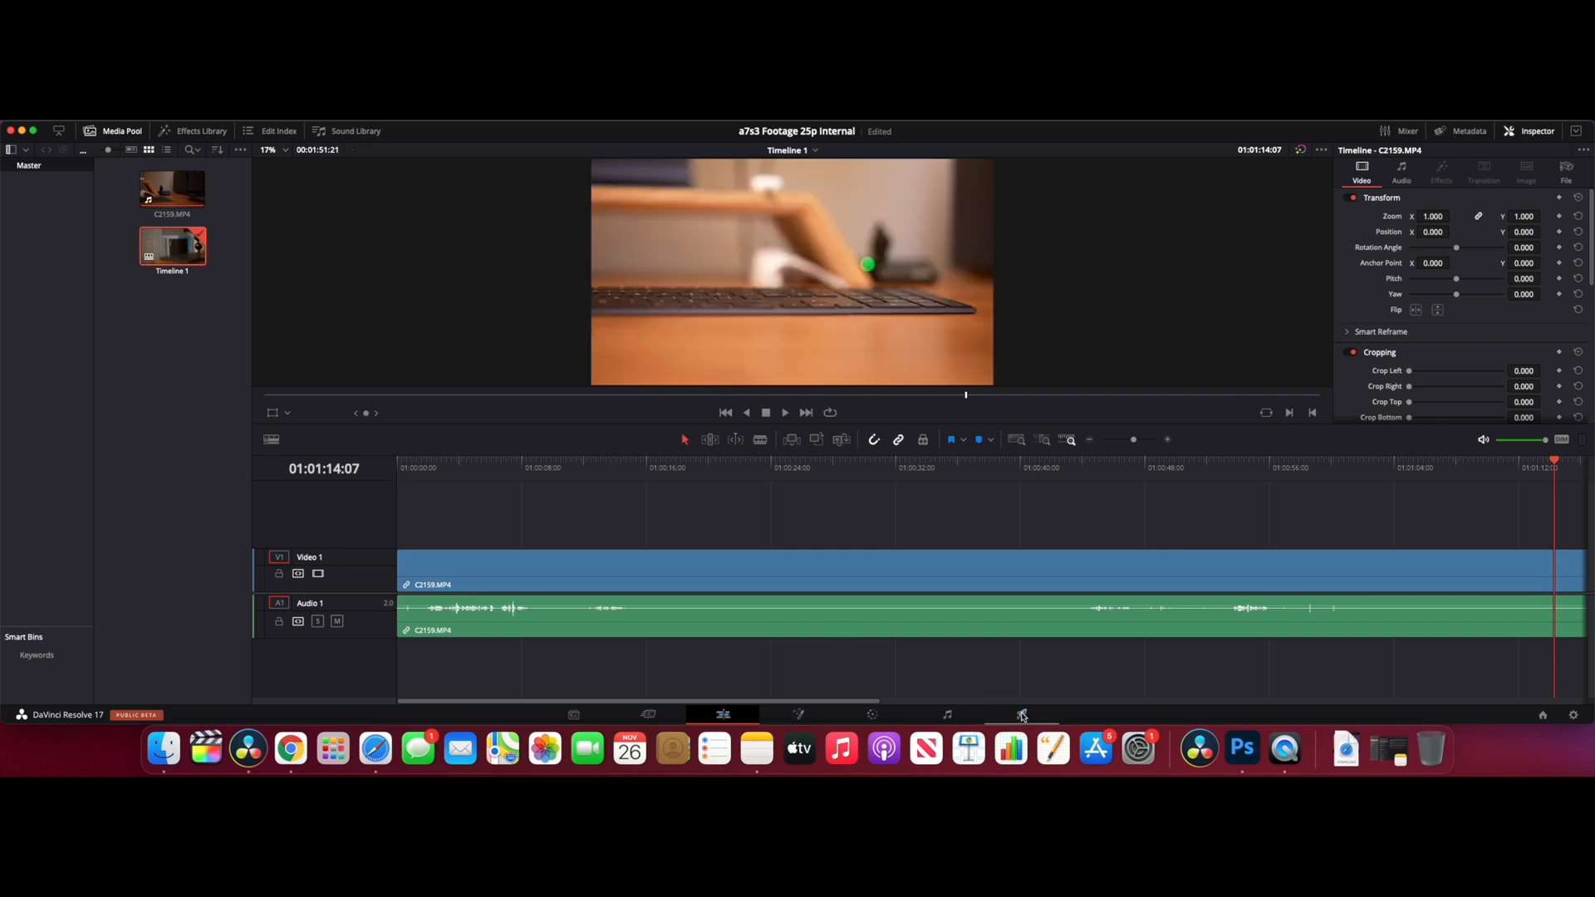
Apply the YouTube 1080p render preset and name the file 'a7s3 25p Internal'
click(1021, 714)
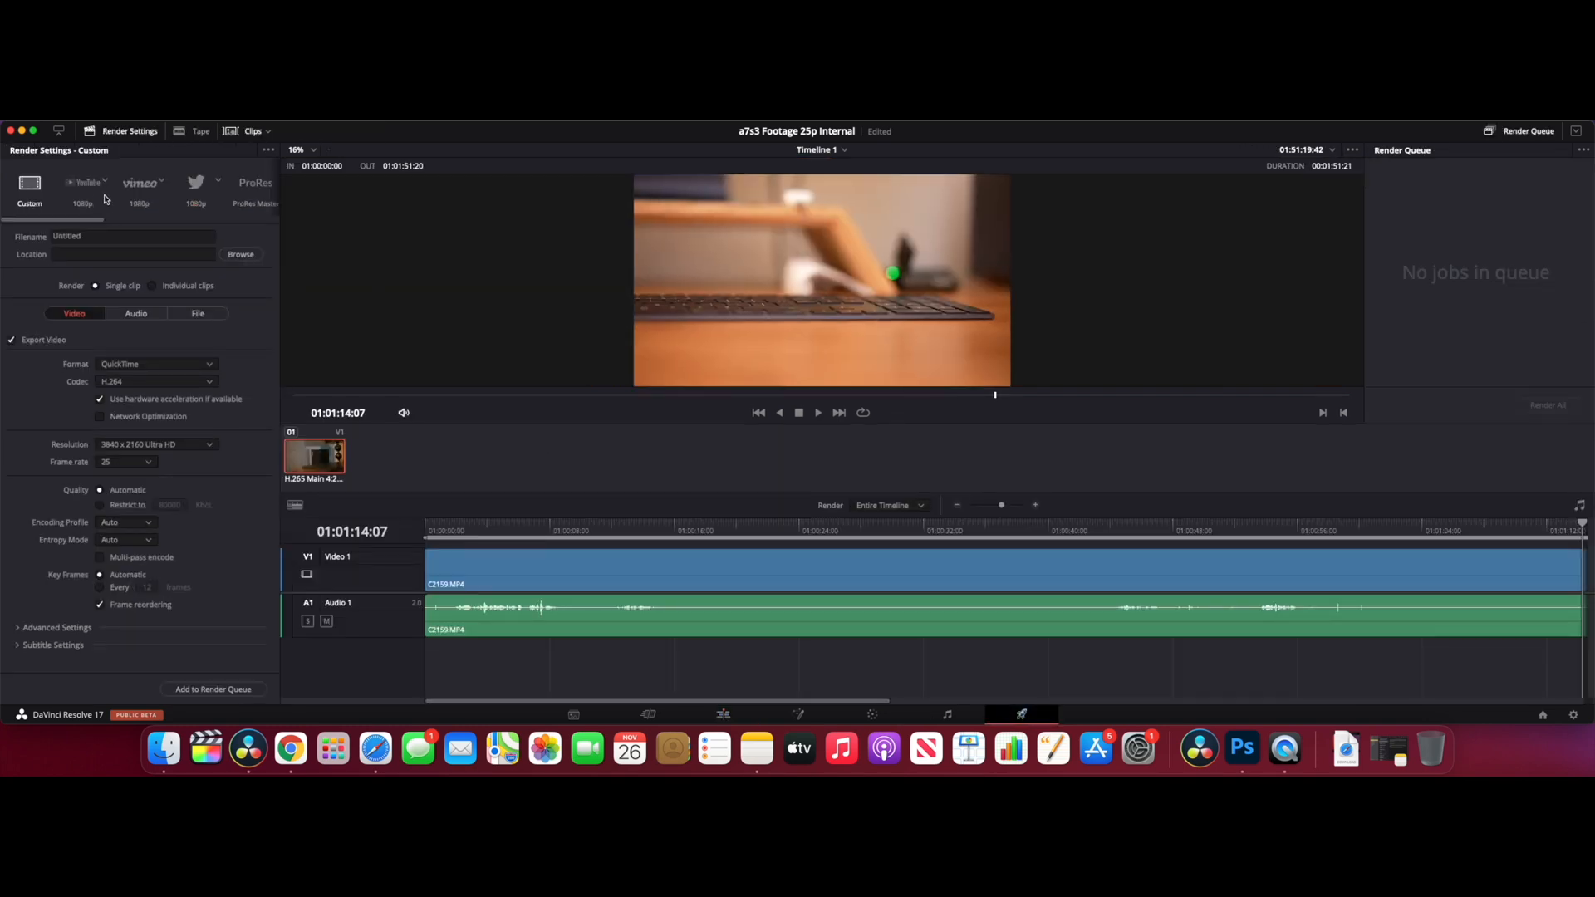
click(83, 181)
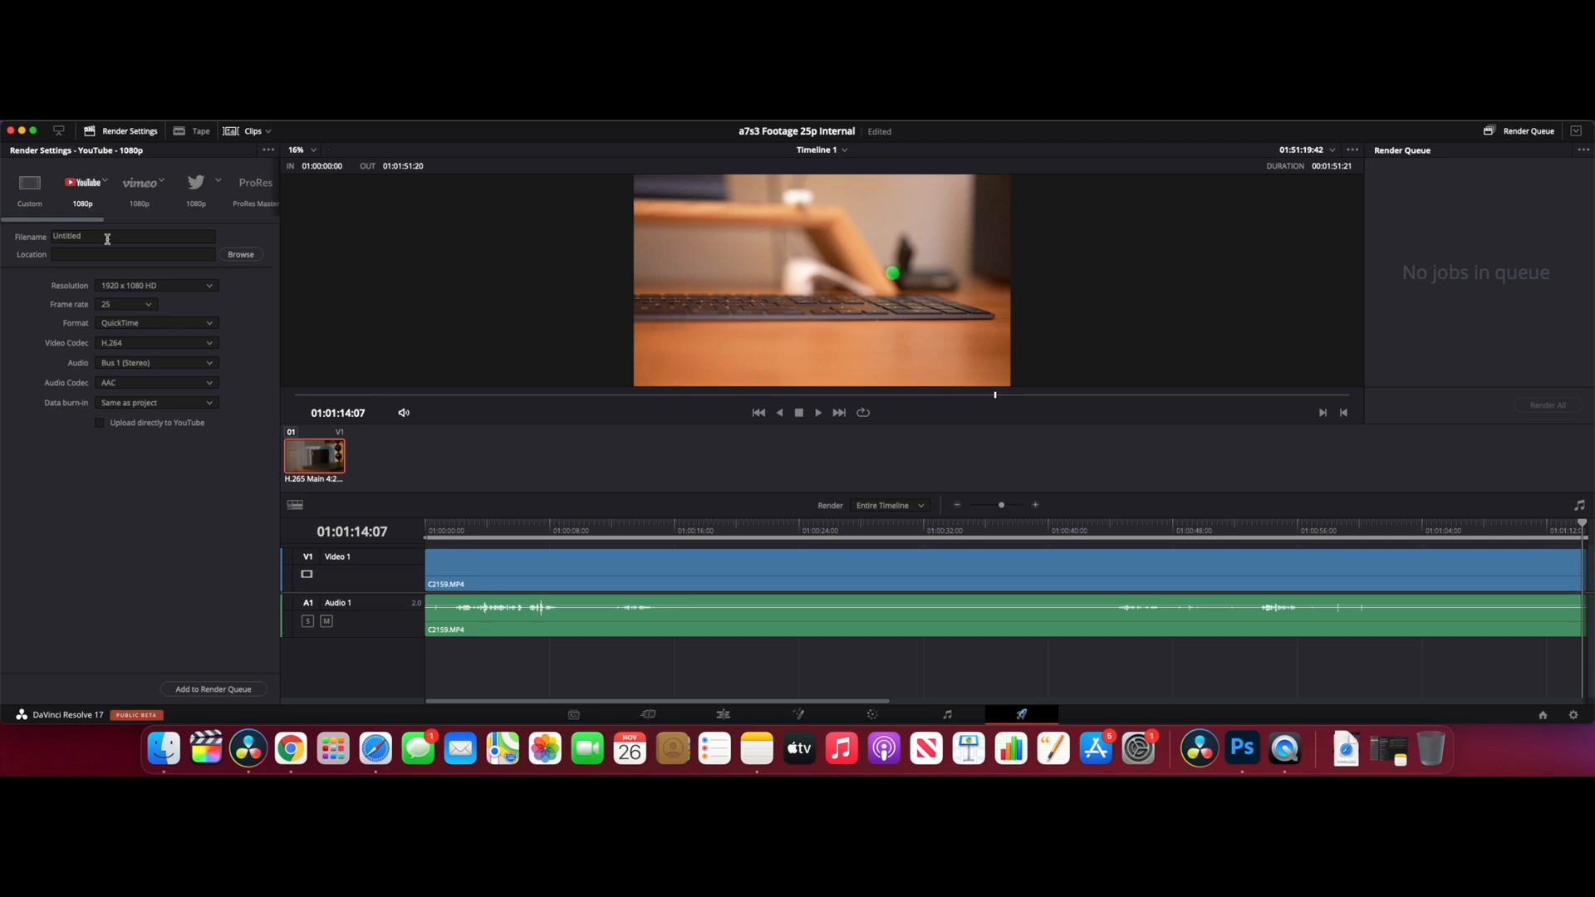
click(133, 237)
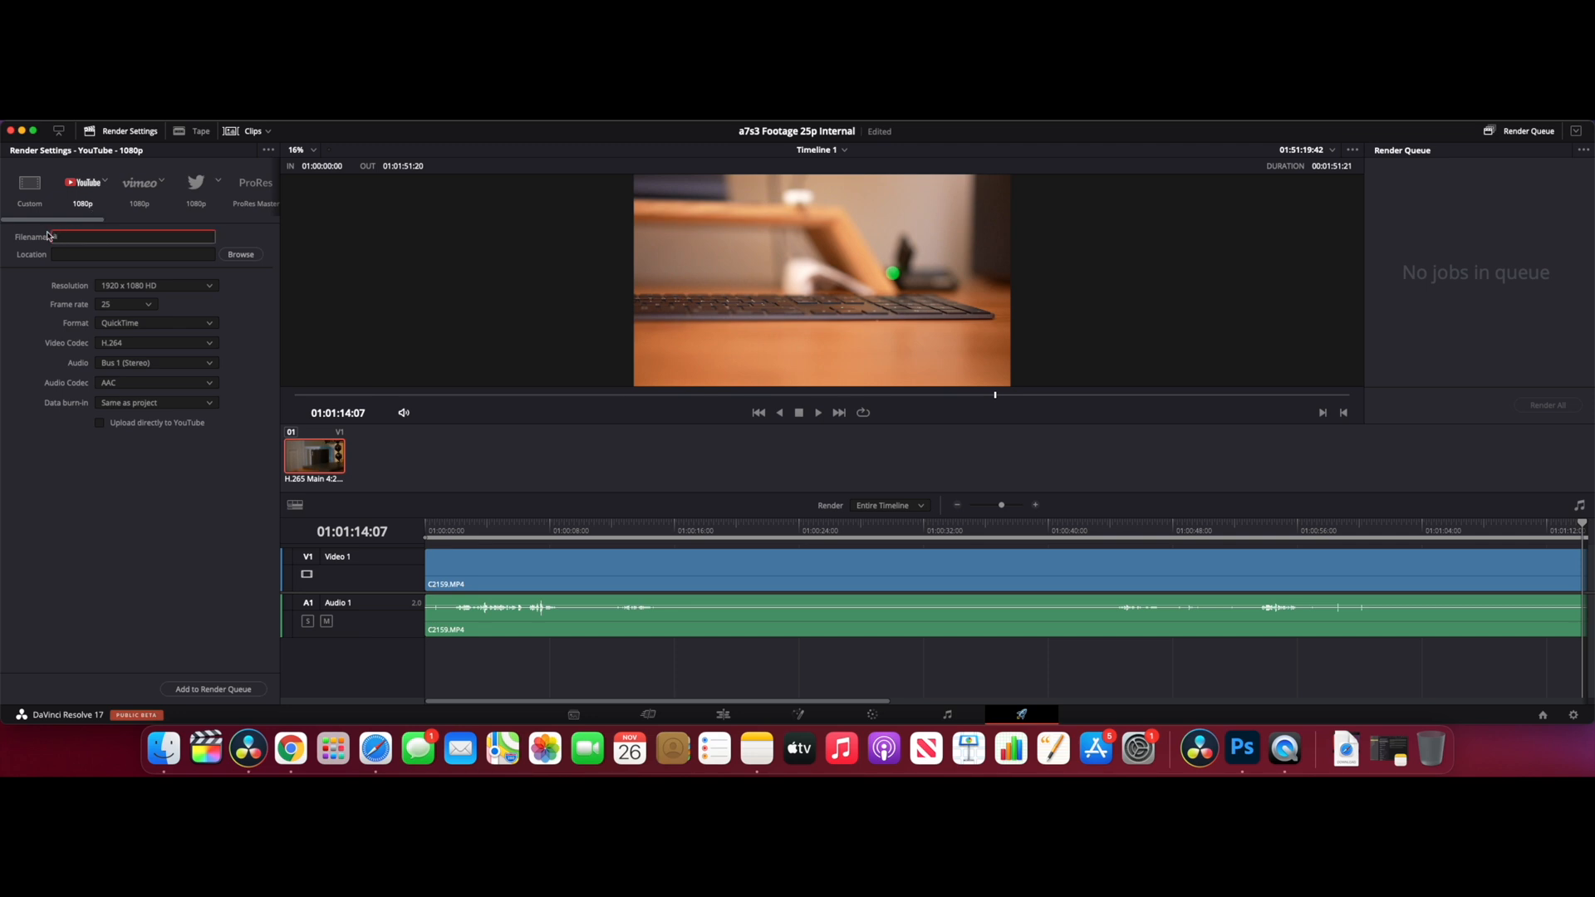
text(a7s3)
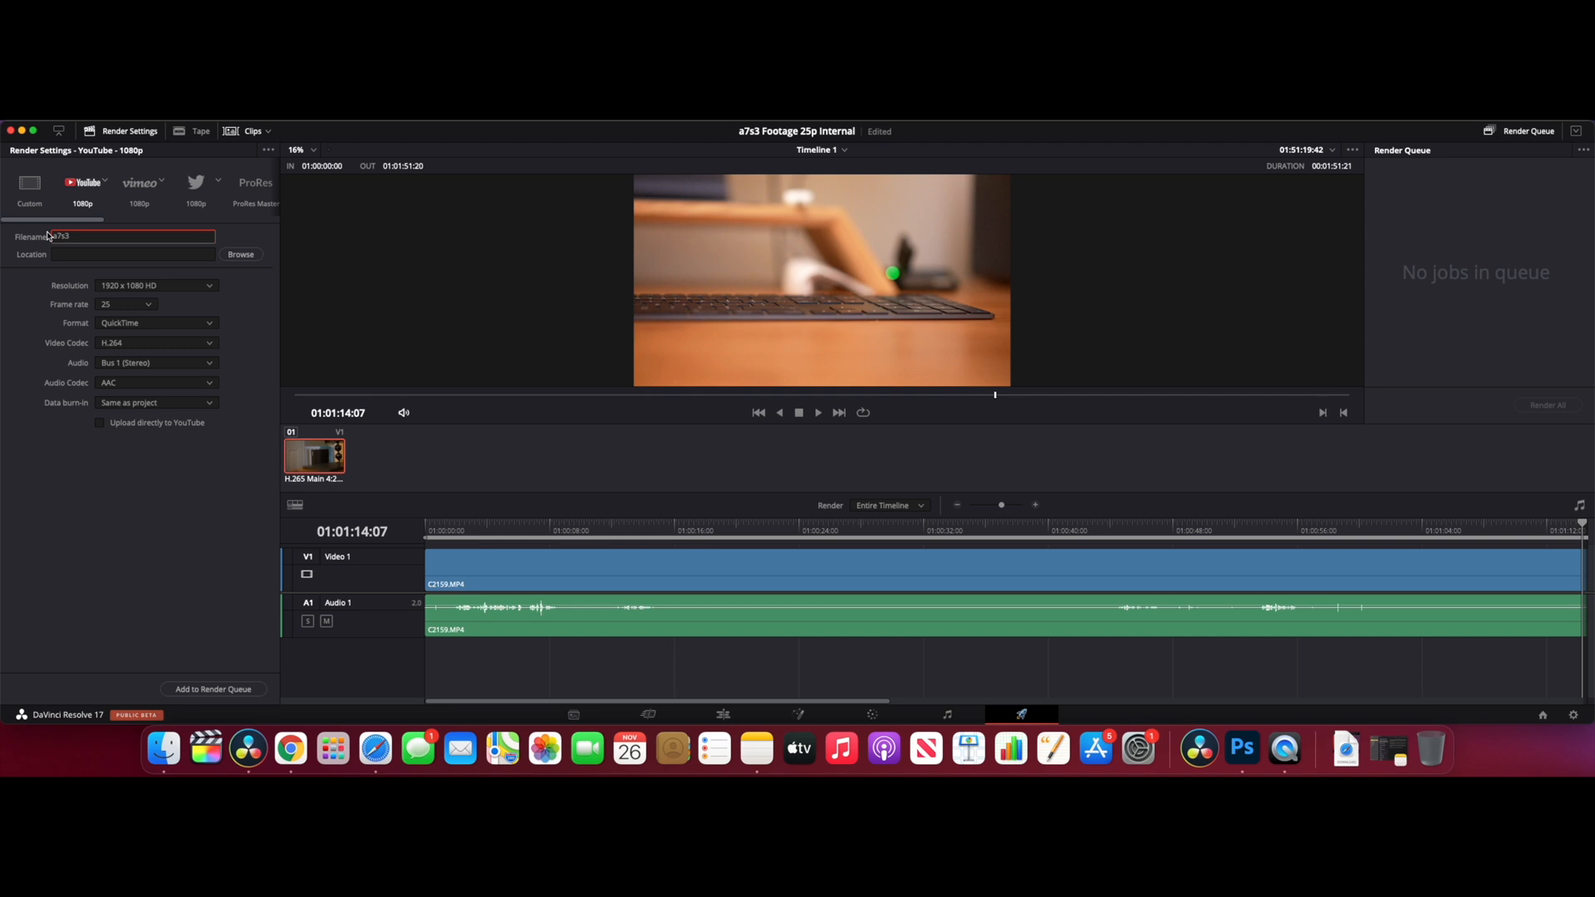
text(25p Internal)
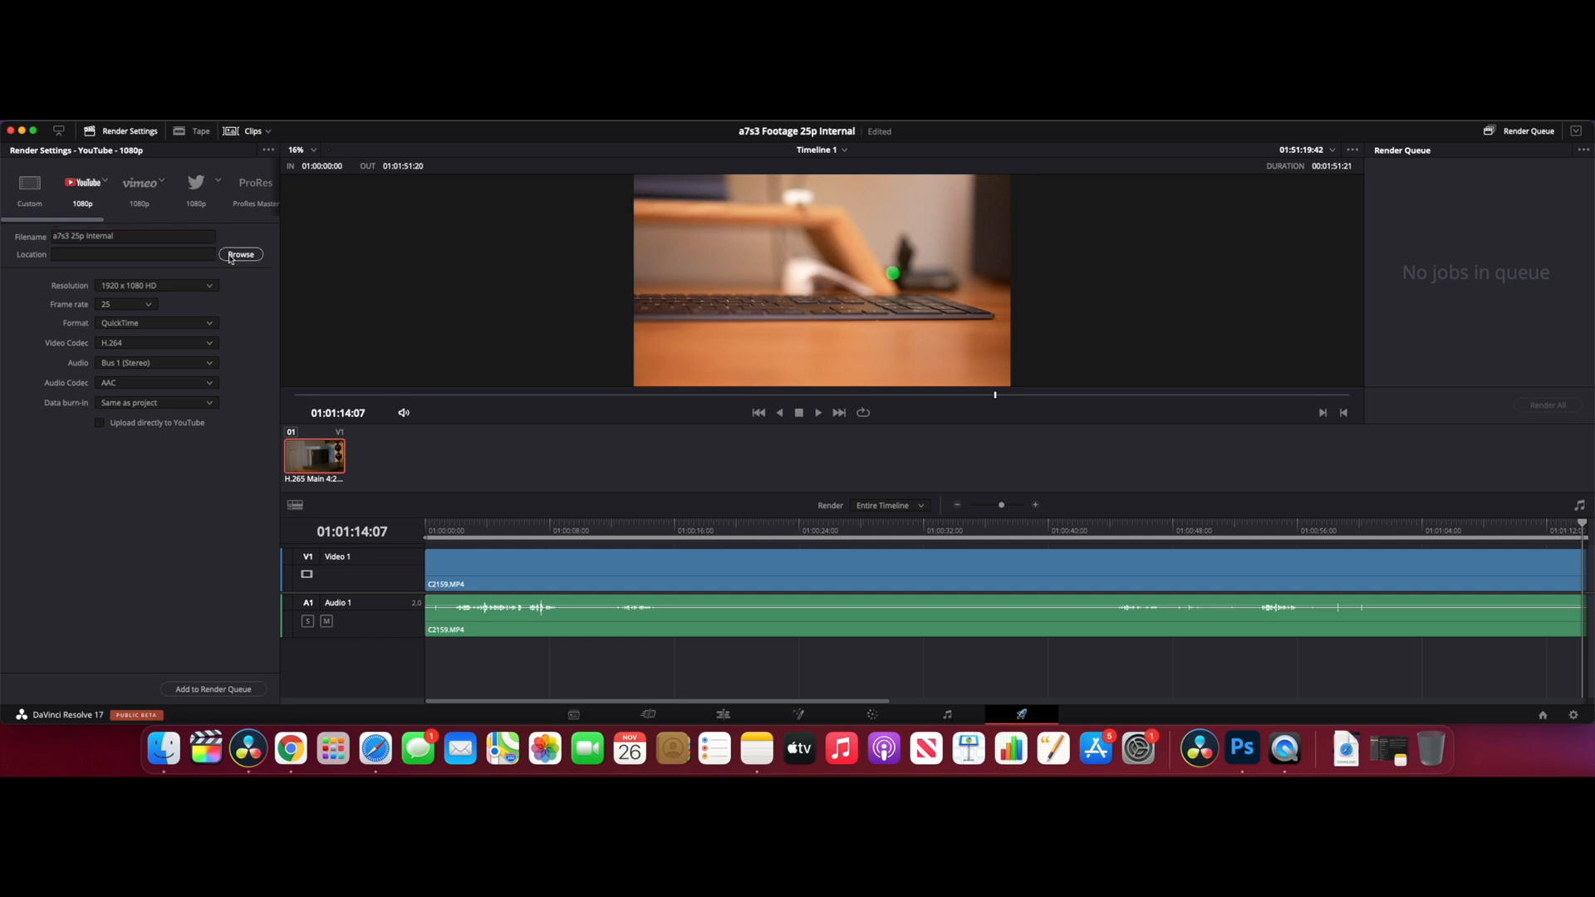
Set the render location to the Desktop
click(240, 254)
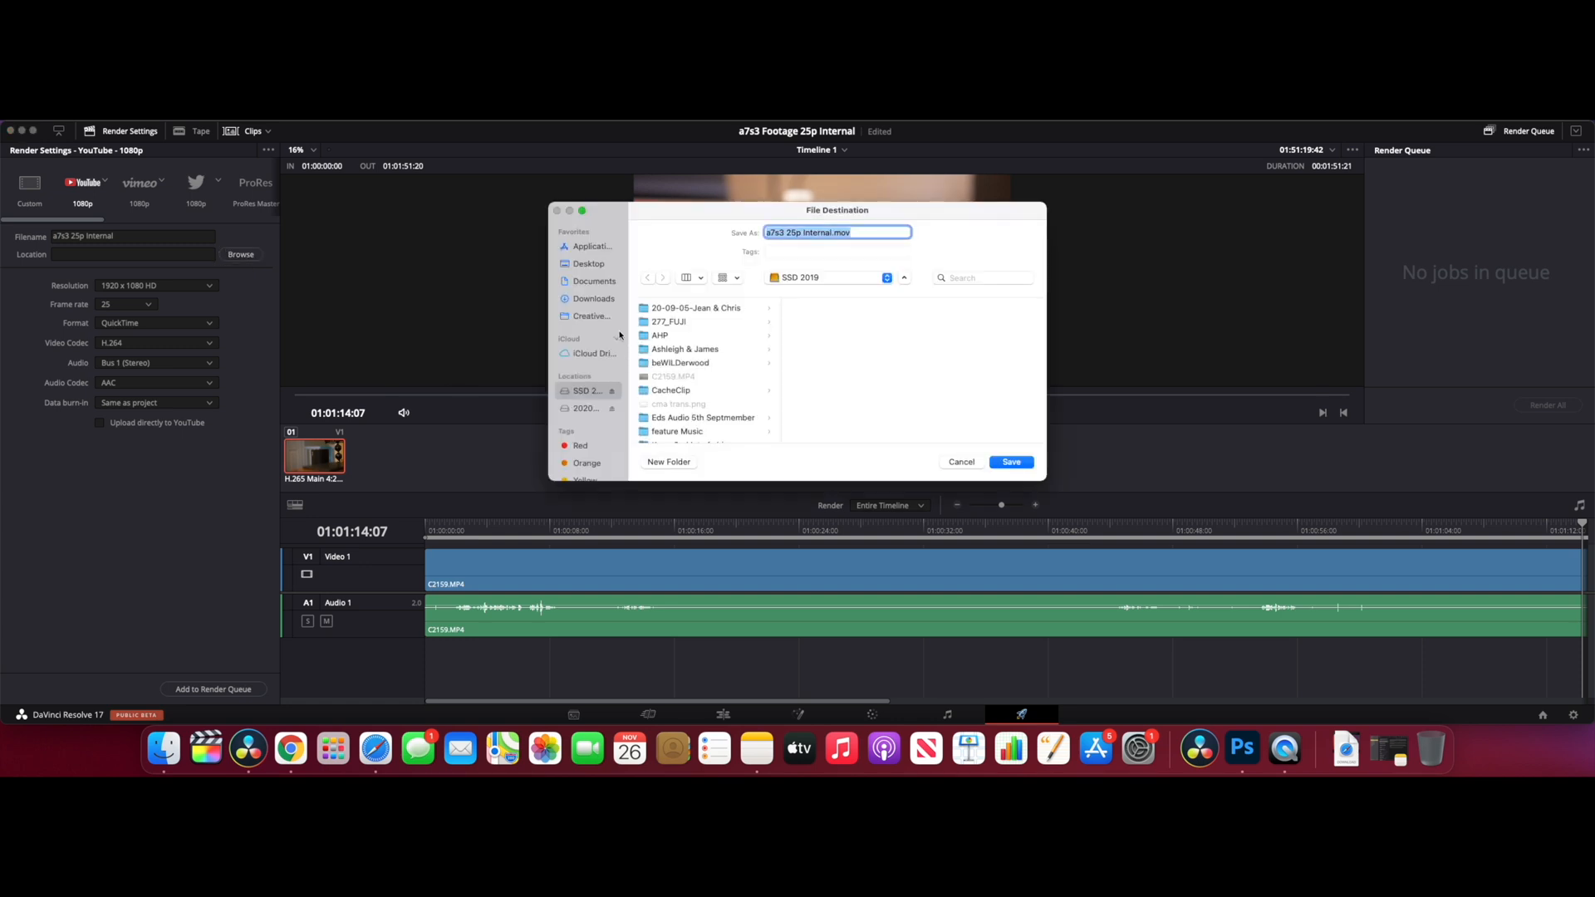
click(588, 264)
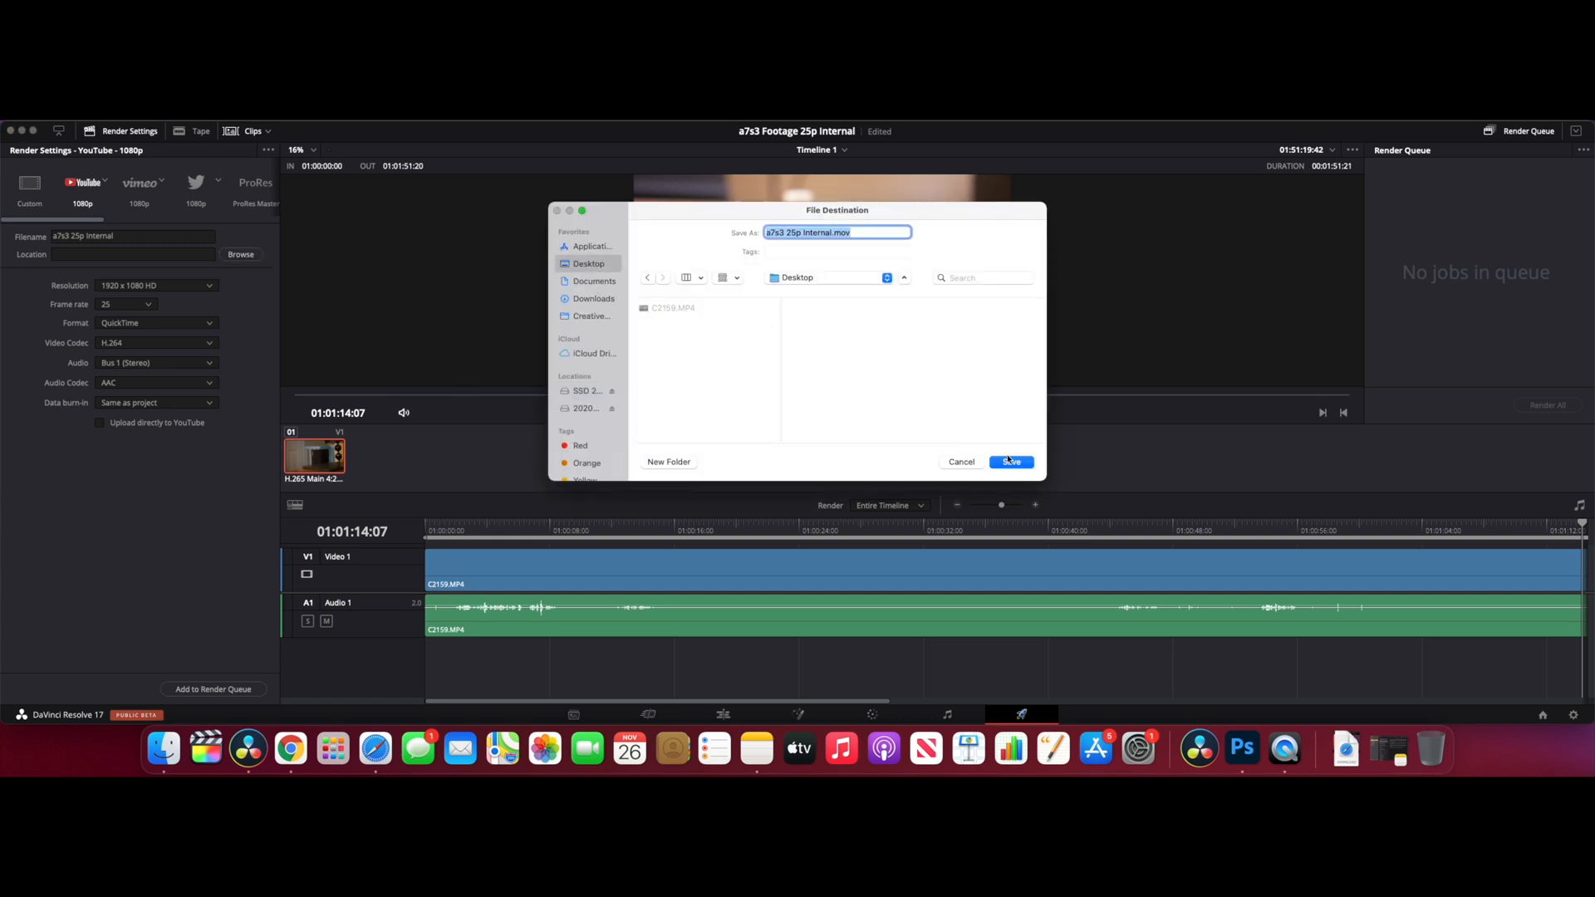
click(1011, 461)
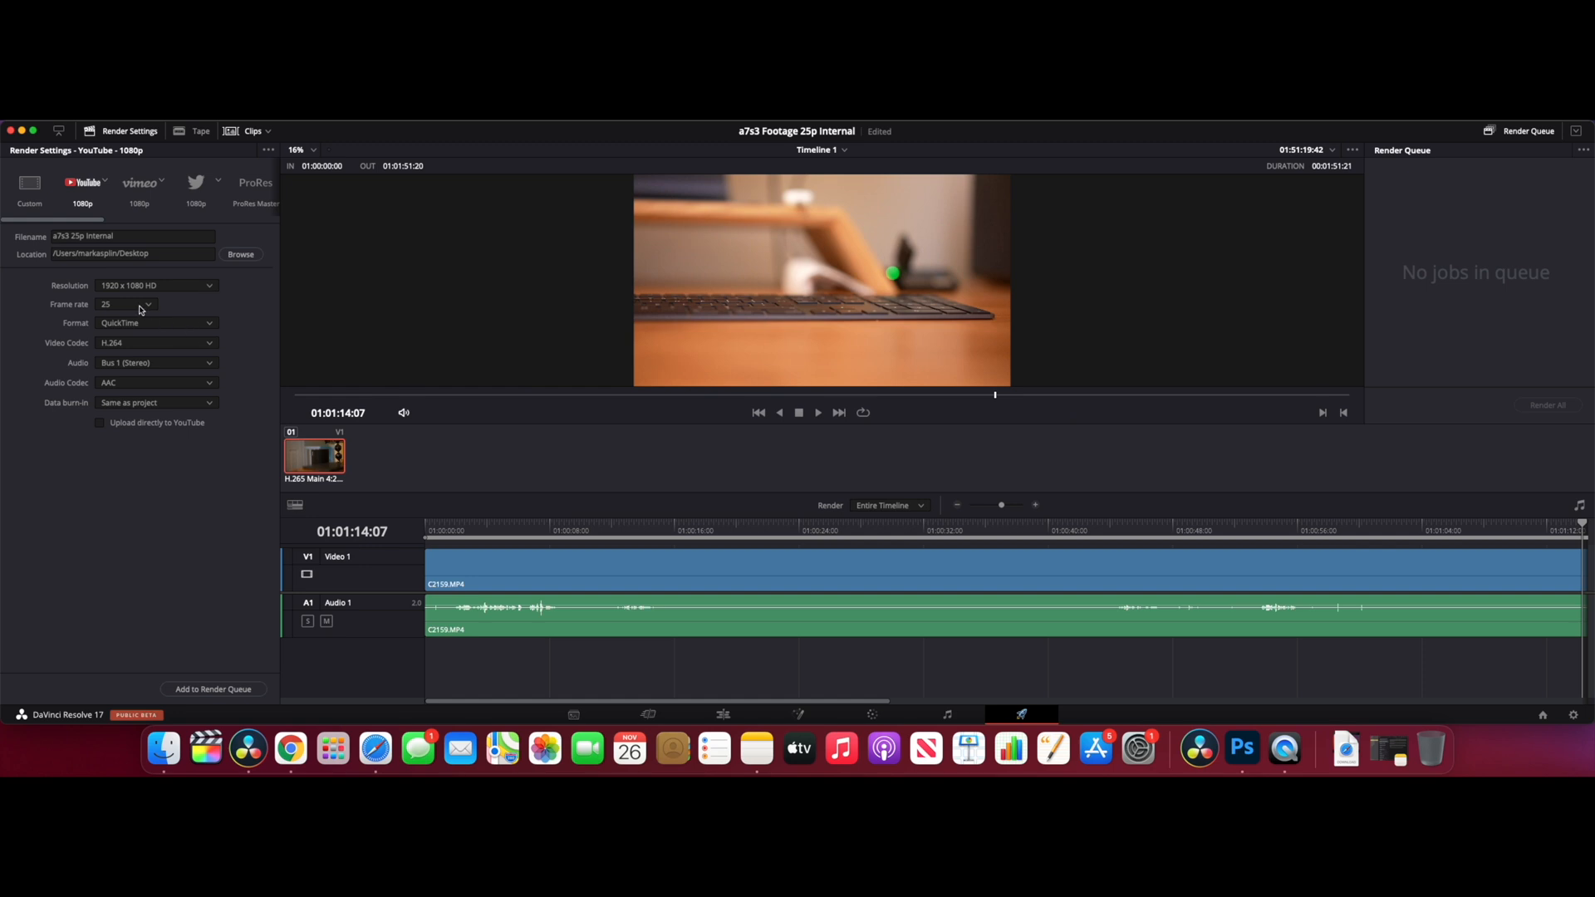
Render a 3840x2160 Ultra HD H.265 job through the render queue
click(156, 285)
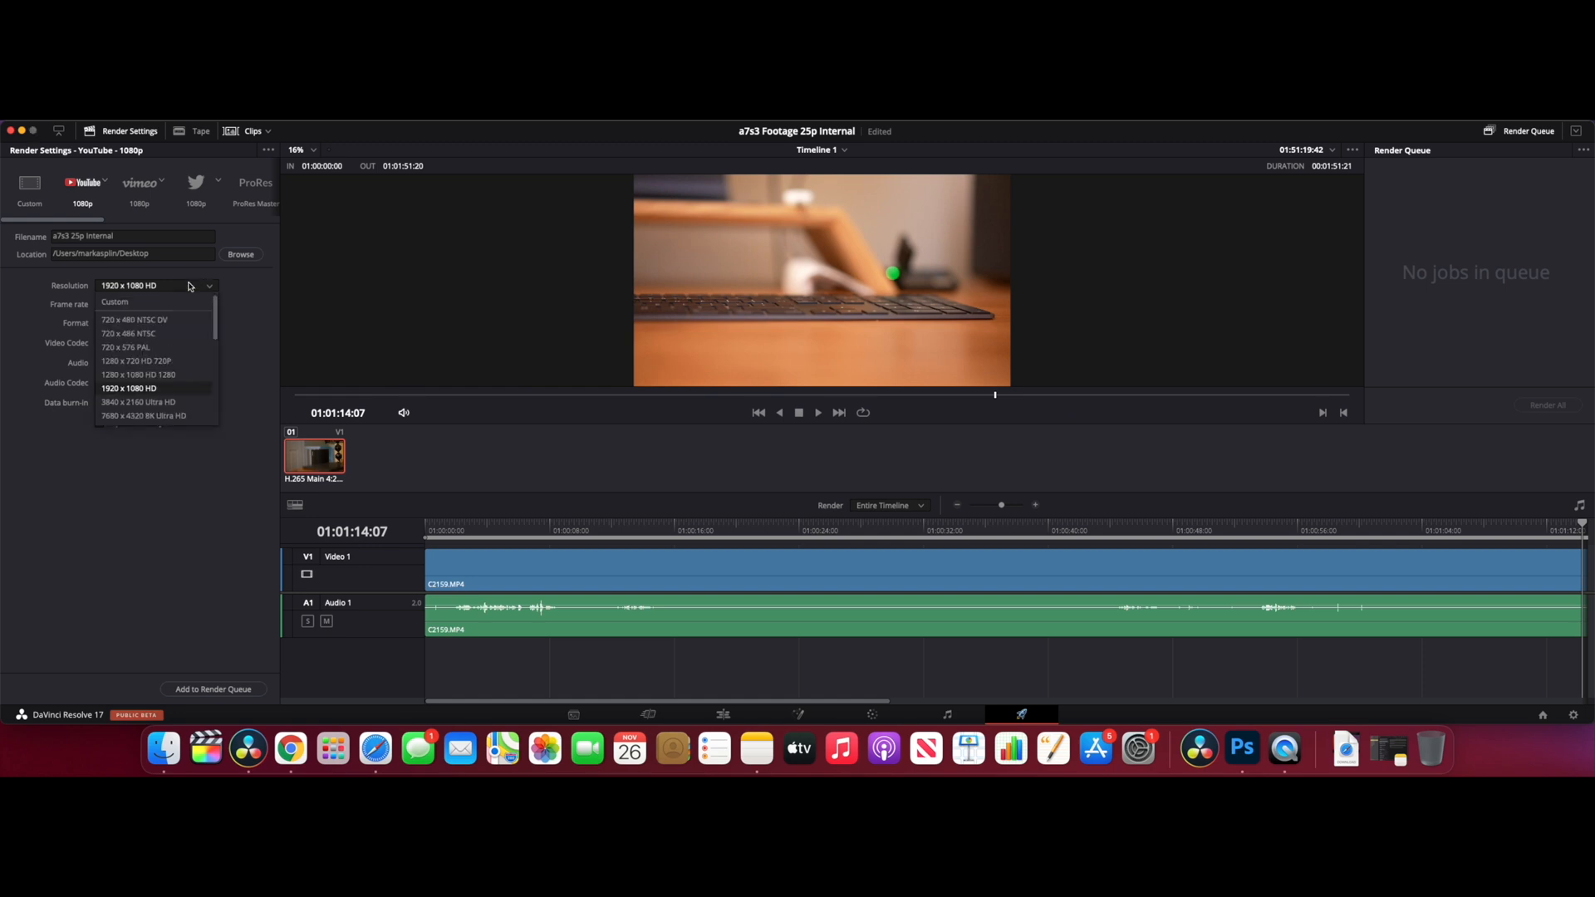
click(138, 402)
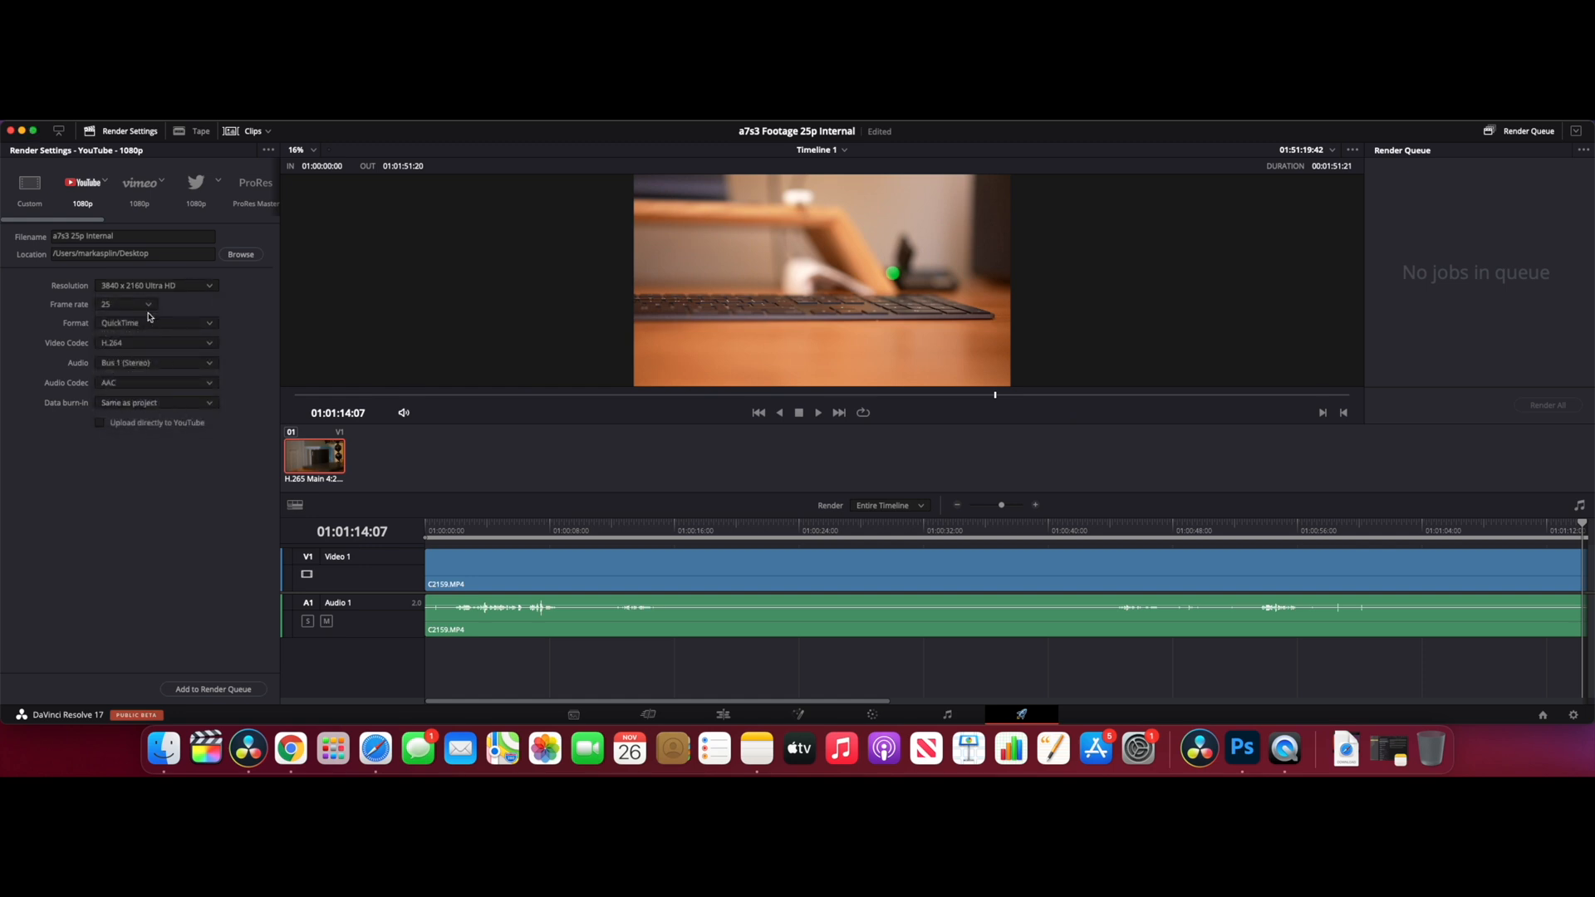
click(157, 343)
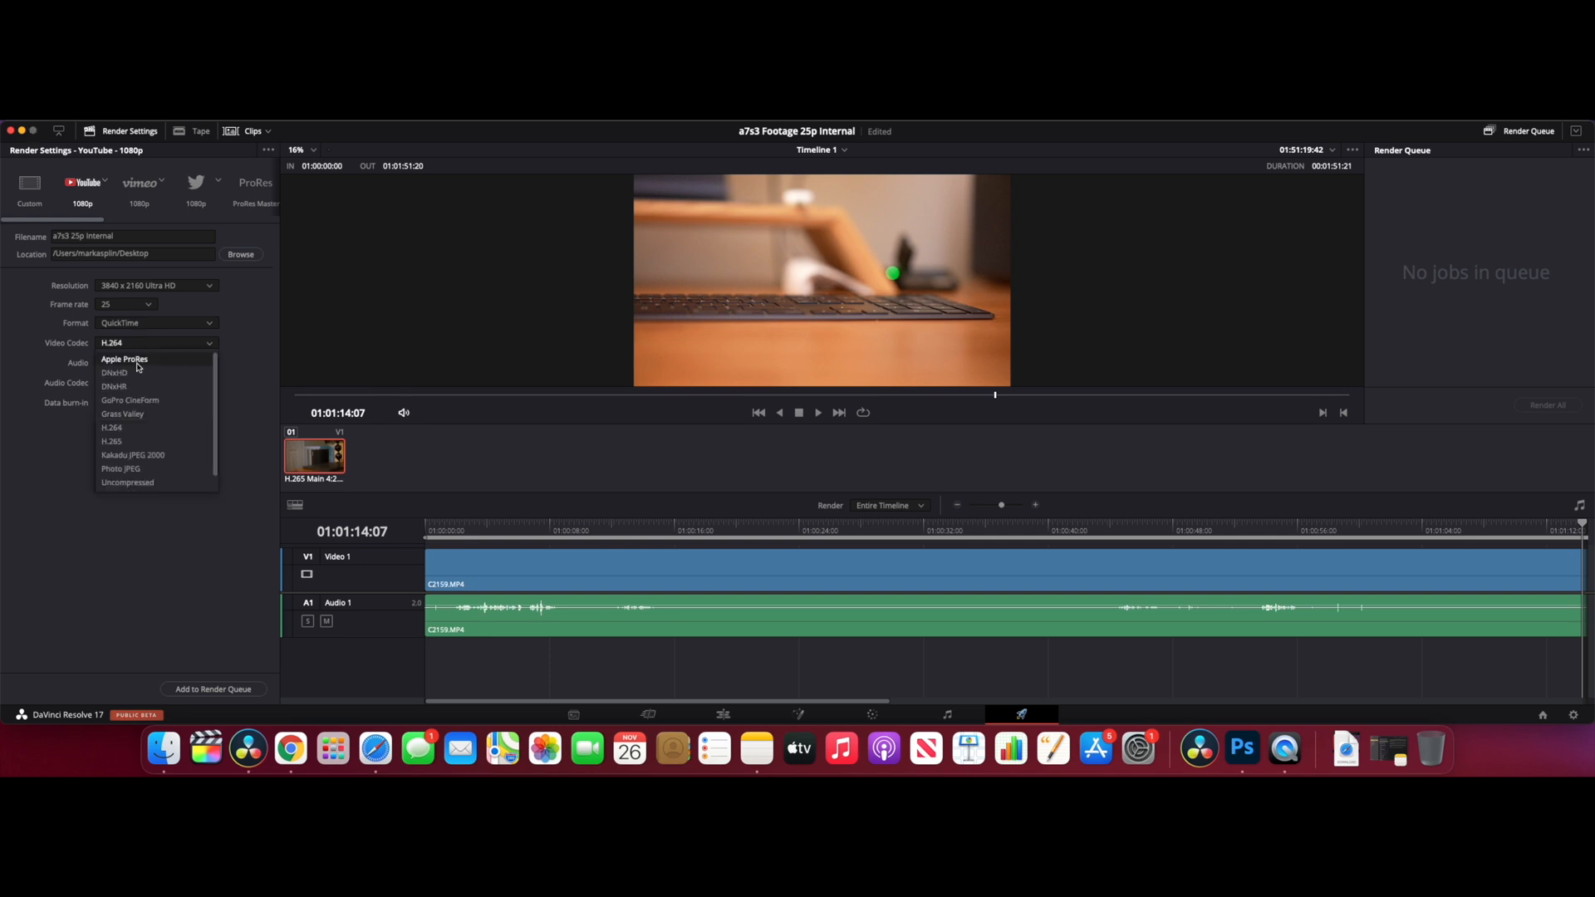
click(111, 441)
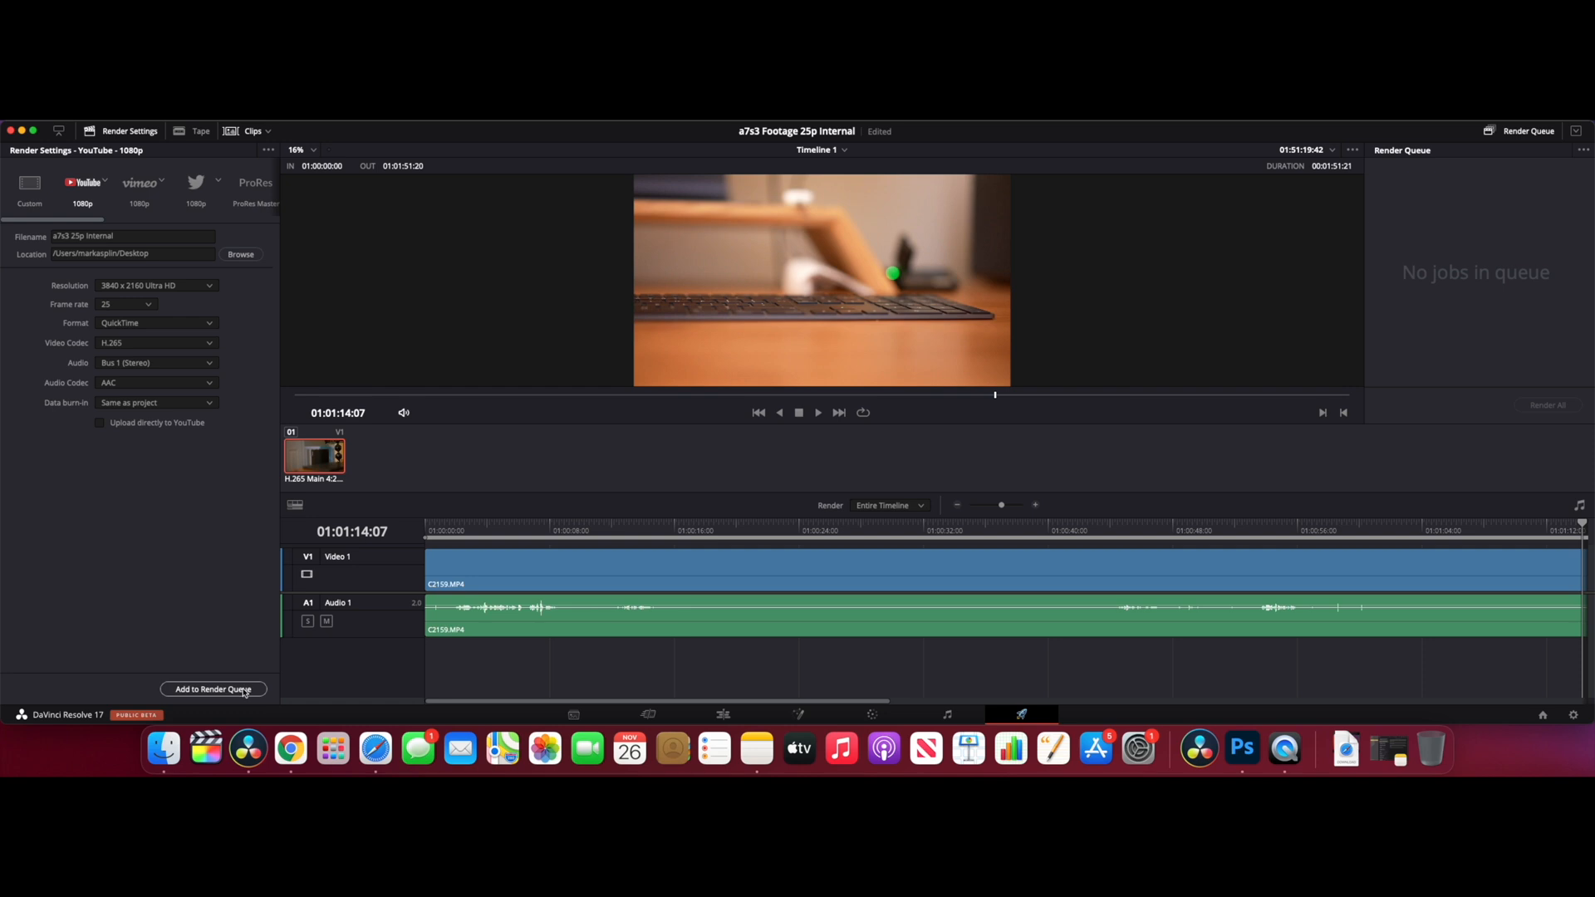
click(213, 688)
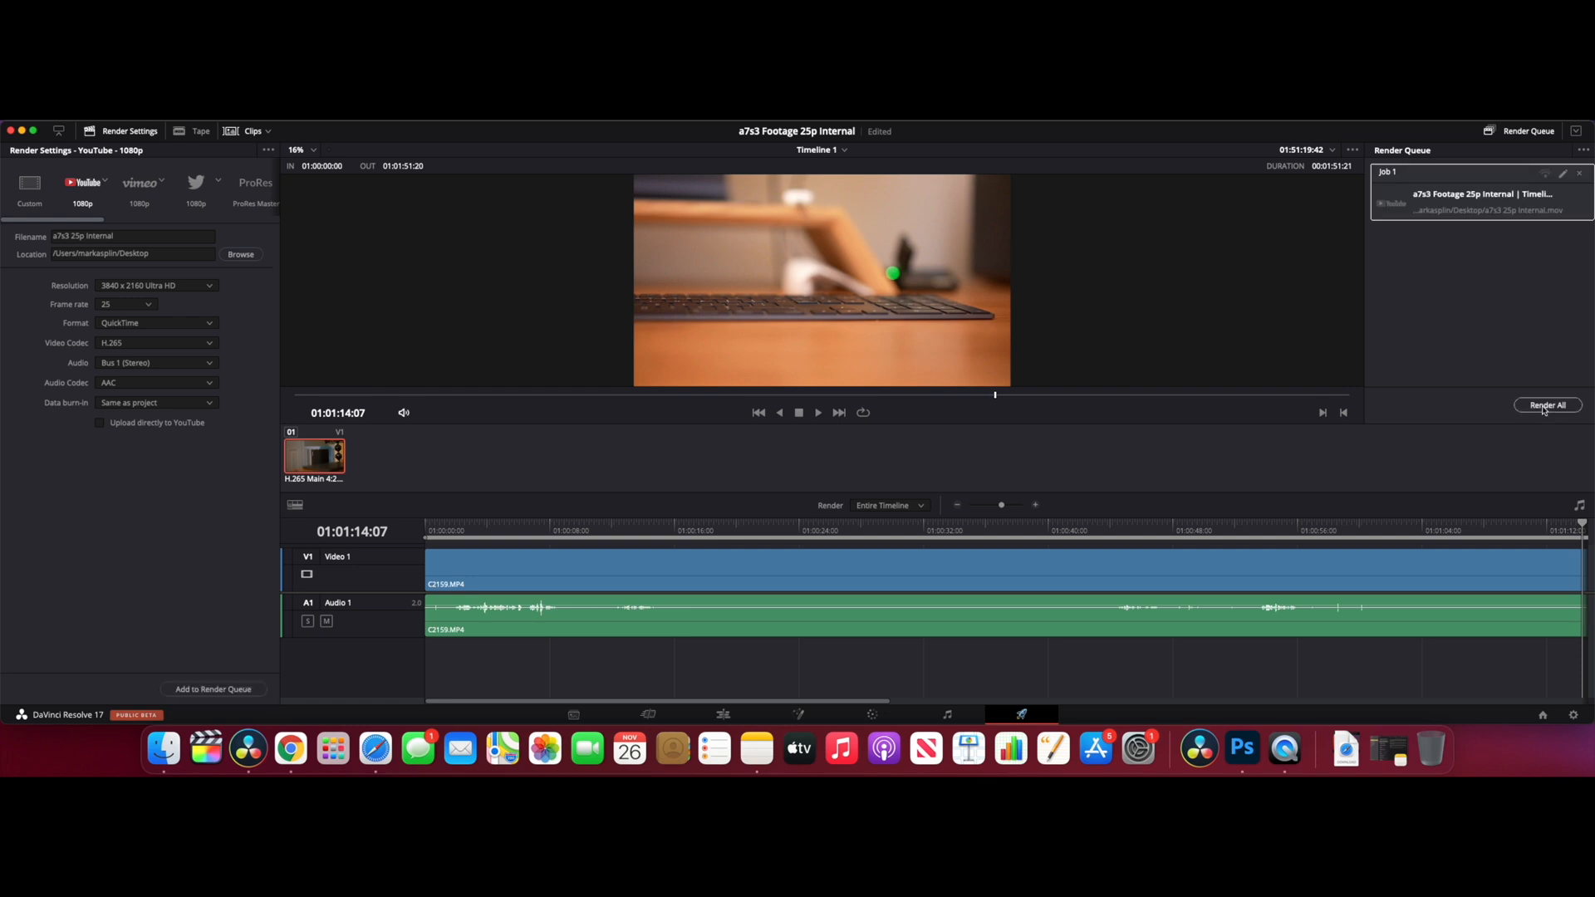
click(1546, 404)
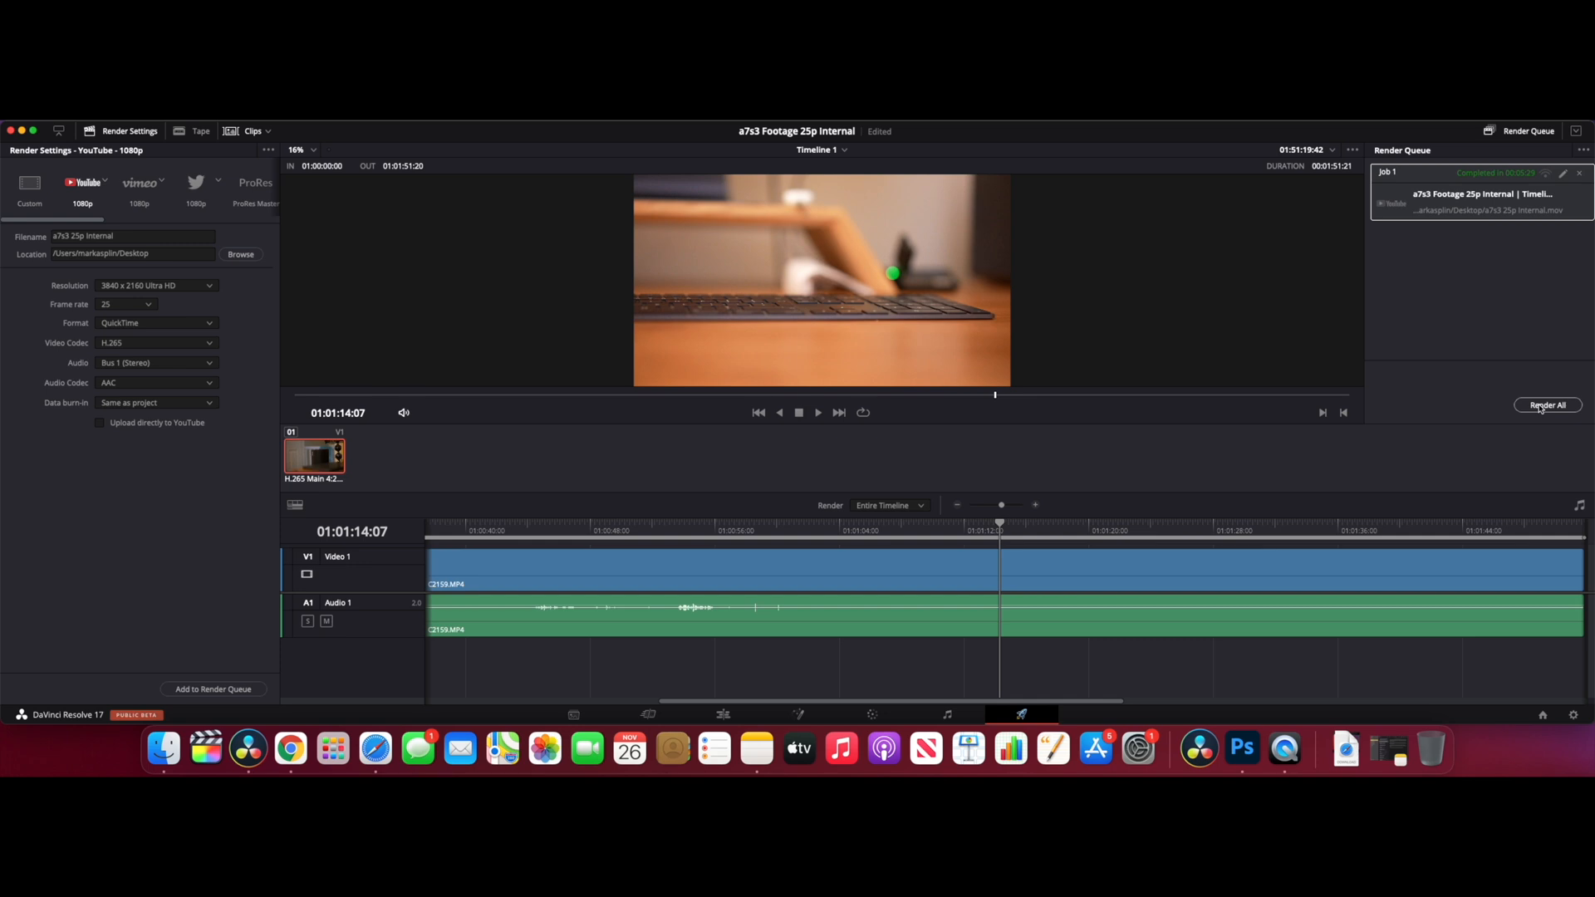
mouse_move(1510, 184)
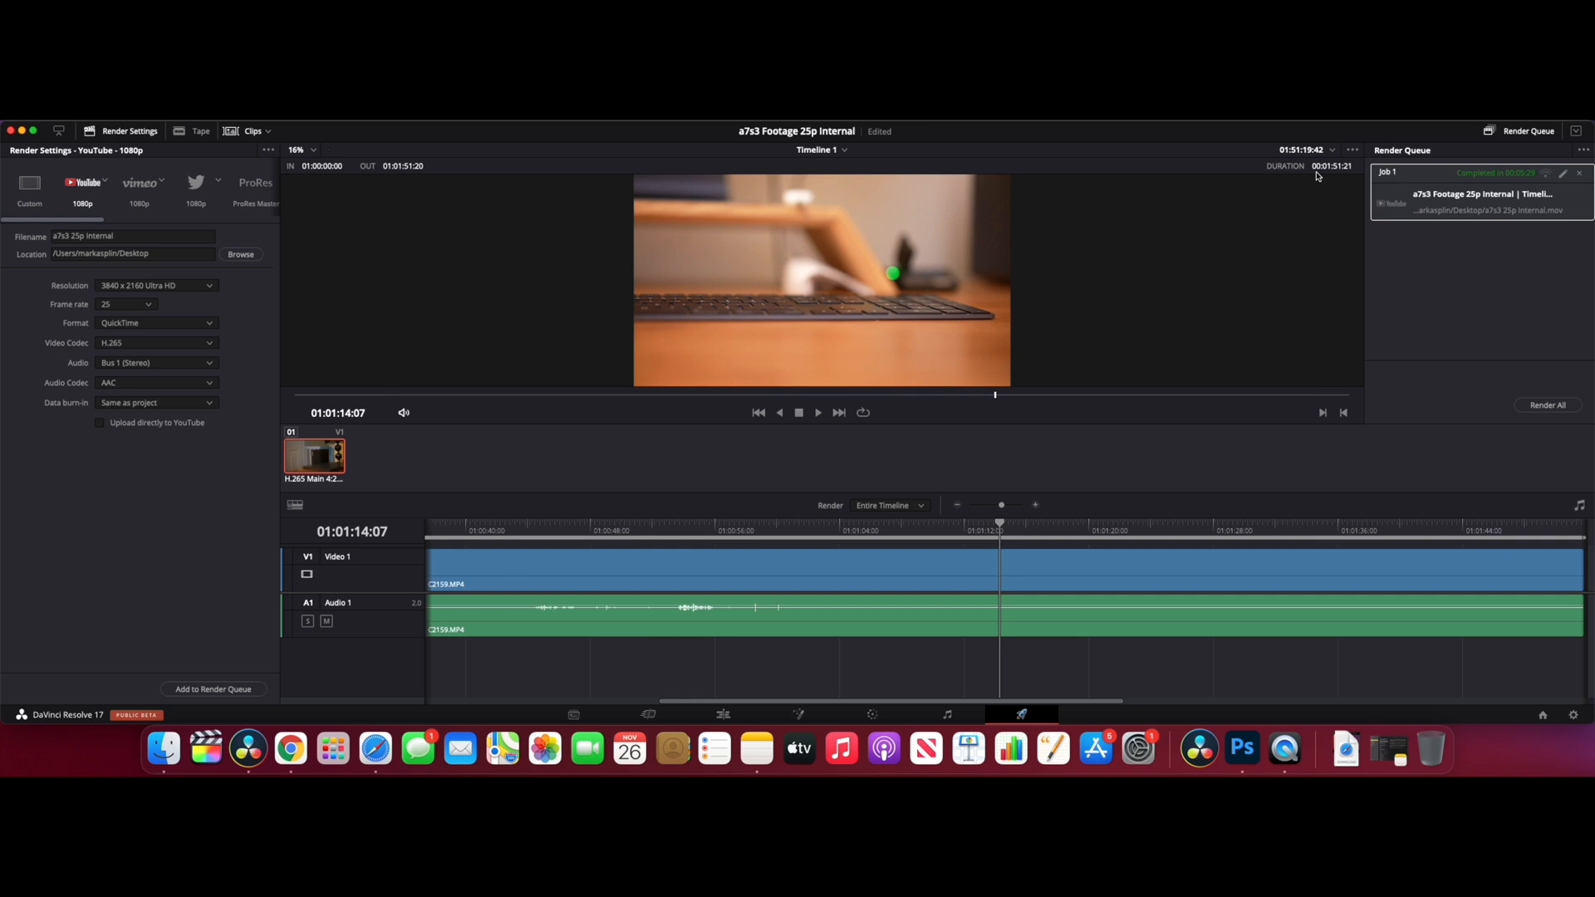
mouse_move(1312, 181)
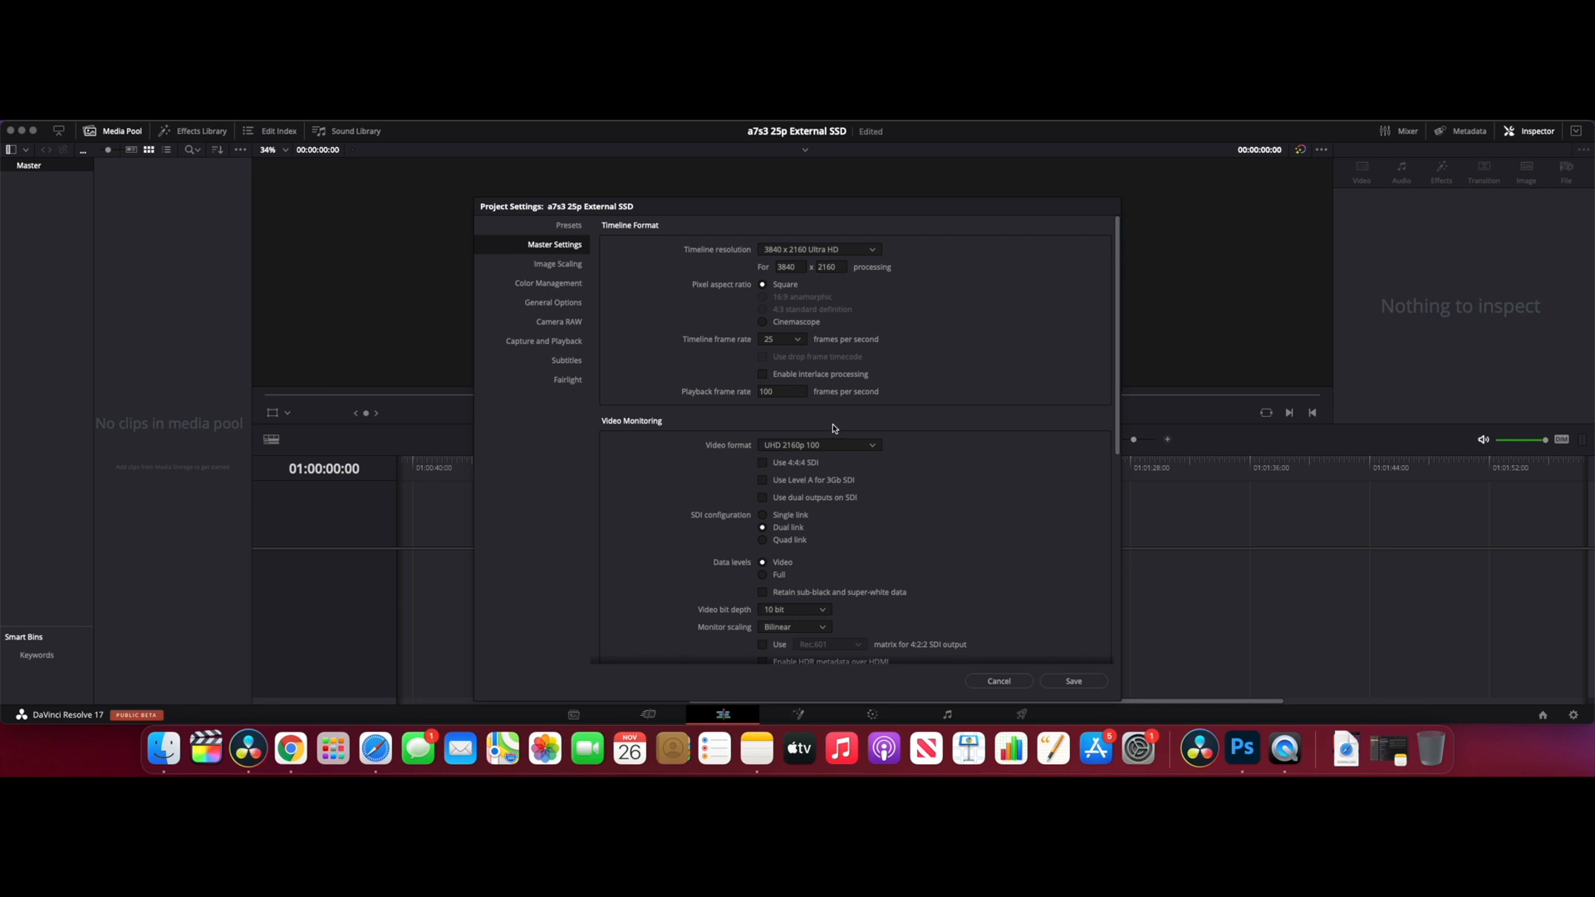
mouse_move(825, 456)
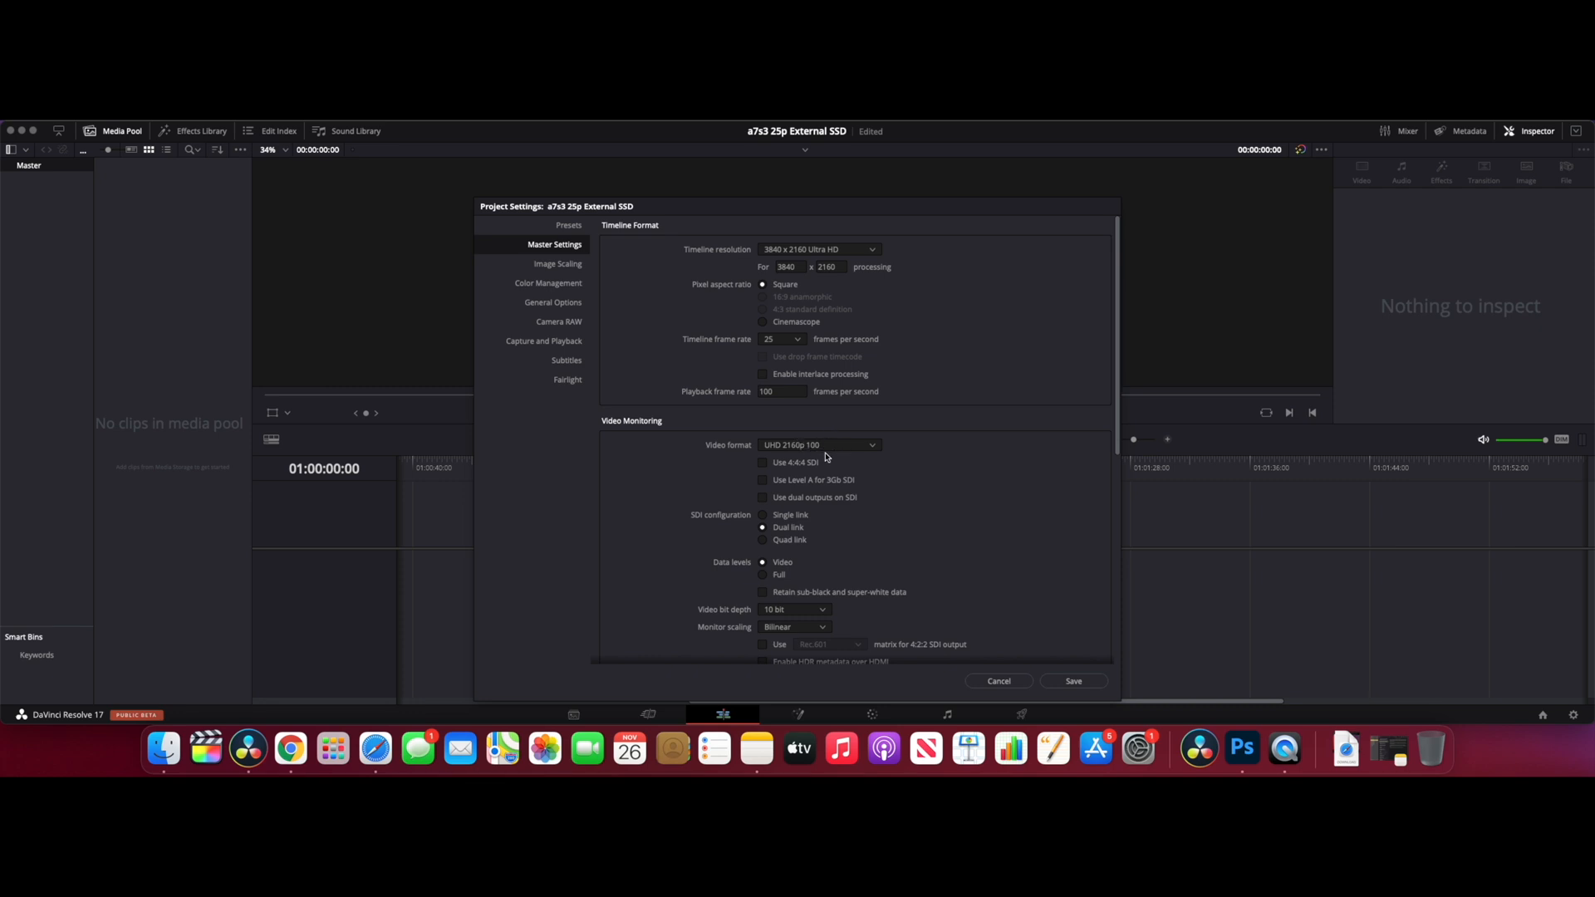
mouse_move(914, 637)
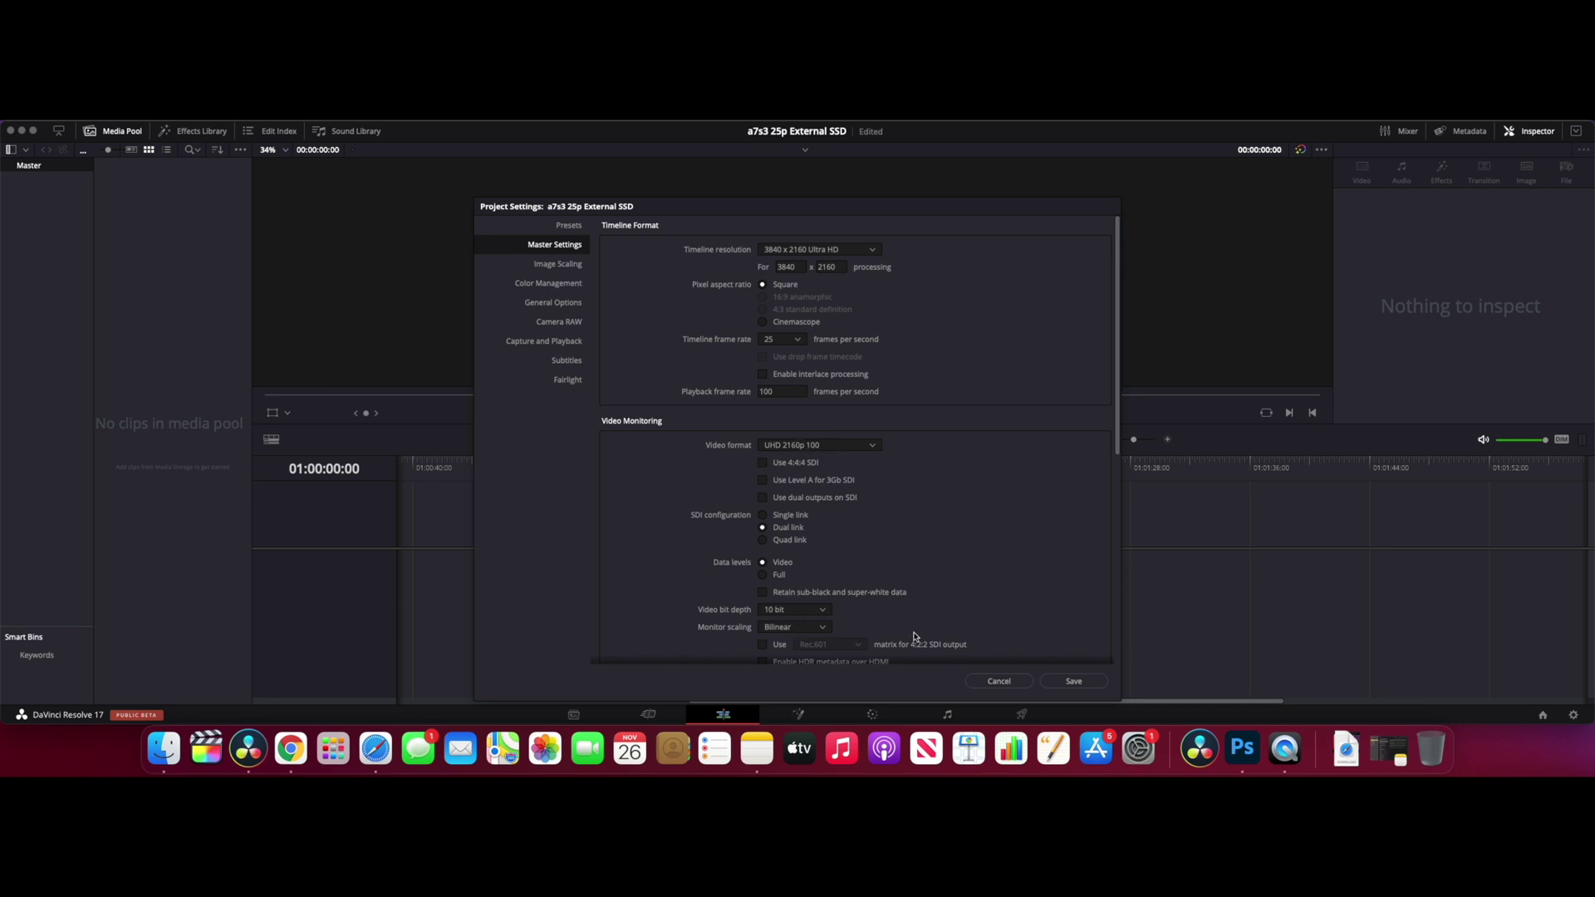
Save the 4K 25 fps project settings and import C2159.MP4 from the Desktop
click(1073, 681)
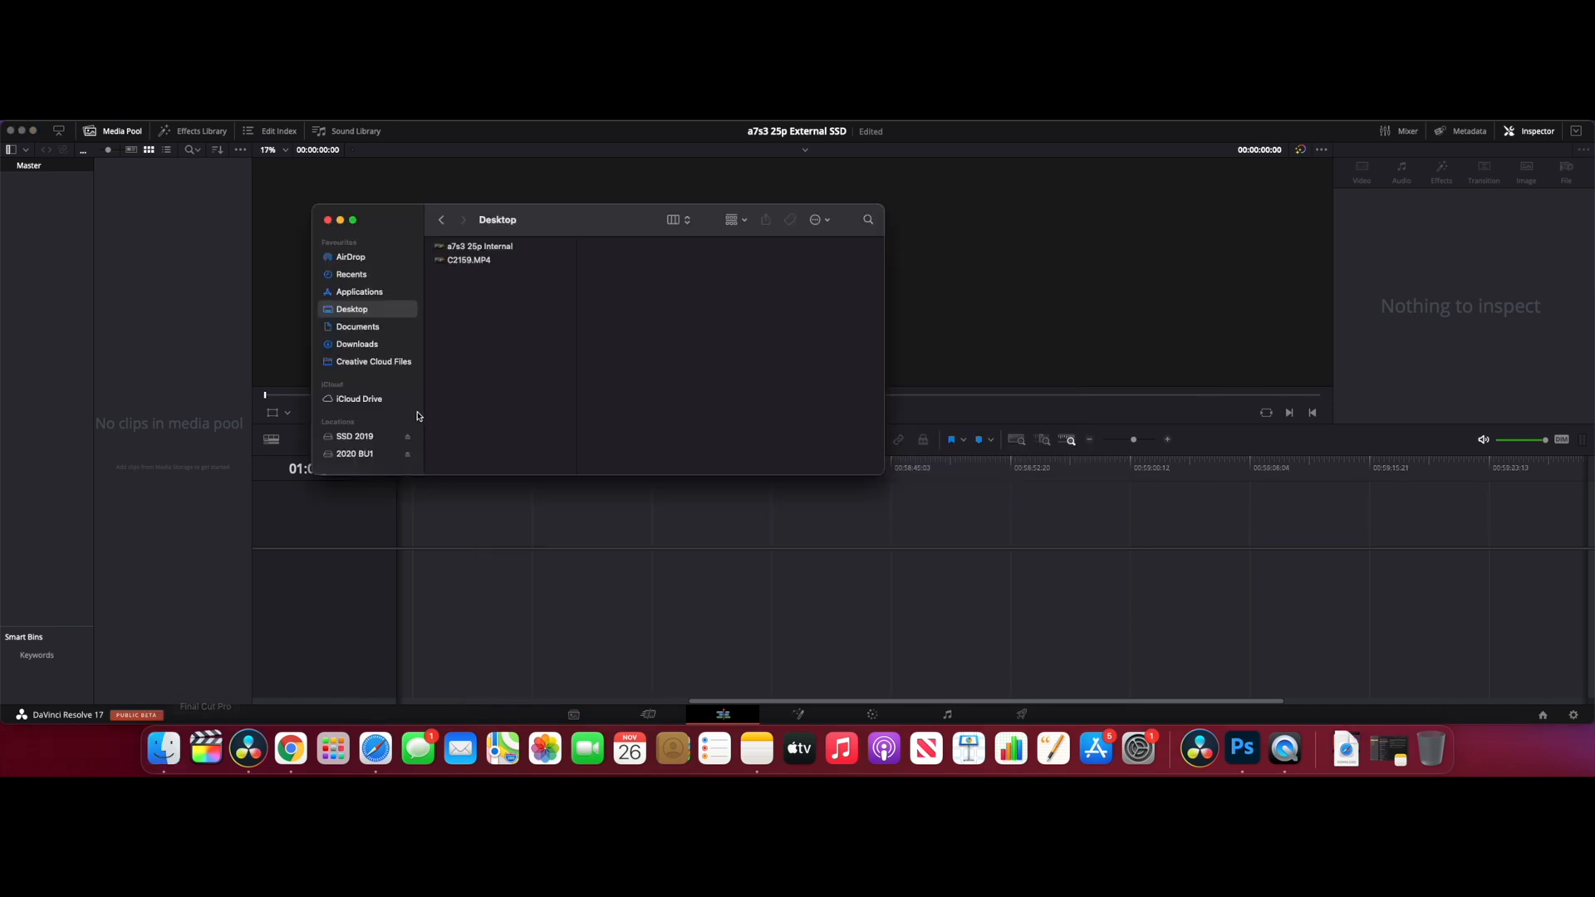
click(354, 436)
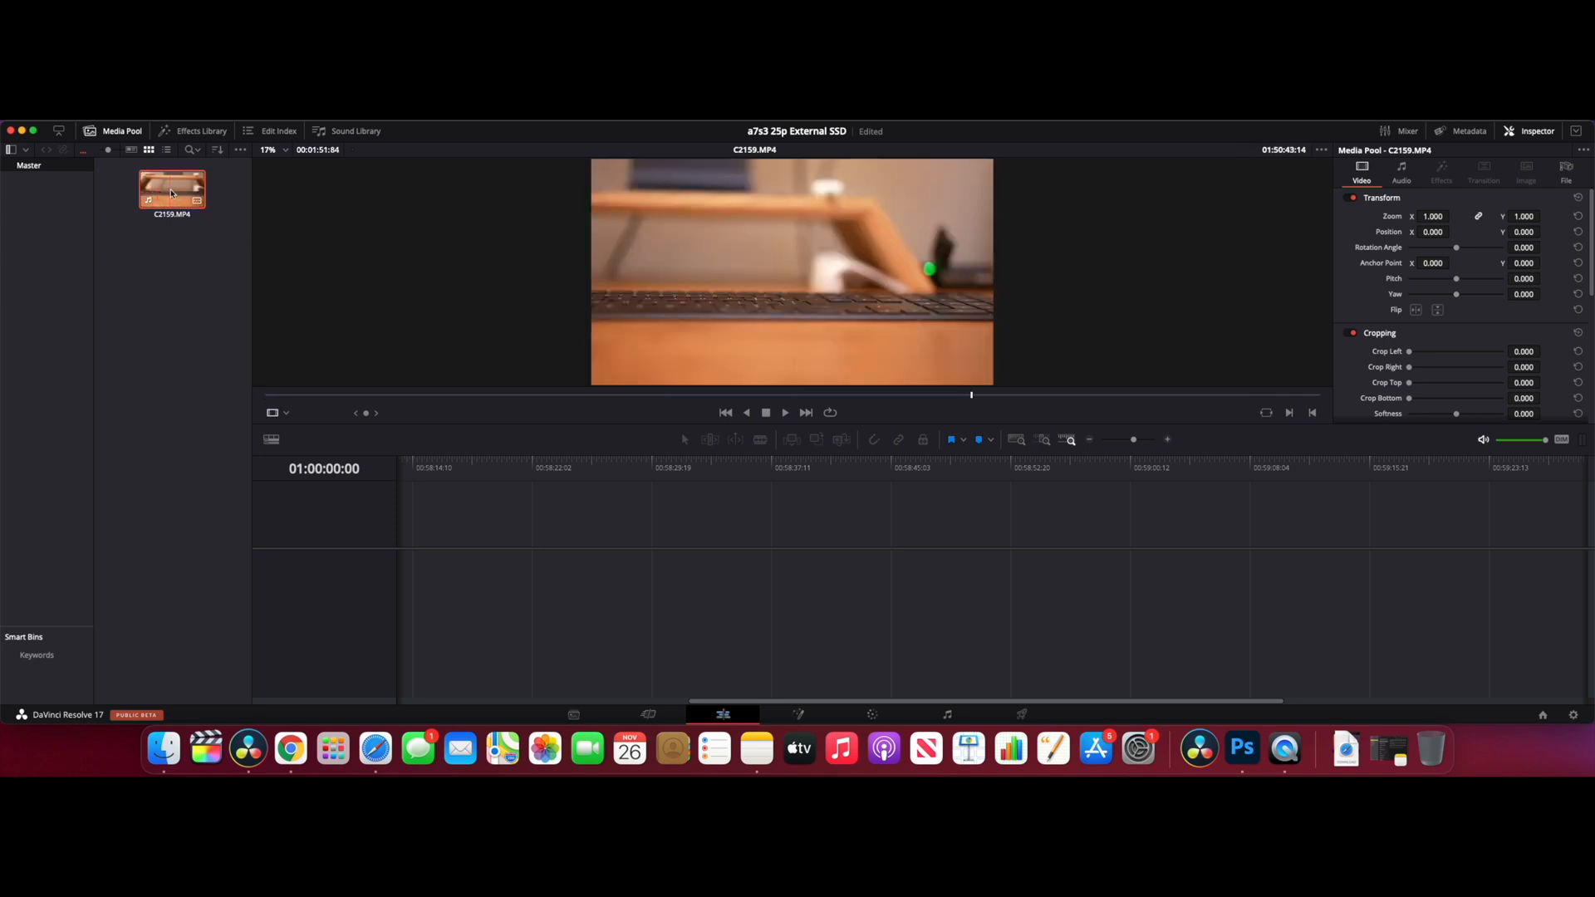
Show C2159.MP4's file details: H.265 4:2:2 10-bit, 100 fps, 3840×2160, Linear PCM
click(1565, 174)
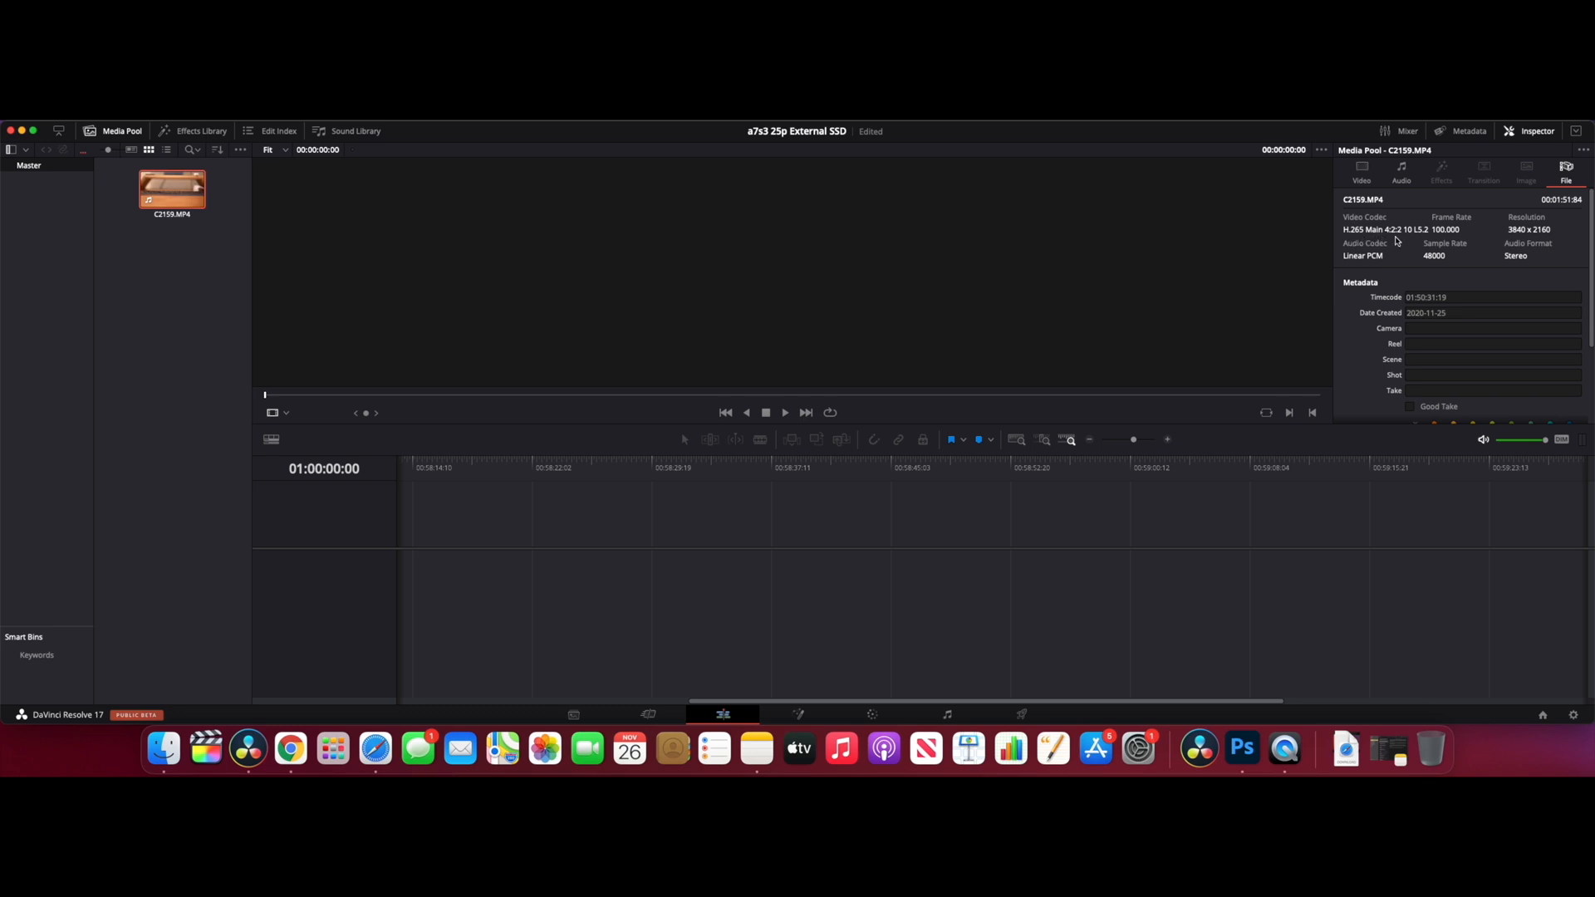
click(170, 189)
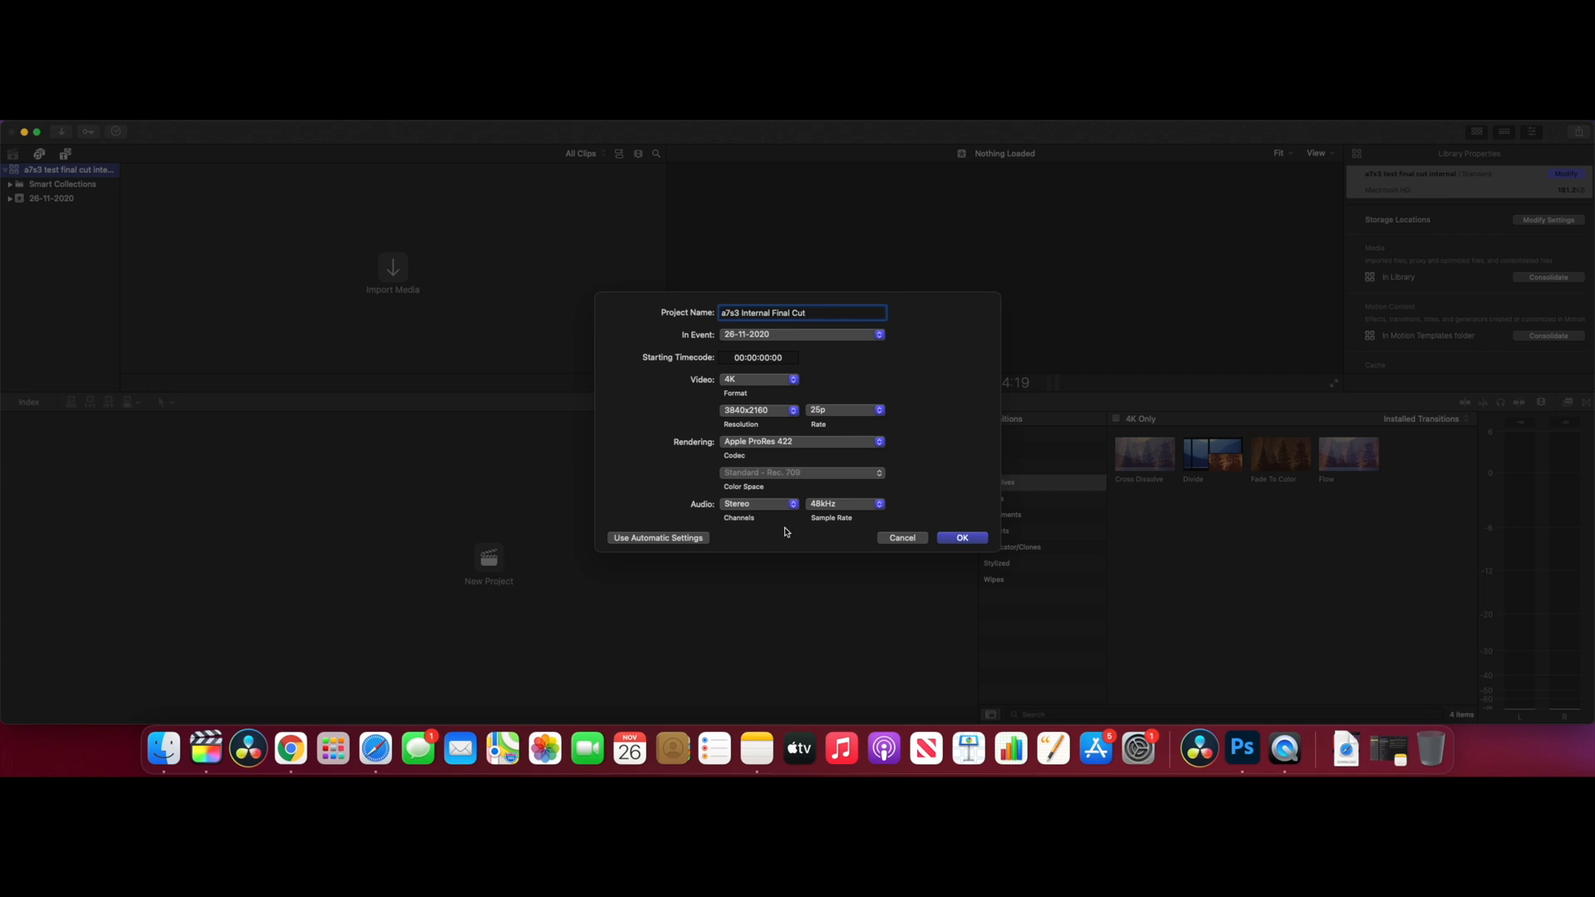
Create the 4K 25p 'a7s3 Internal Final Cut' project and begin importing media
click(962, 537)
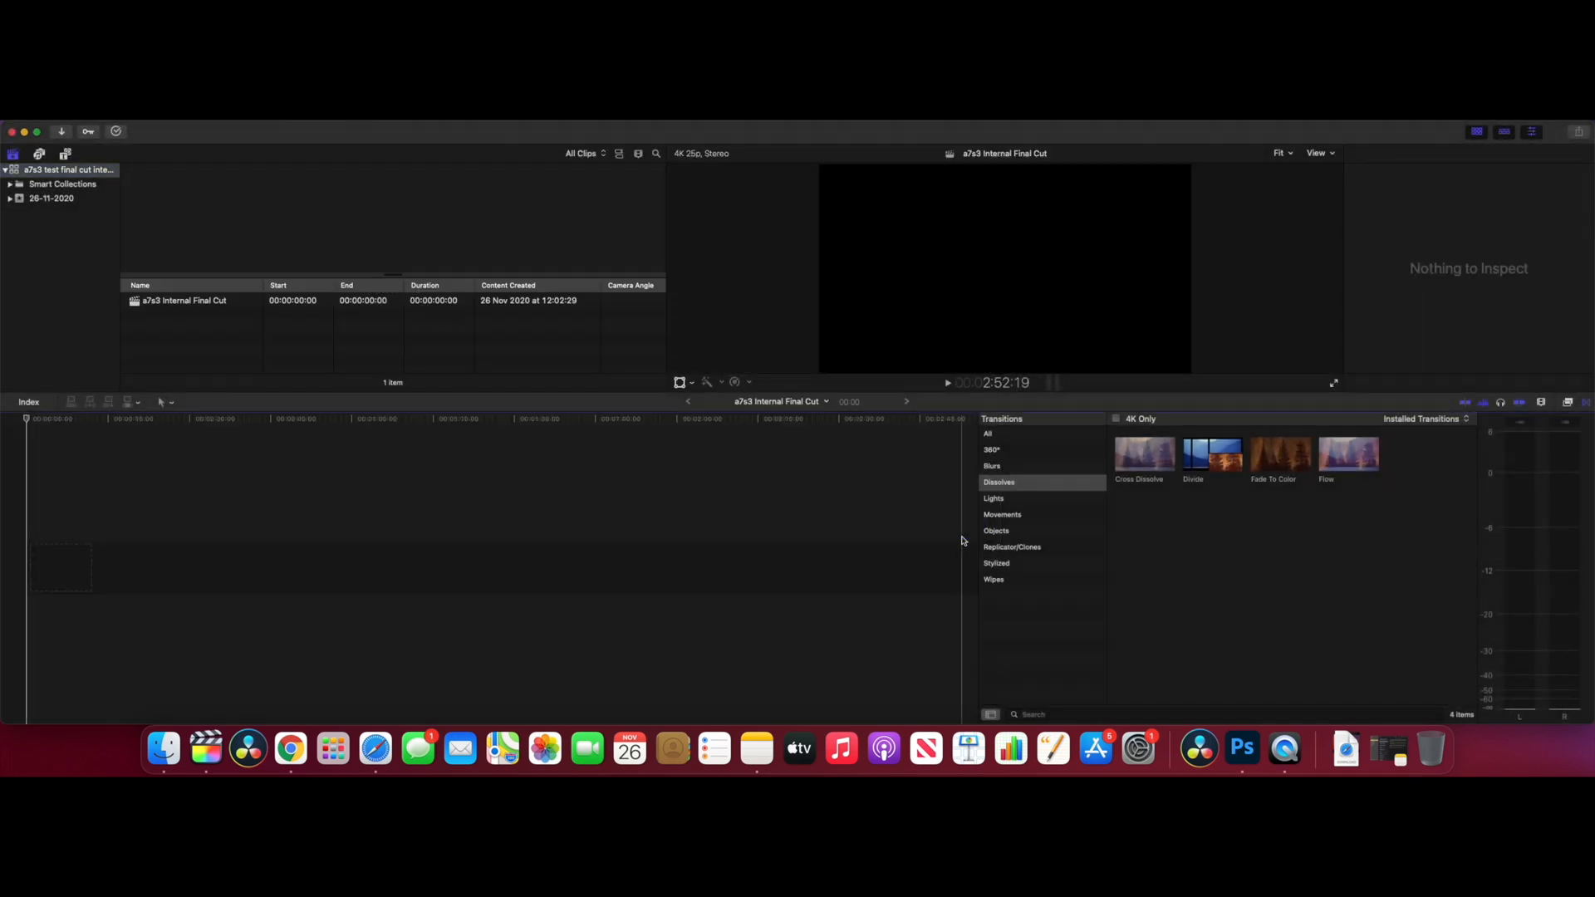
click(107, 129)
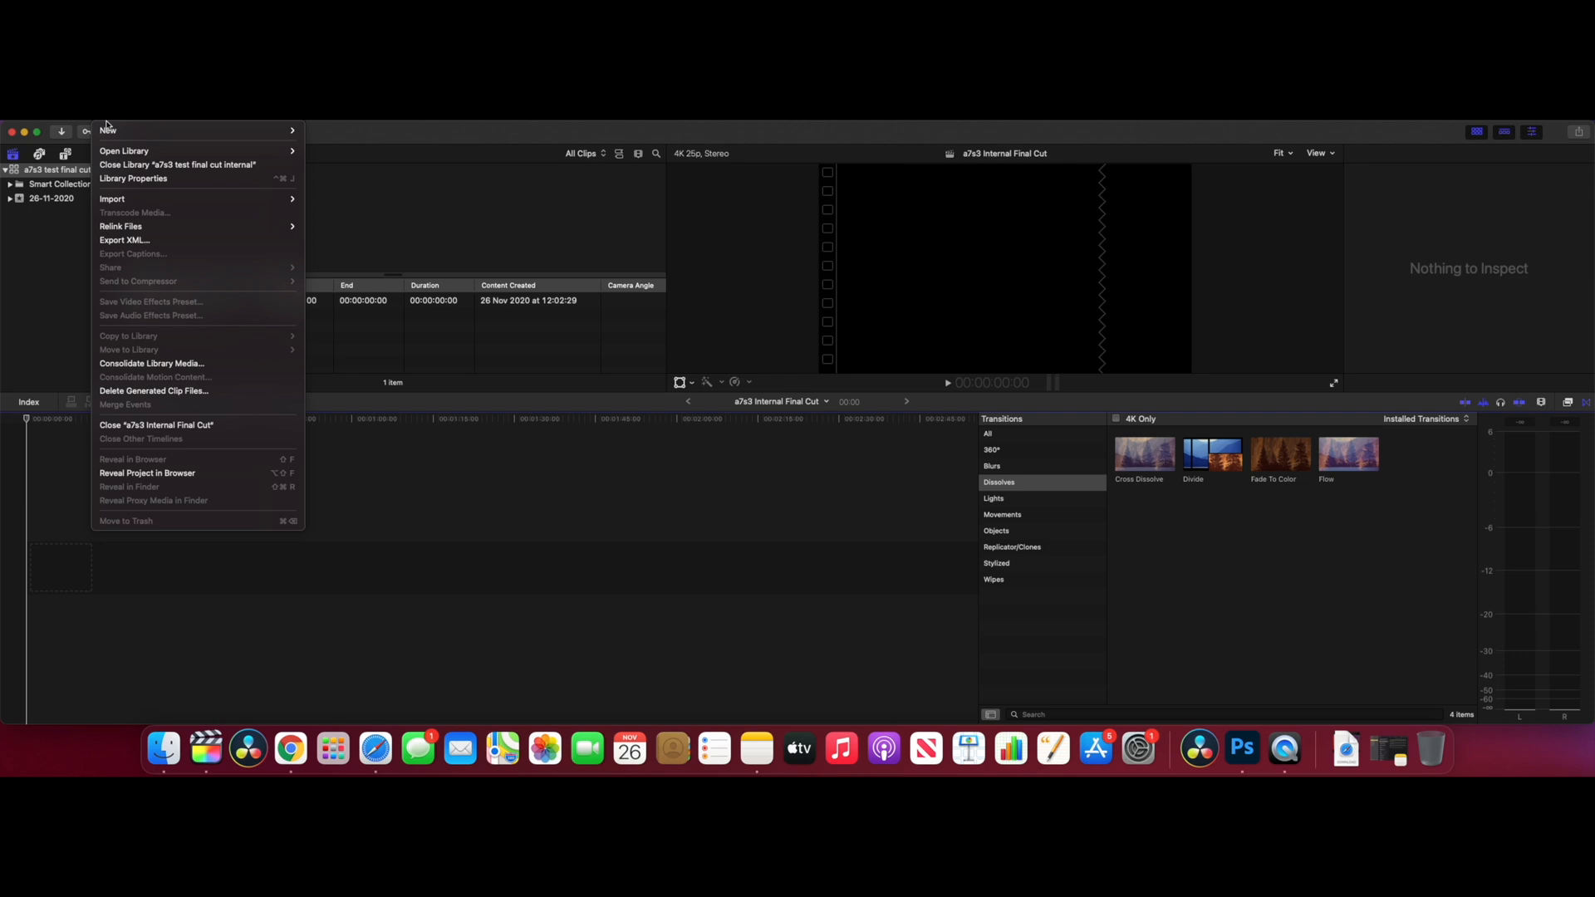
click(331, 202)
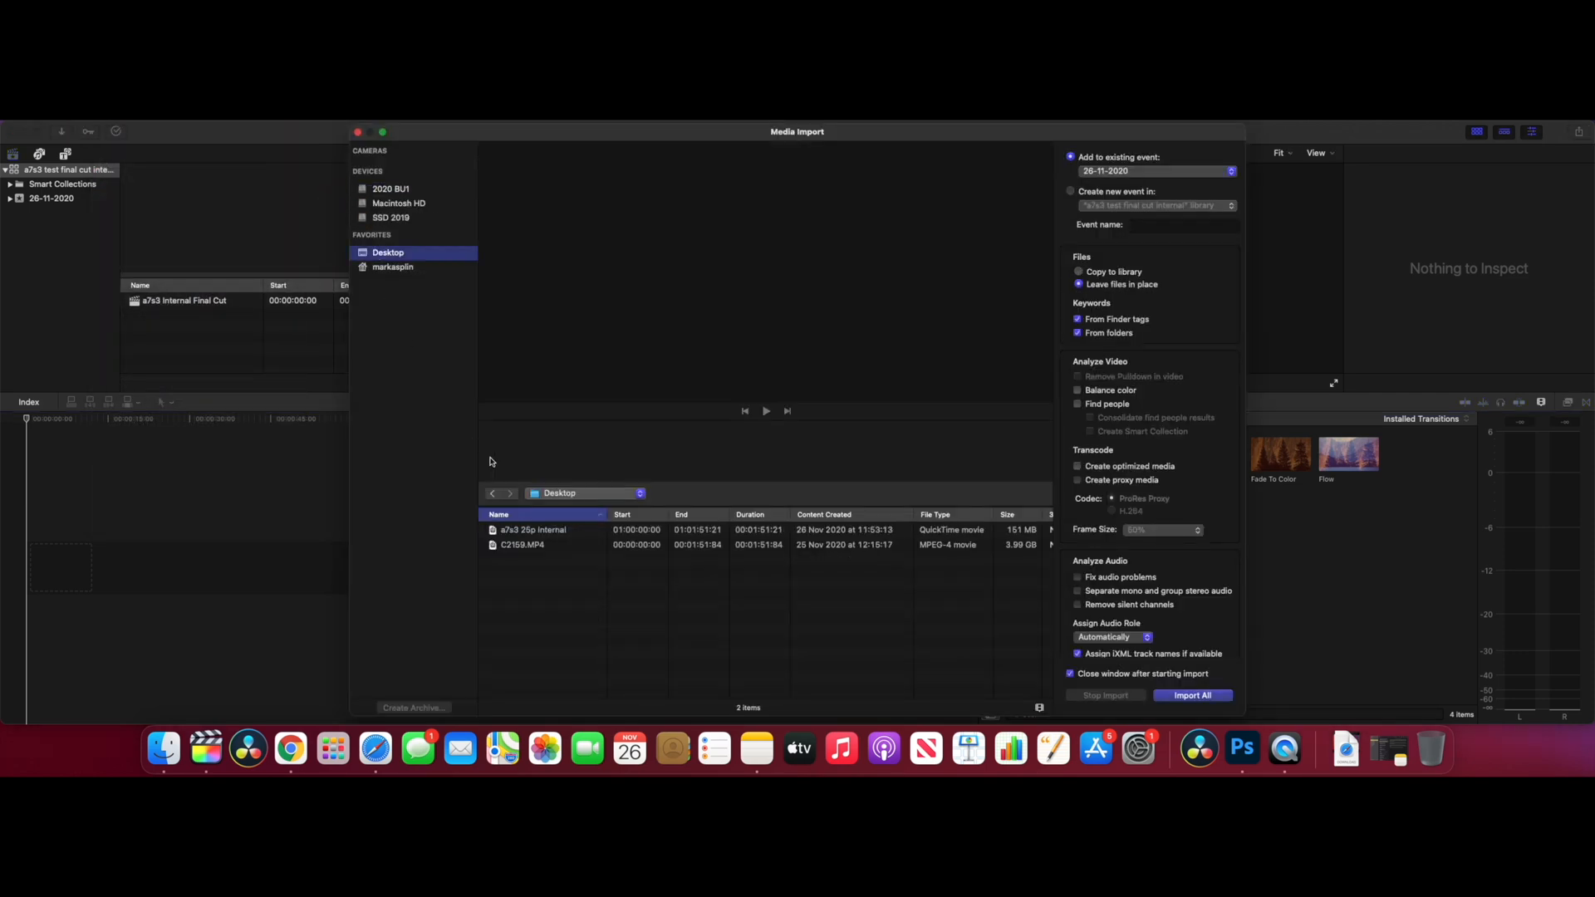
Import C2159.MP4 from the Desktop into the 26-11-2020 event
click(523, 545)
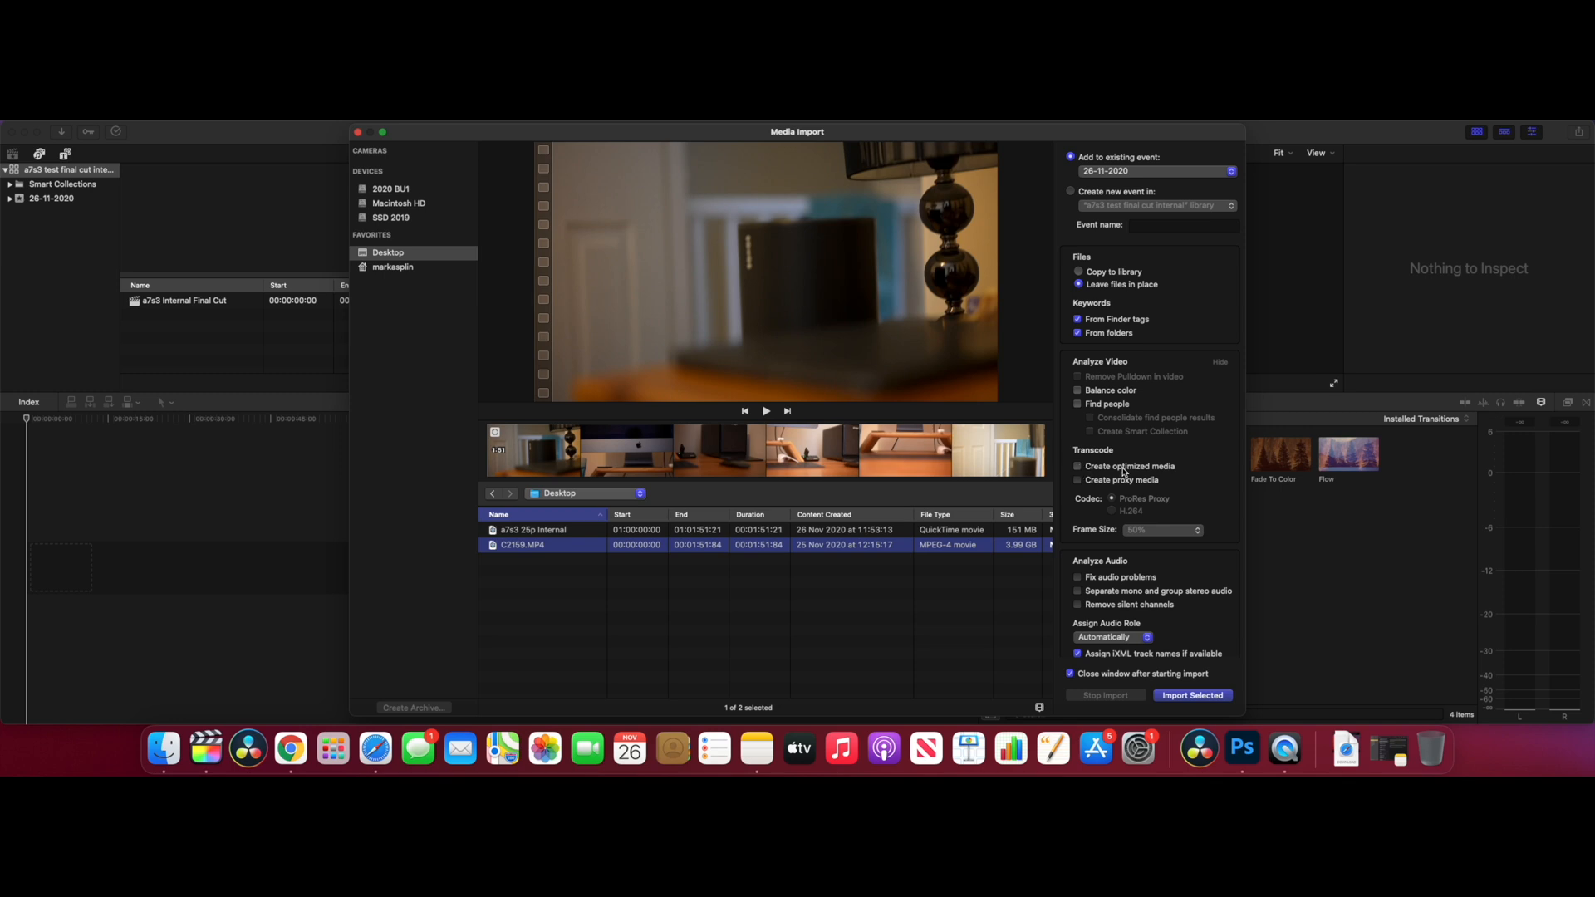
mouse_move(1166, 496)
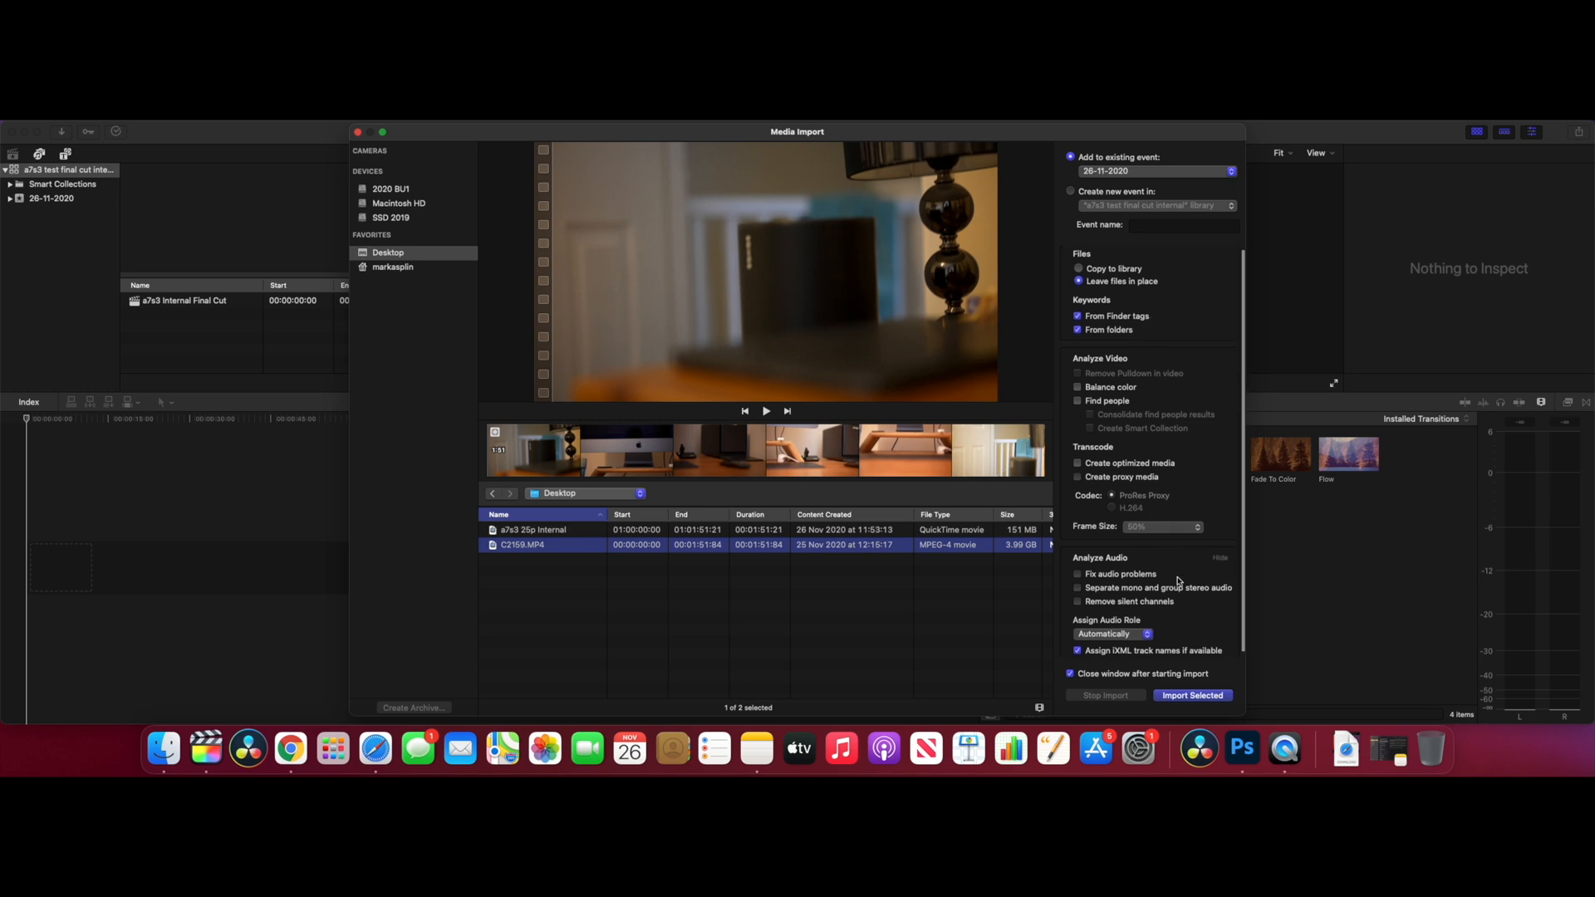
click(1192, 695)
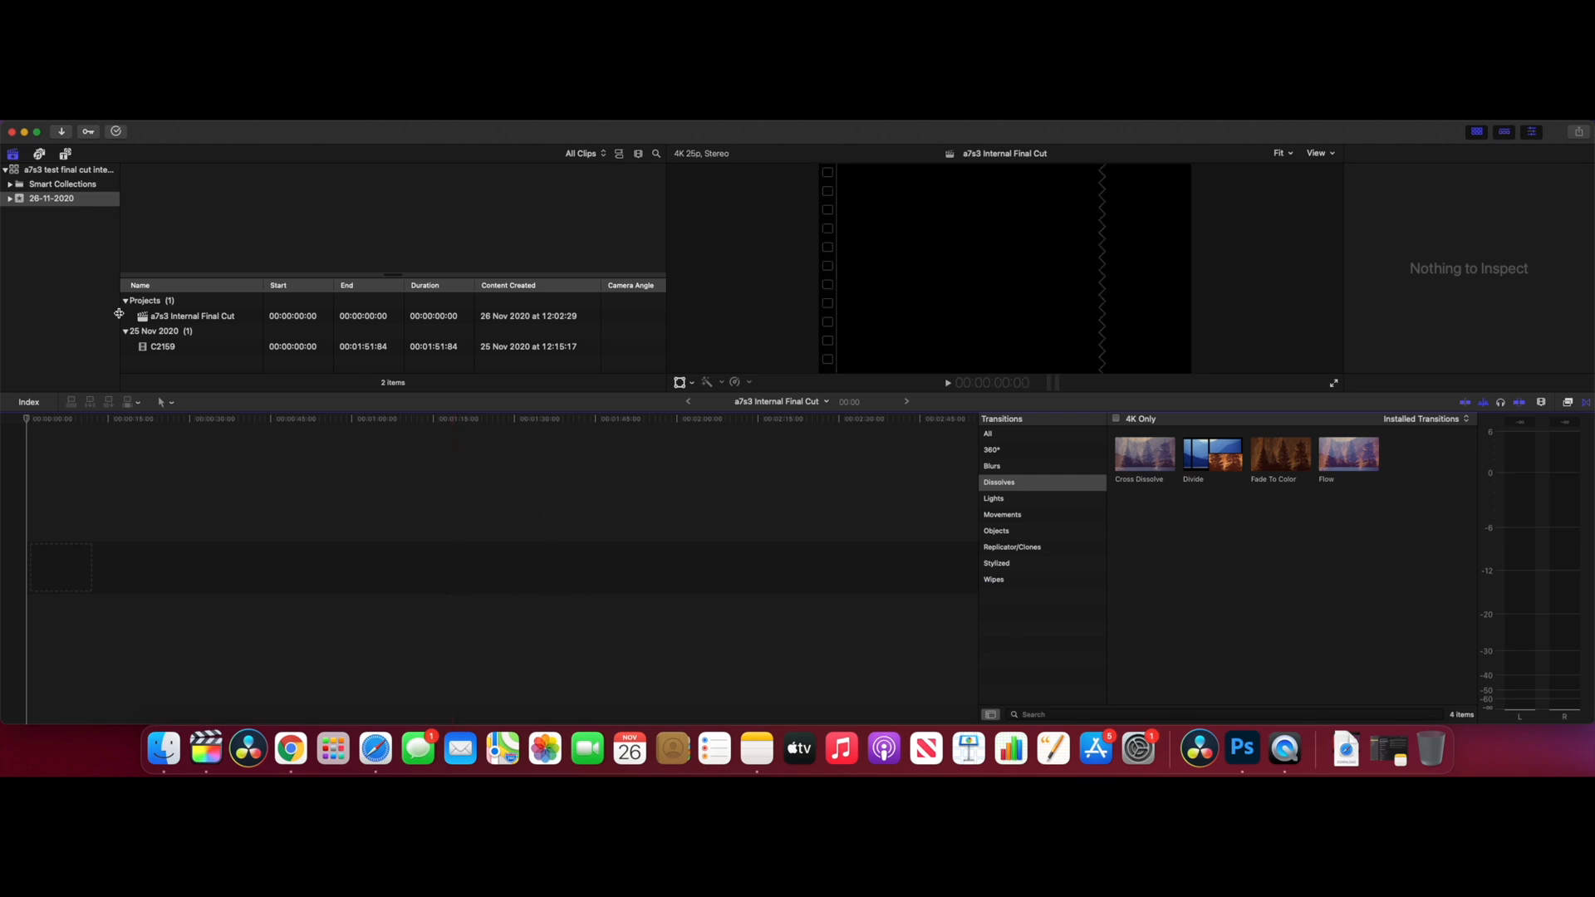
Place clip C2159 on the 'a7s3 Internal Final Cut' timeline and play it back
click(163, 346)
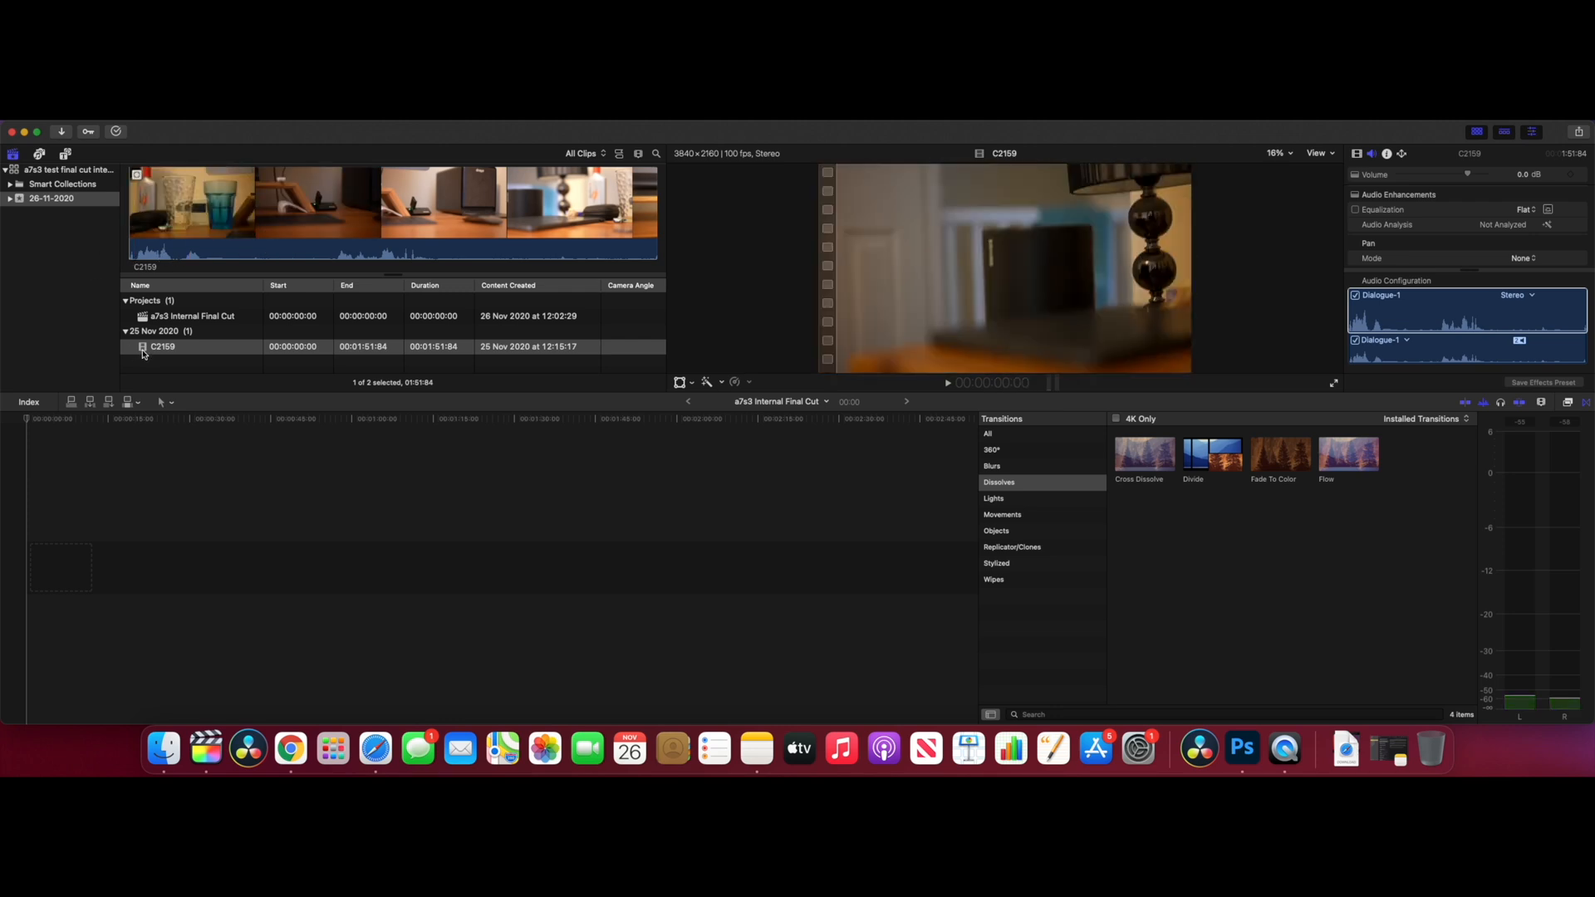
drag(162, 347, 345, 554)
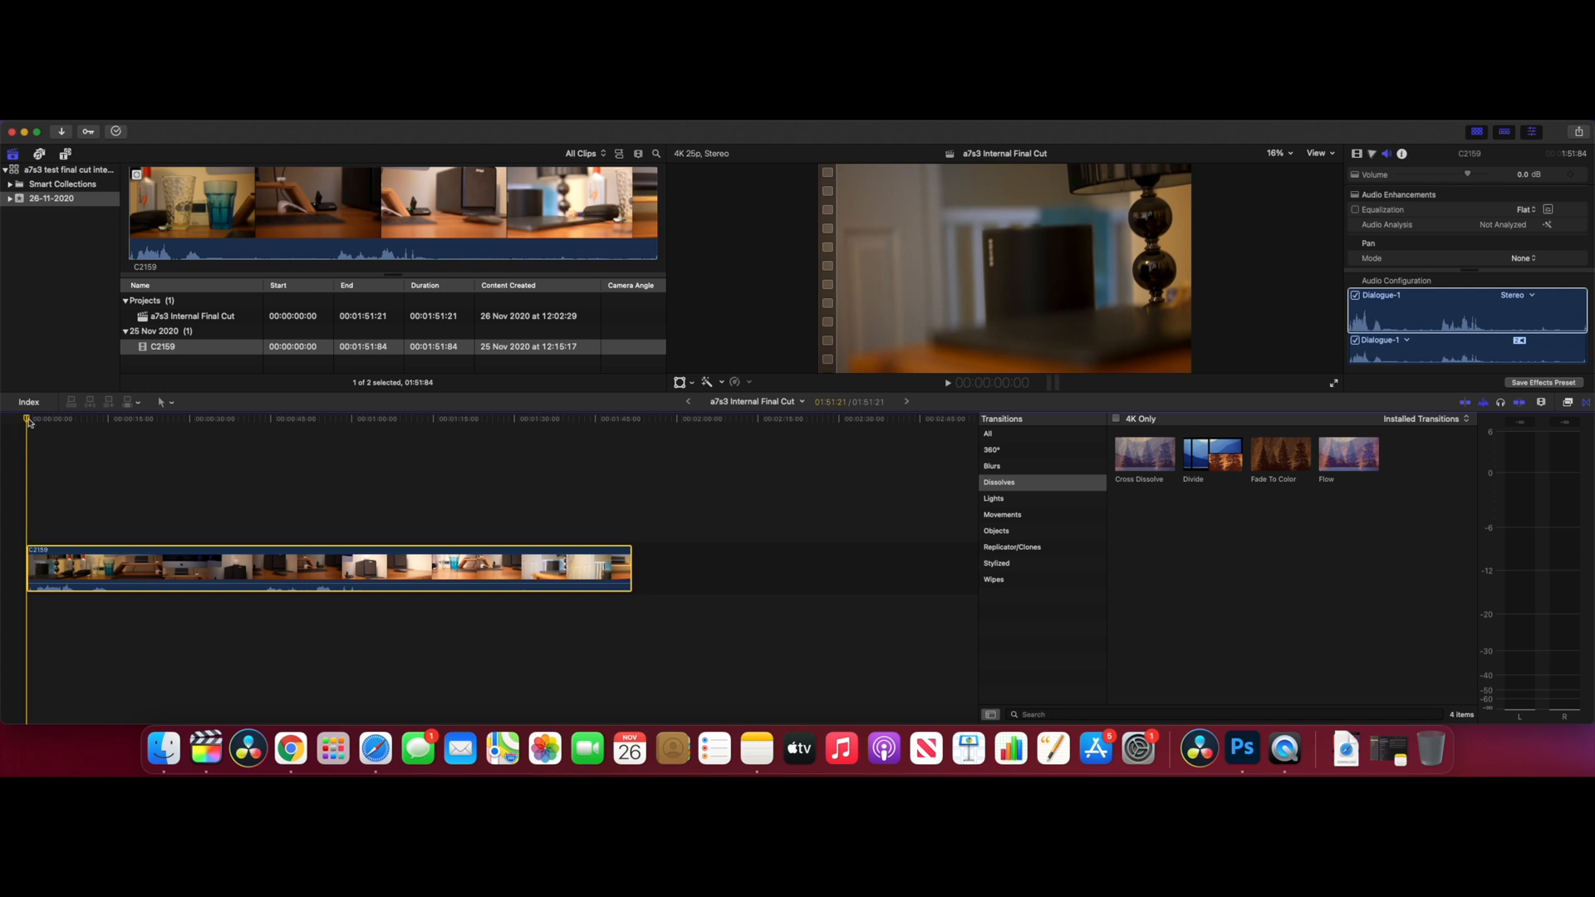
key(space)
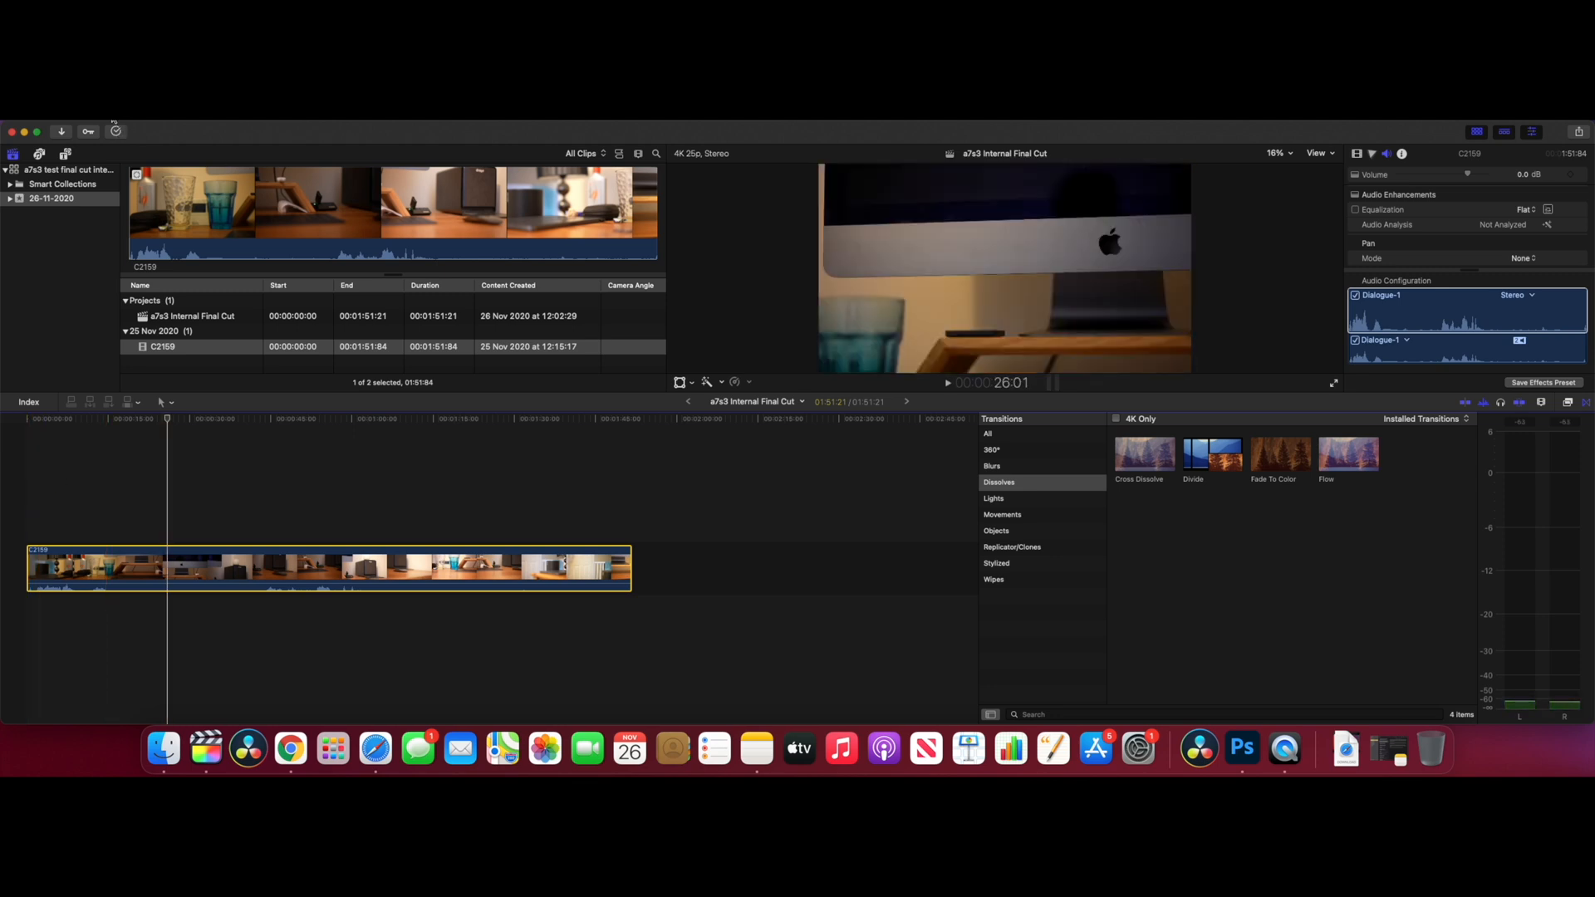
Share a Master File with H.264 as the video codec, review its roles, and continue to save
click(93, 131)
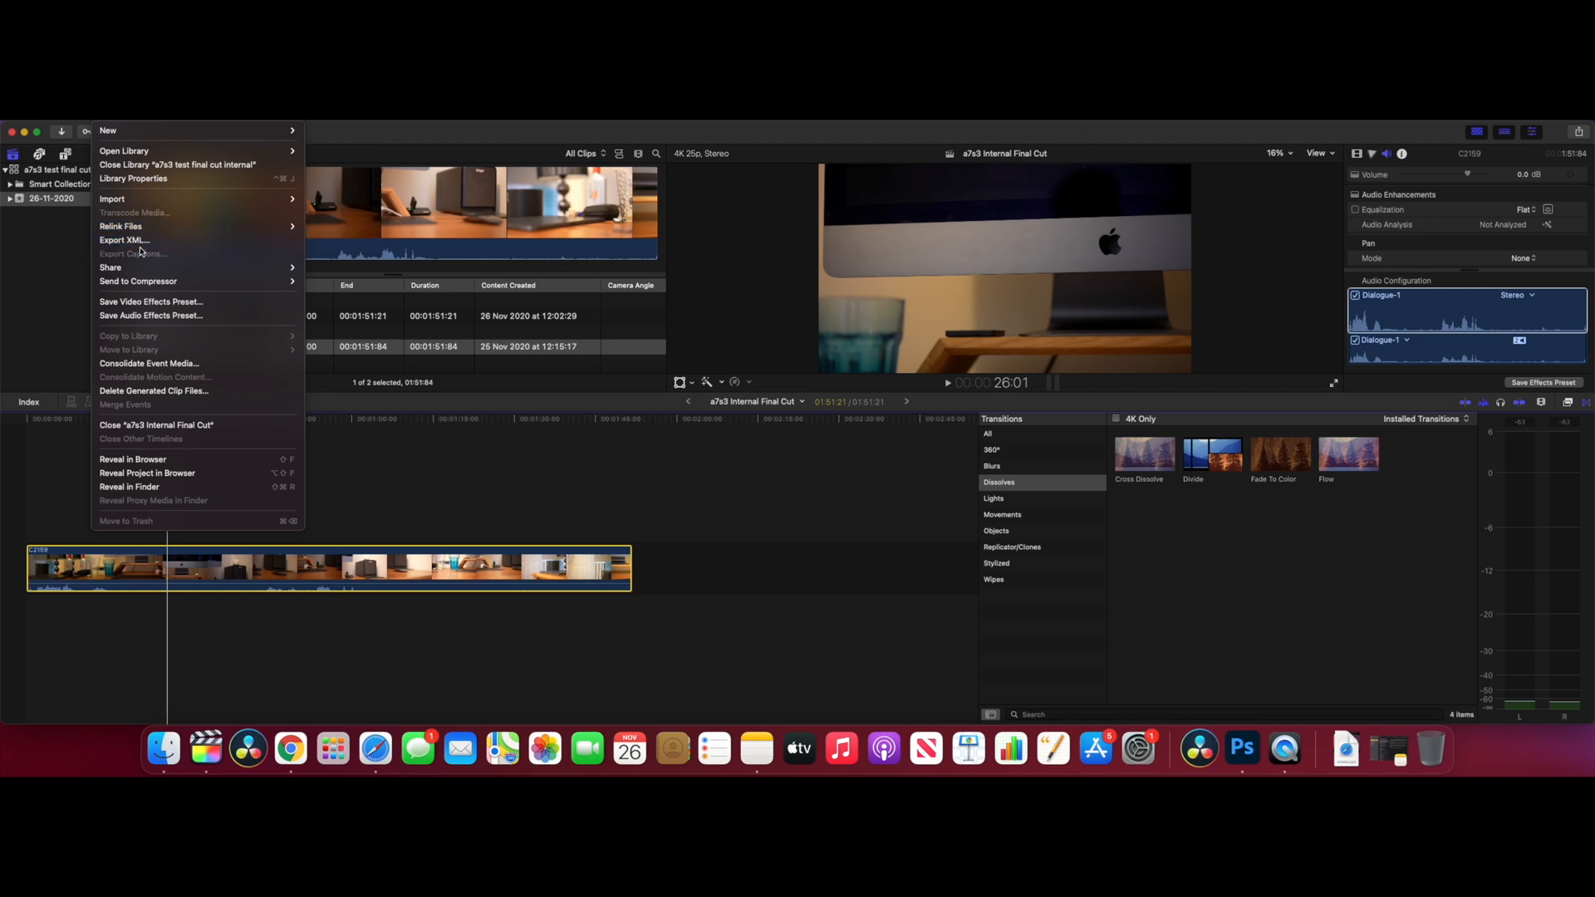
mouse_move(320, 278)
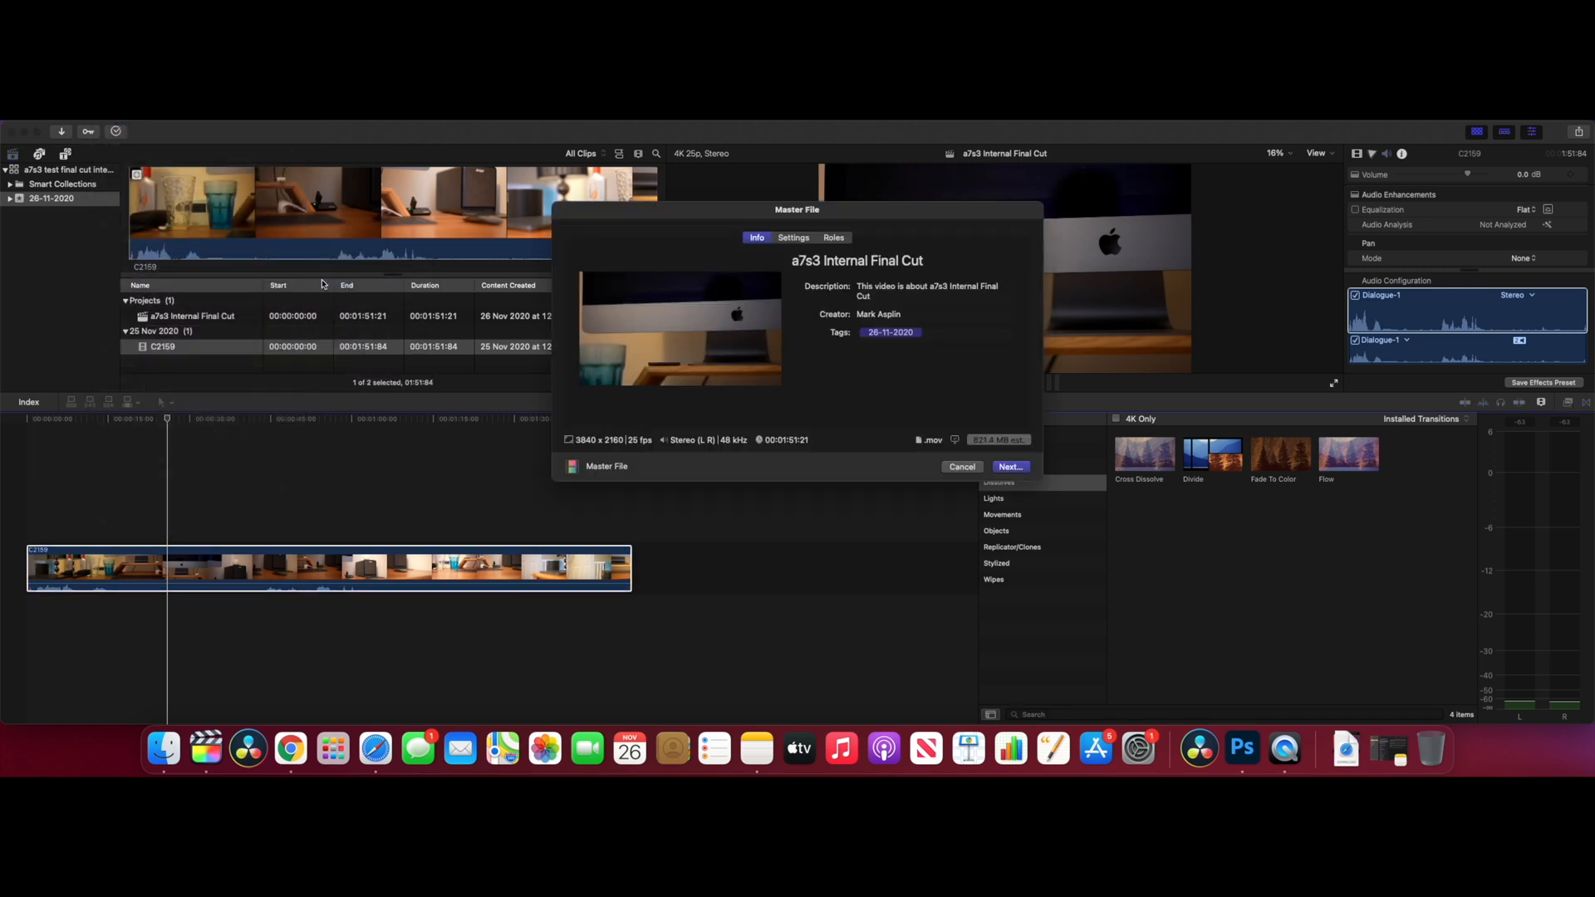
click(792, 237)
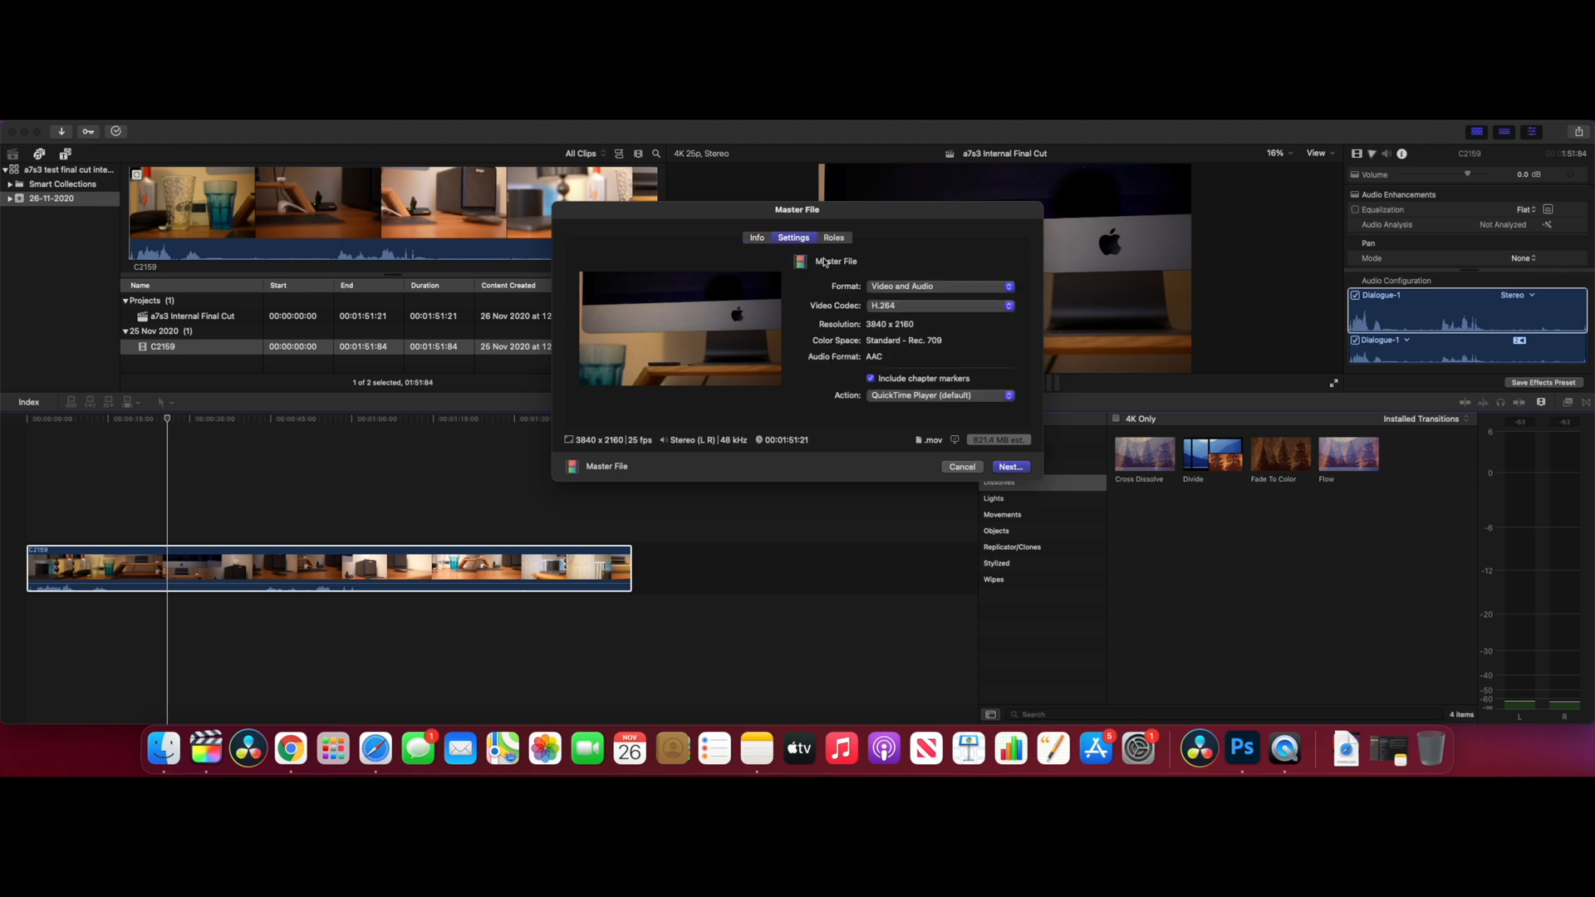
click(939, 306)
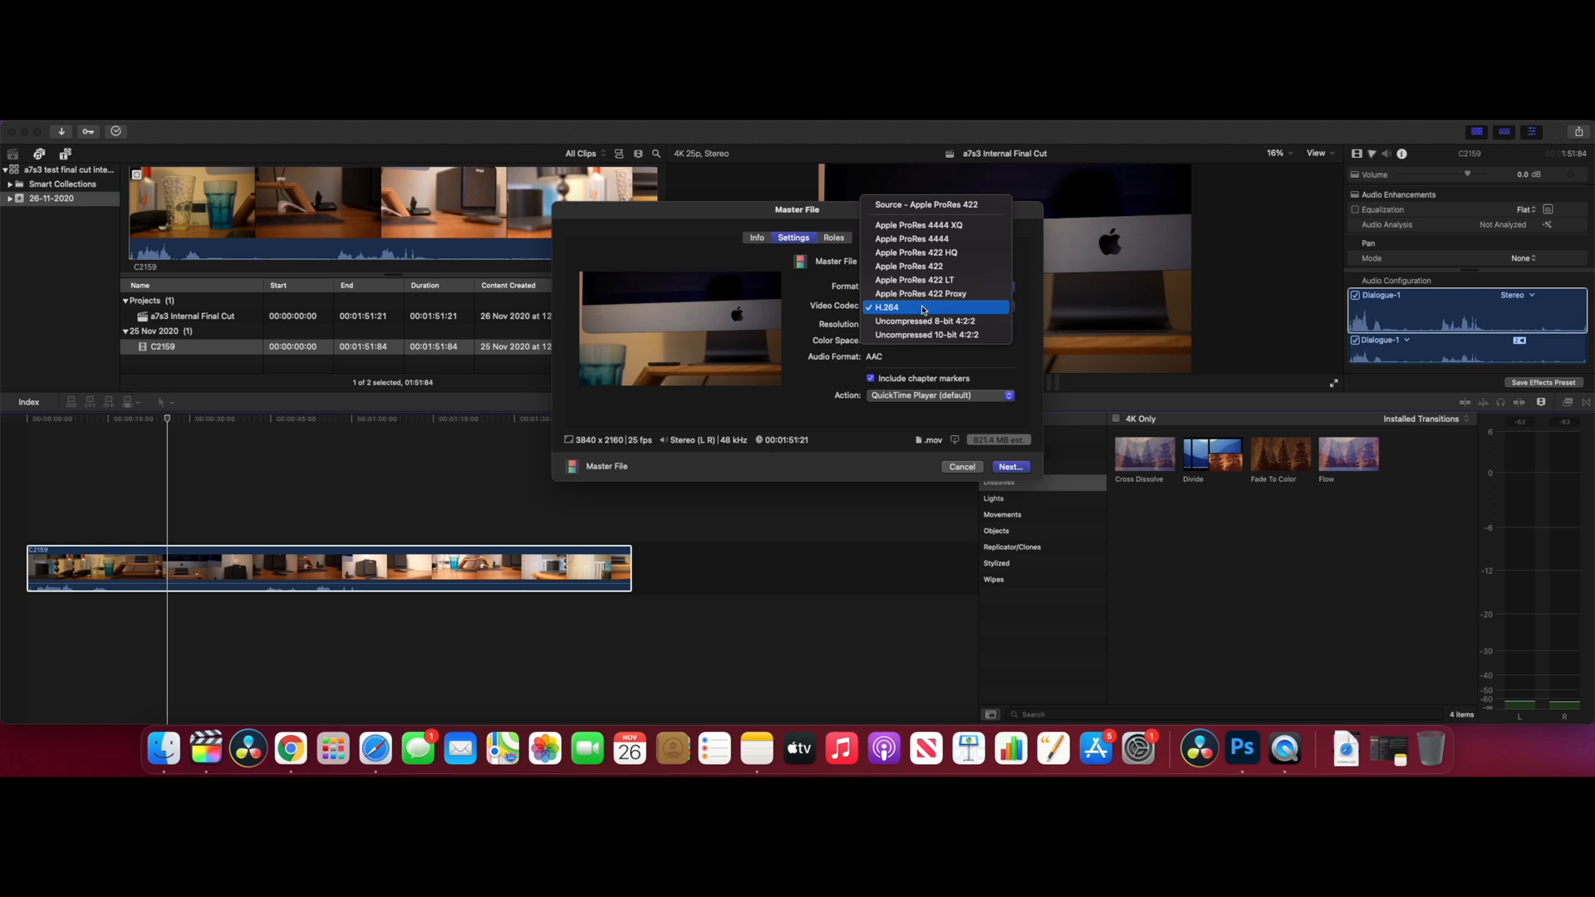
click(885, 308)
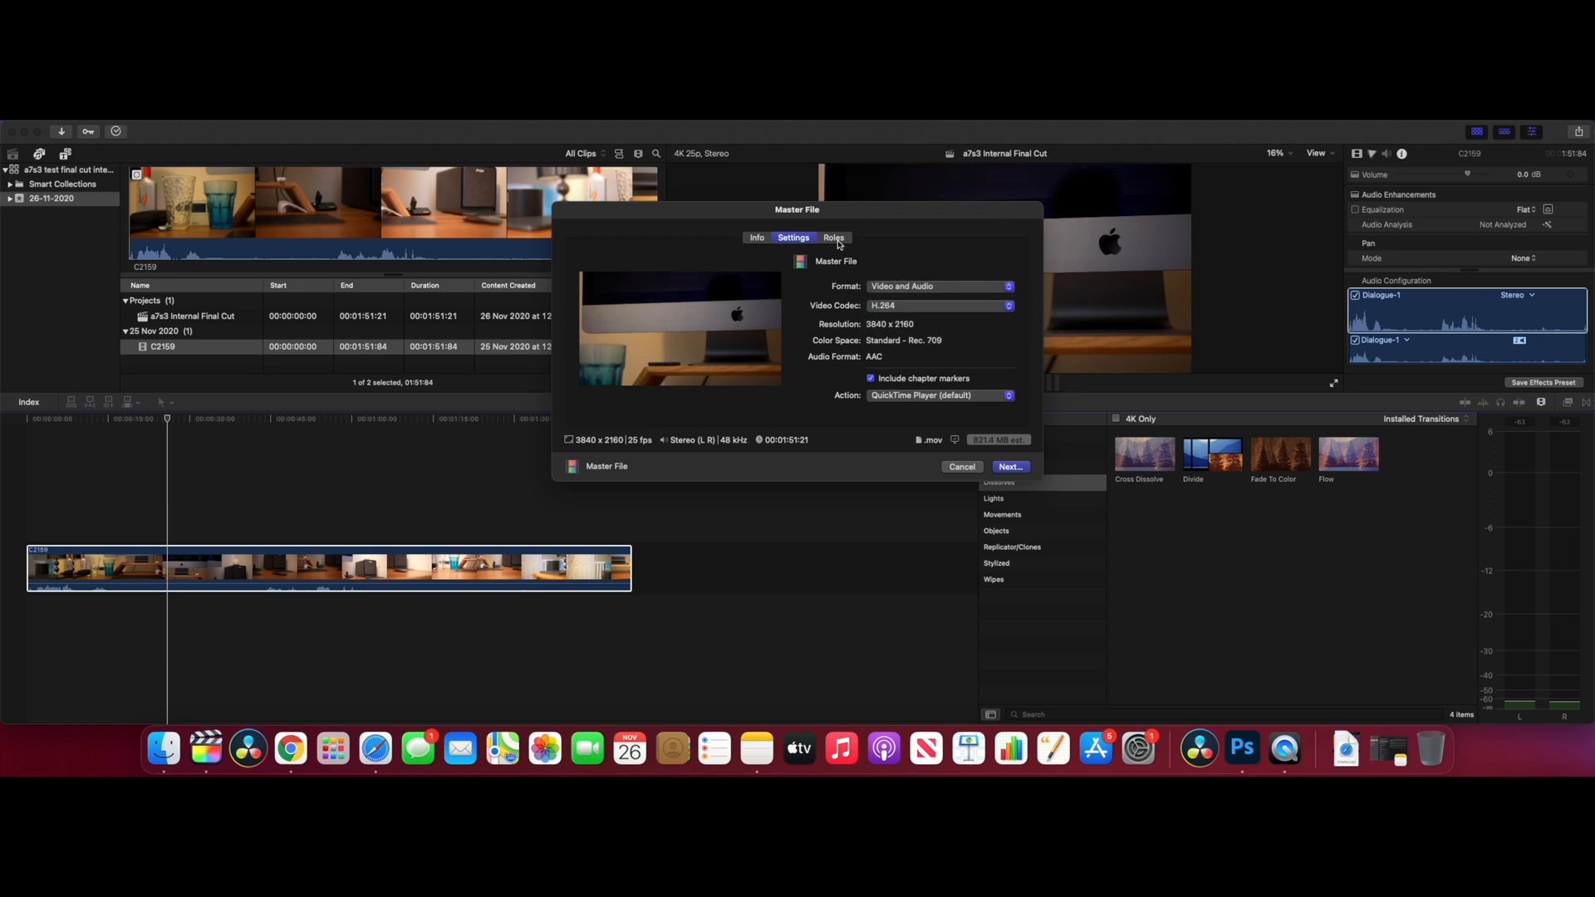
click(833, 236)
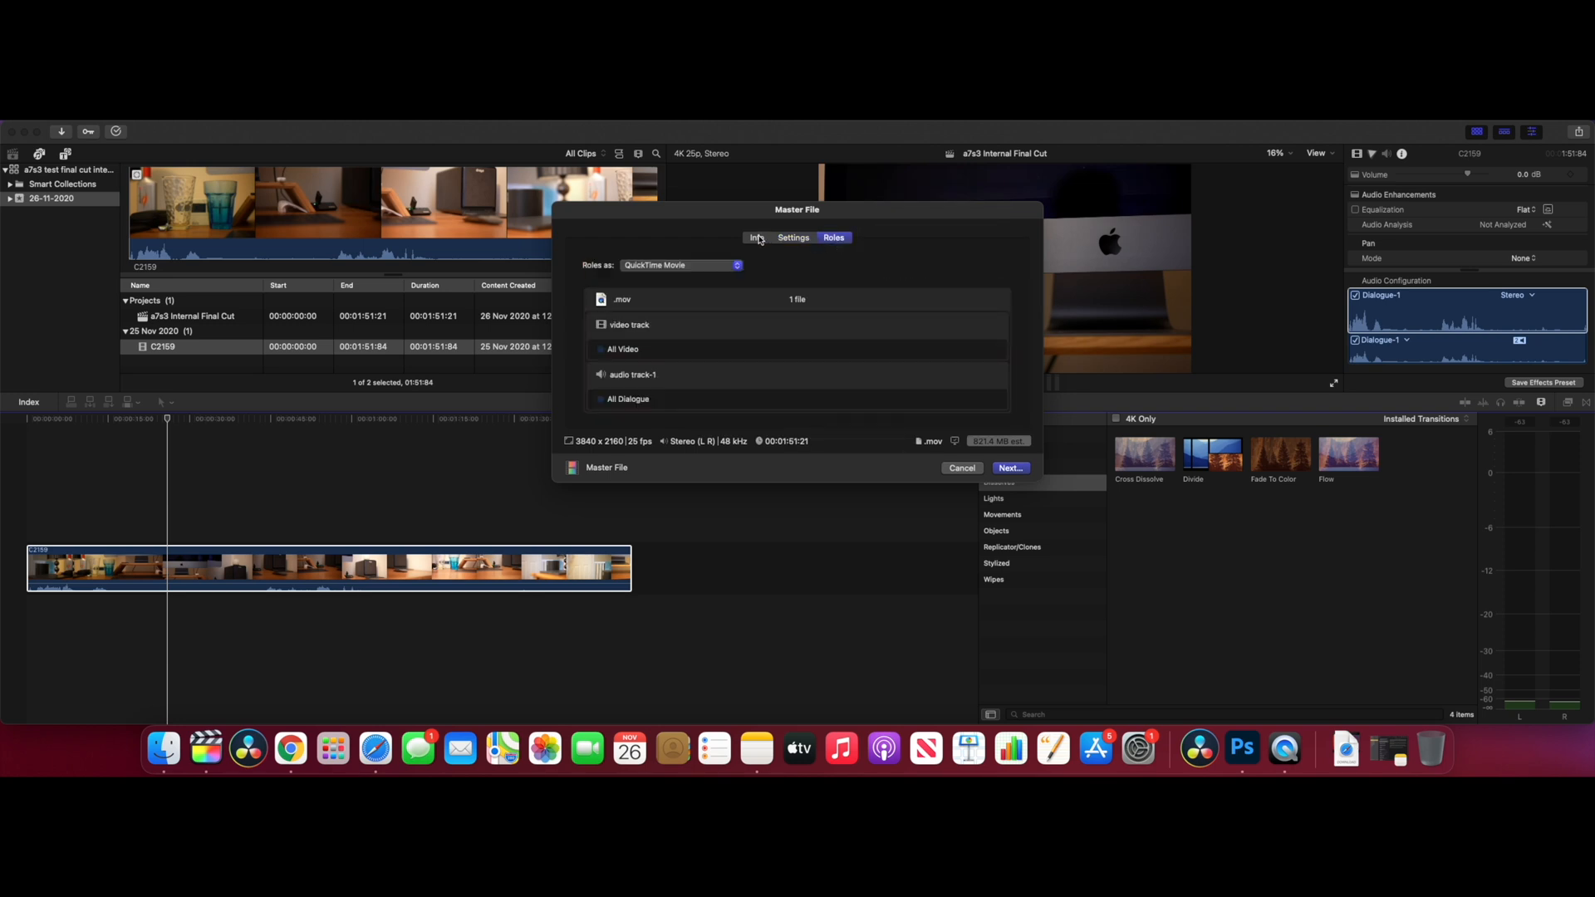
click(757, 238)
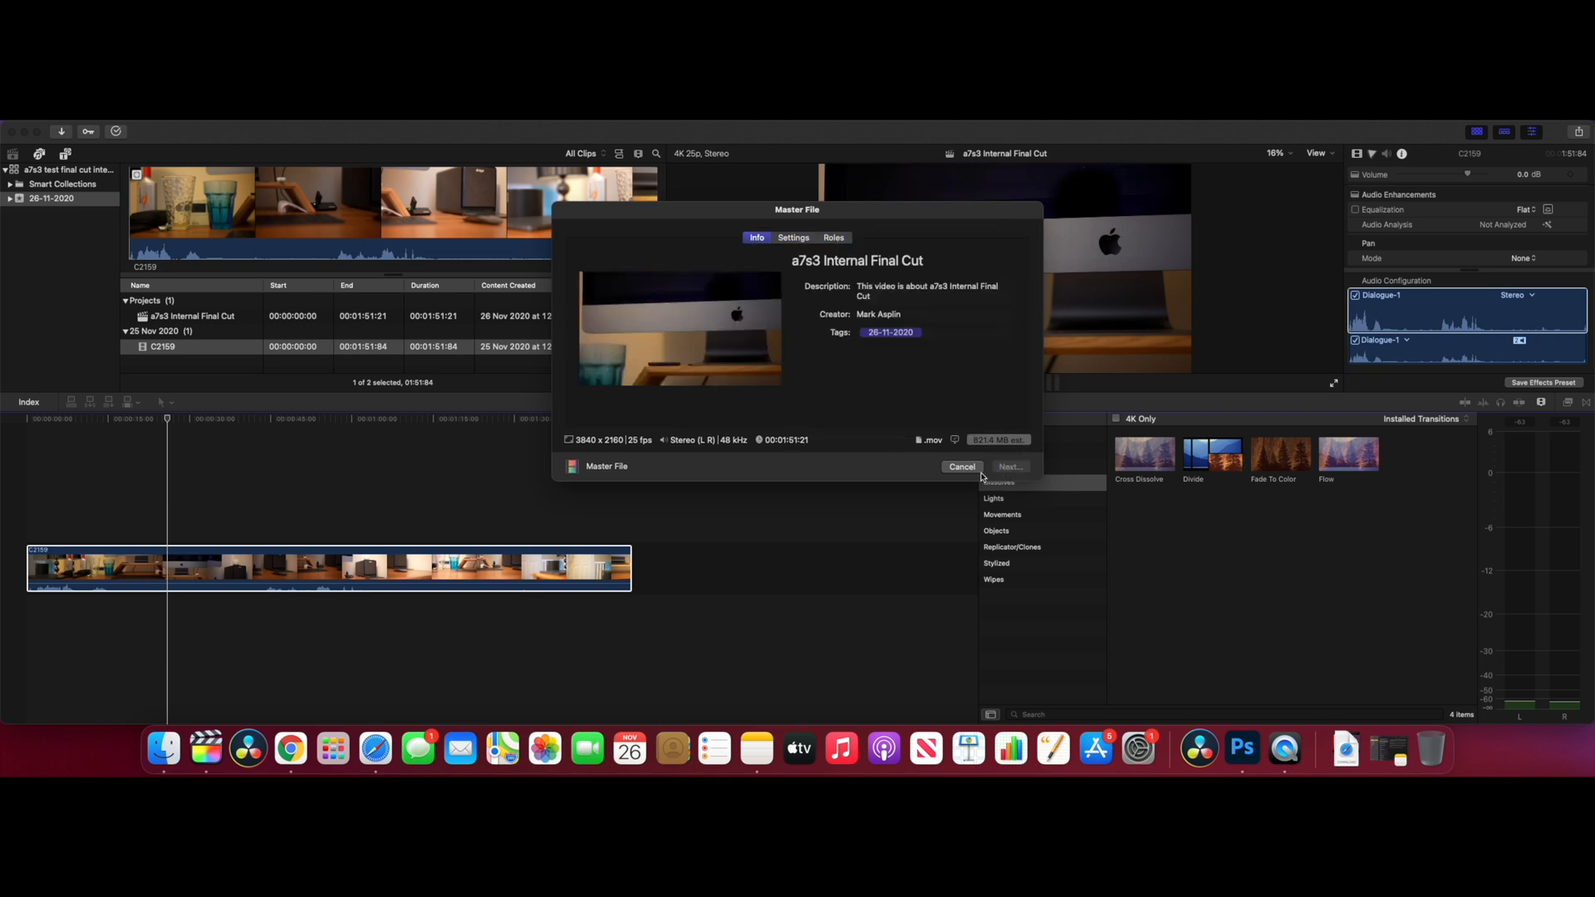
click(1009, 465)
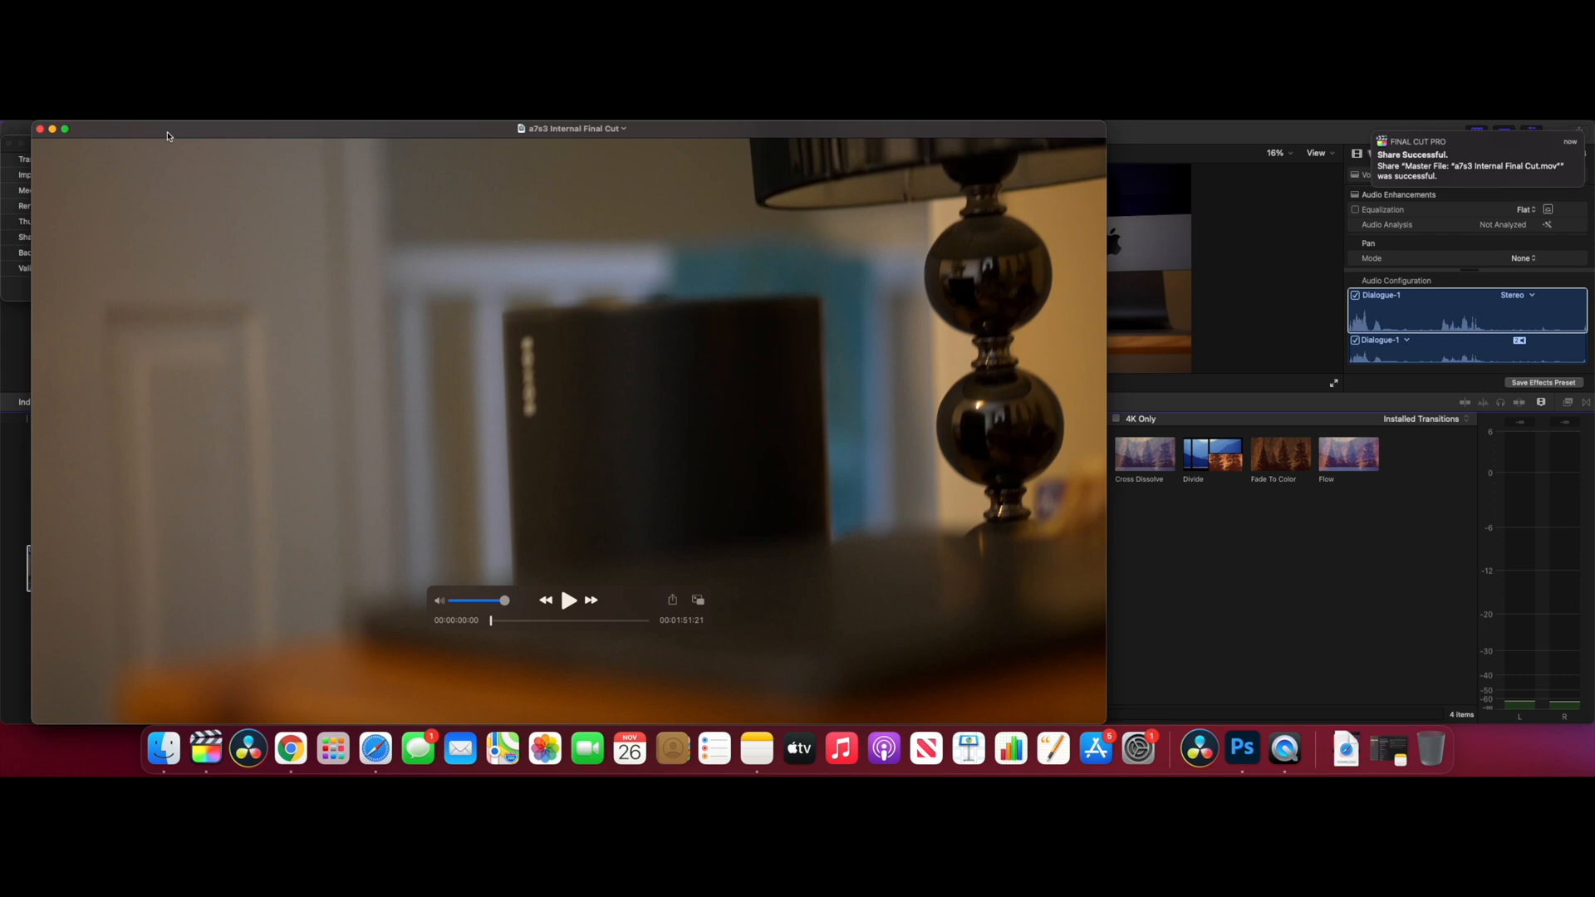
mouse_move(59, 130)
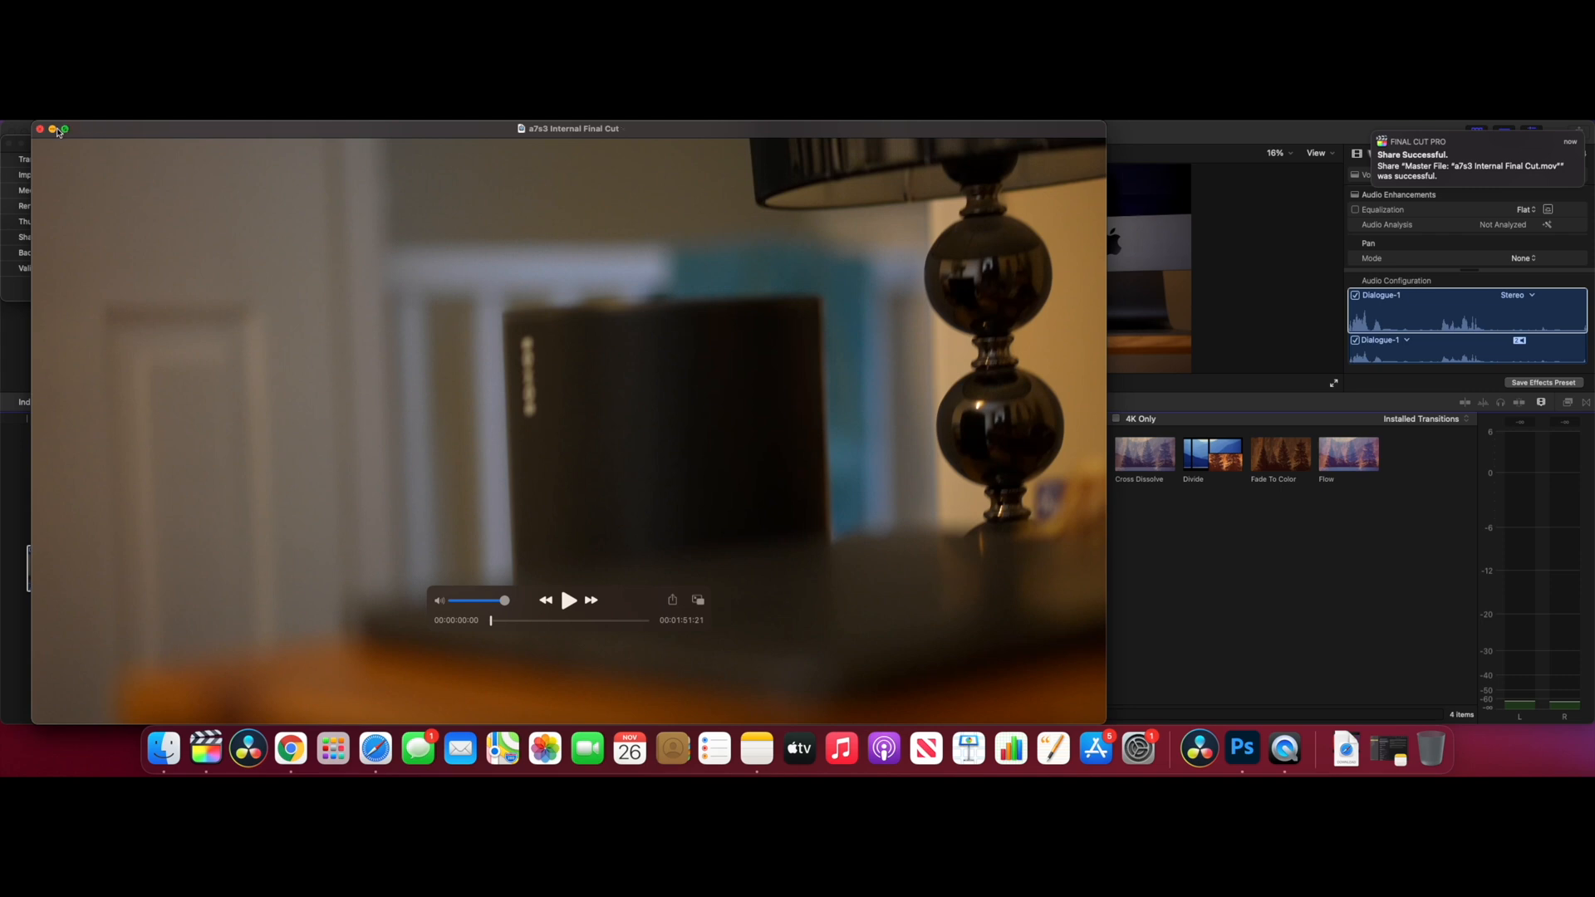